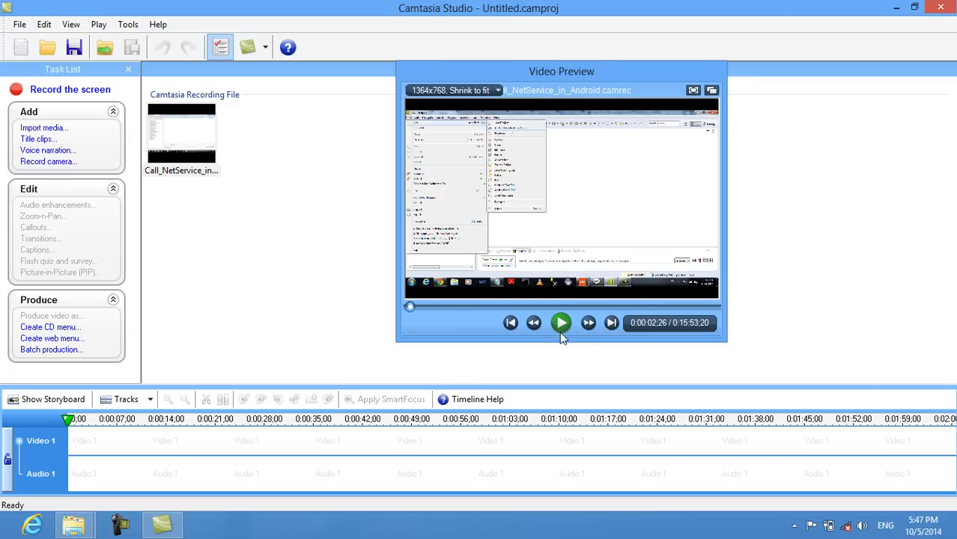
Name the new Android application Call_Net_Service with package com.call_net_service.
left_click(560, 323)
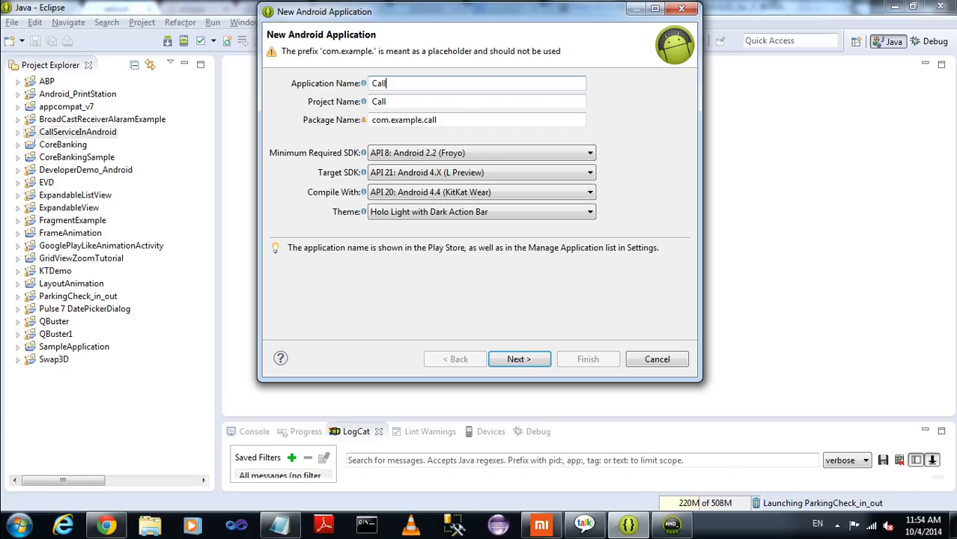
type("_")
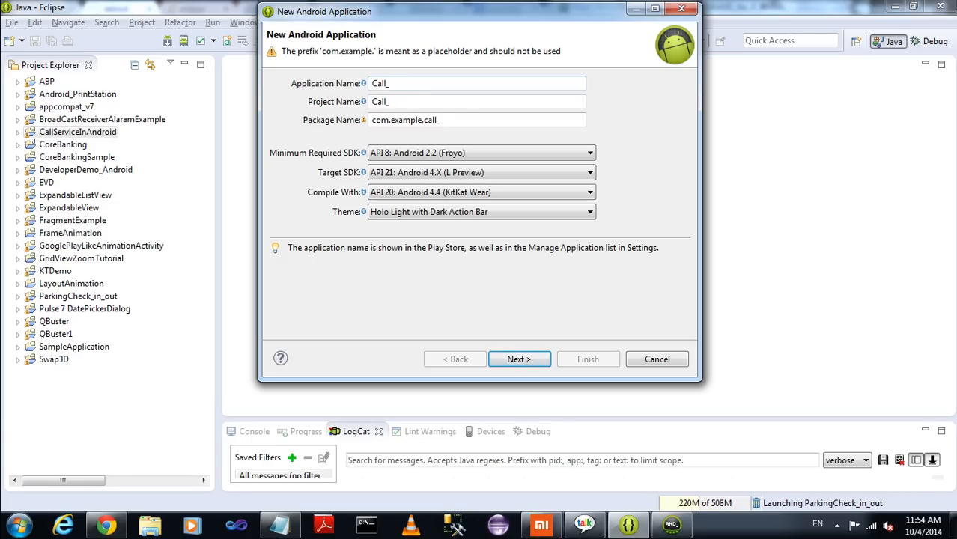
type("Net")
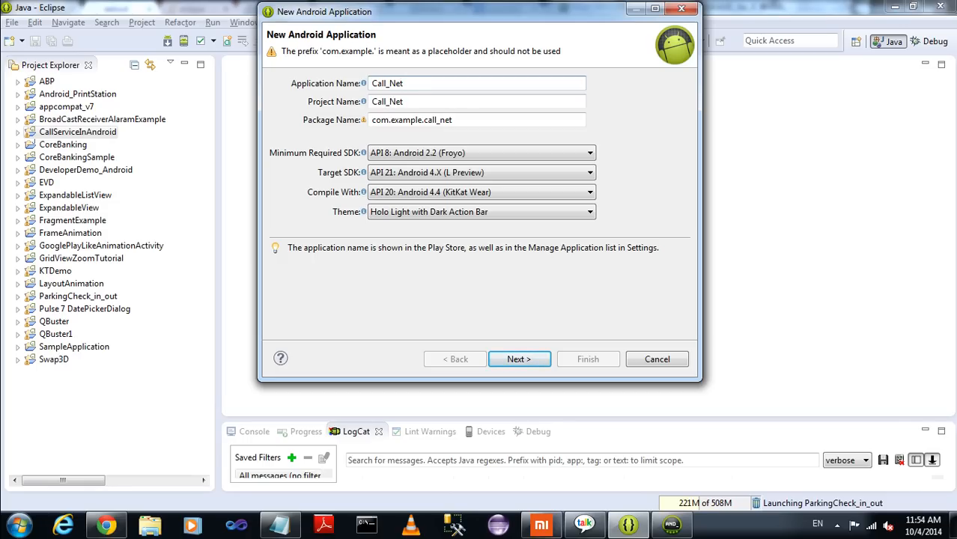
type("_Service")
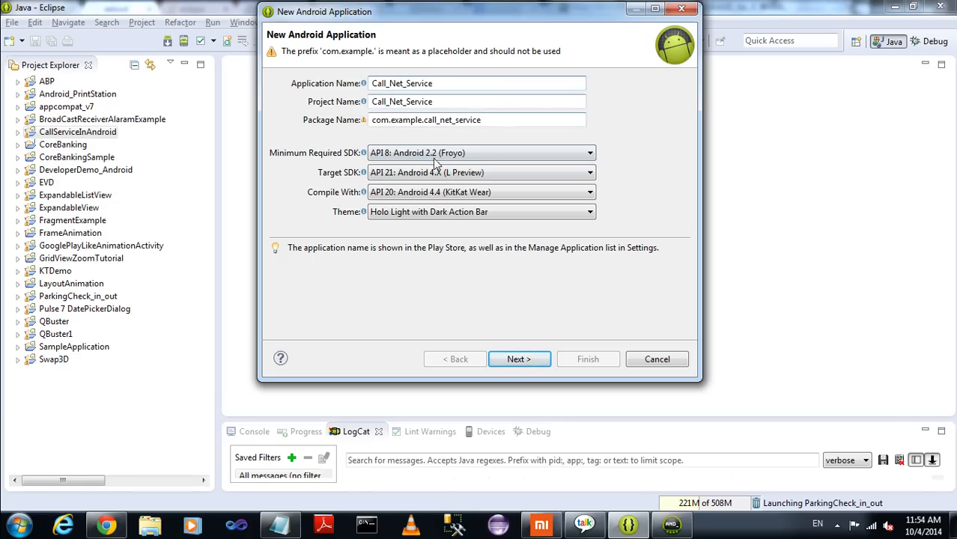
left_click(425, 120)
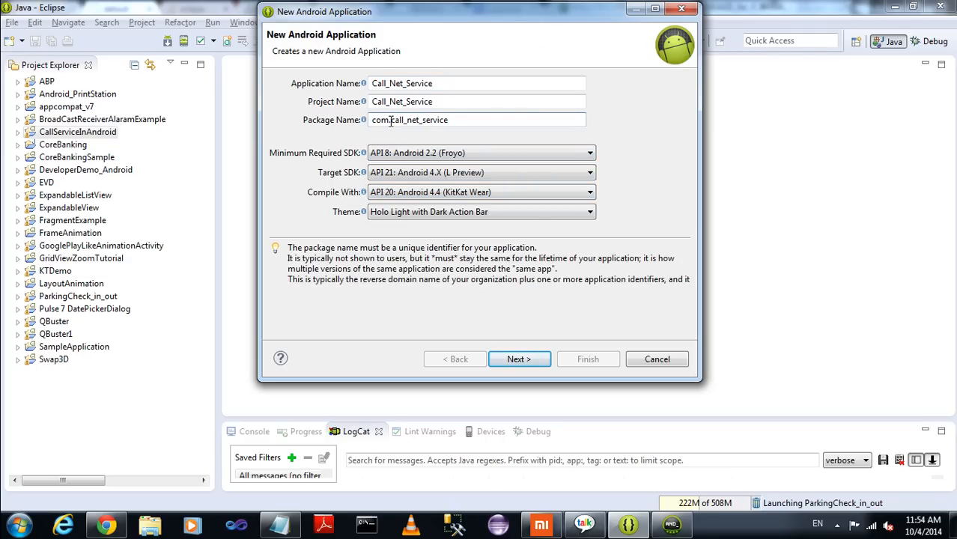
Compile with Google APIs API 19, keep a Blank Activity and finish creating the project.
left_click(590, 172)
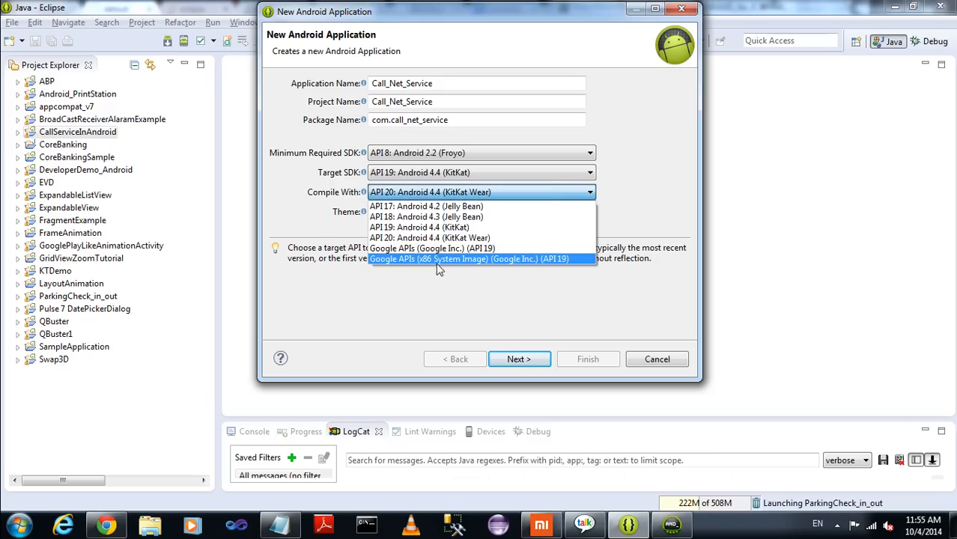
left_click(520, 359)
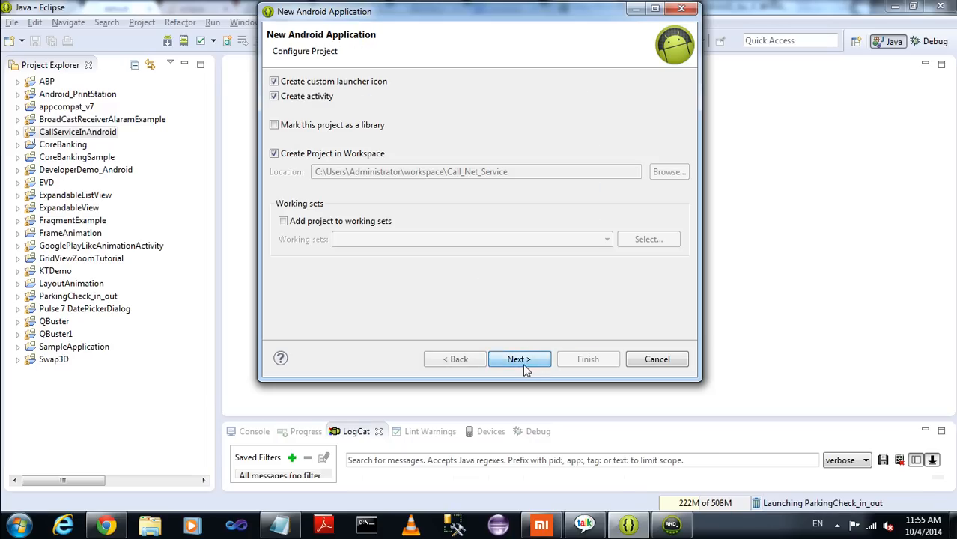
left_click(519, 360)
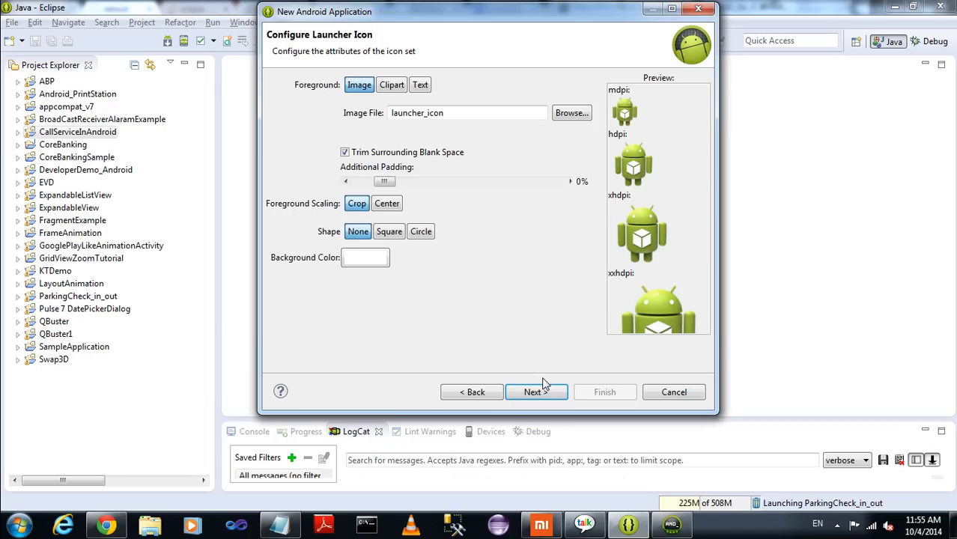
left_click(536, 392)
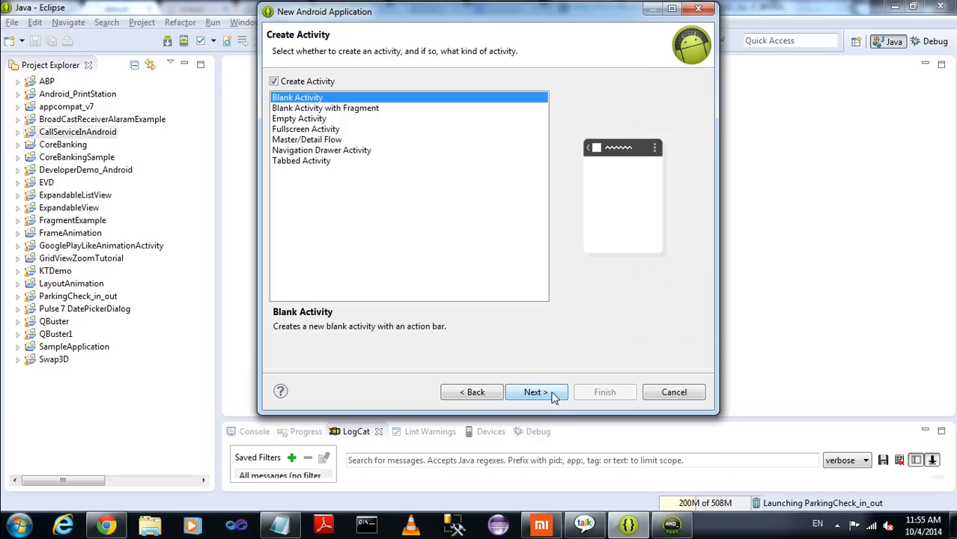
left_click(535, 392)
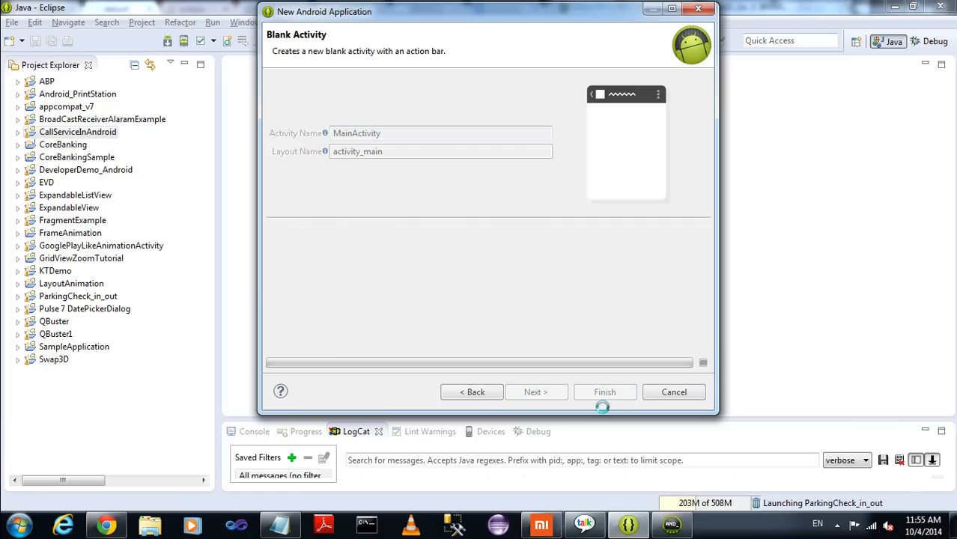
left_click(837, 527)
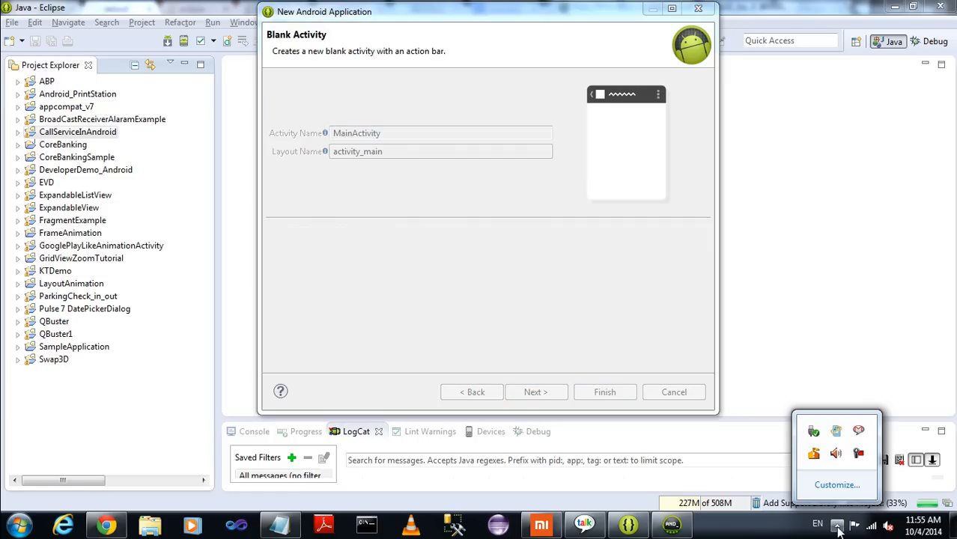
Replace the Hello world text with a Button at the top and a TextView beneath it.
left_click(605, 392)
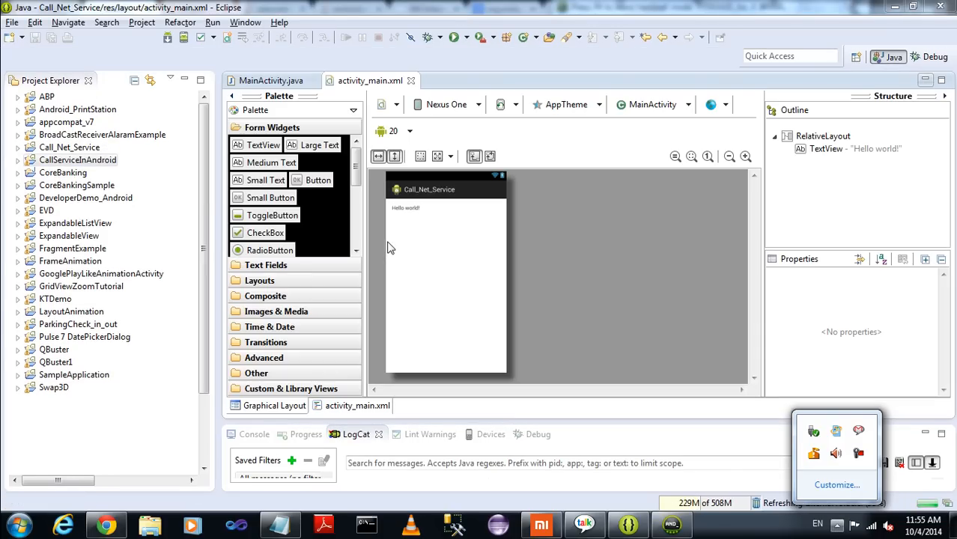
left_click(404, 206)
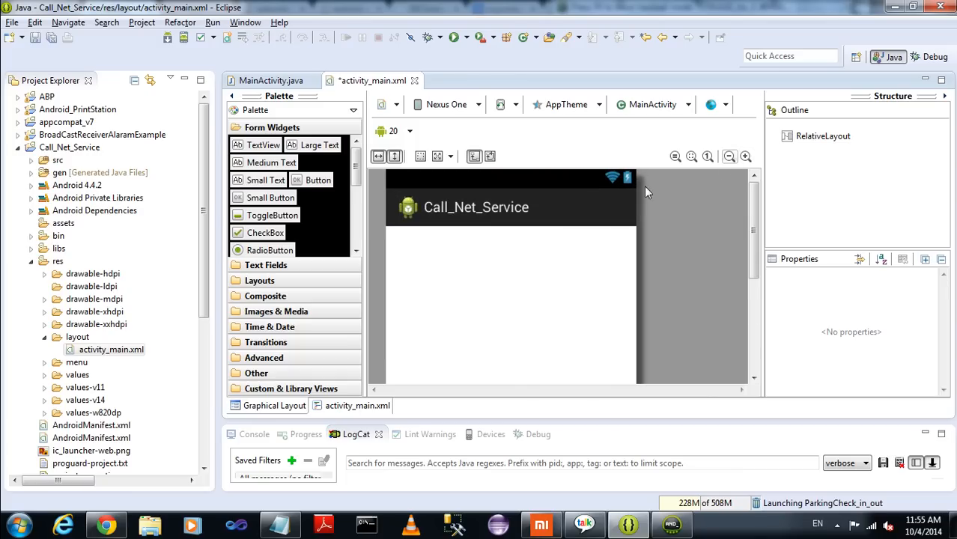
left_click_drag(319, 180, 467, 243)
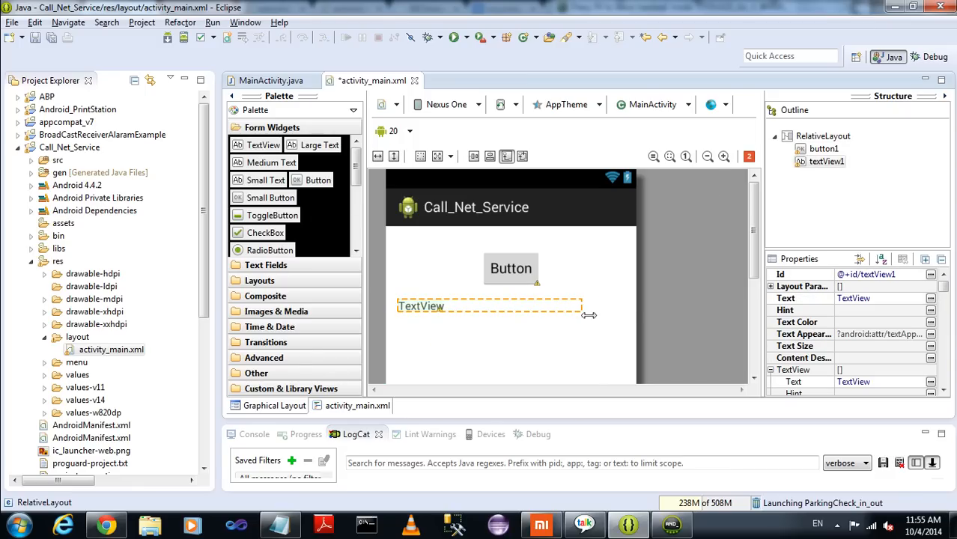
left_click(419, 305)
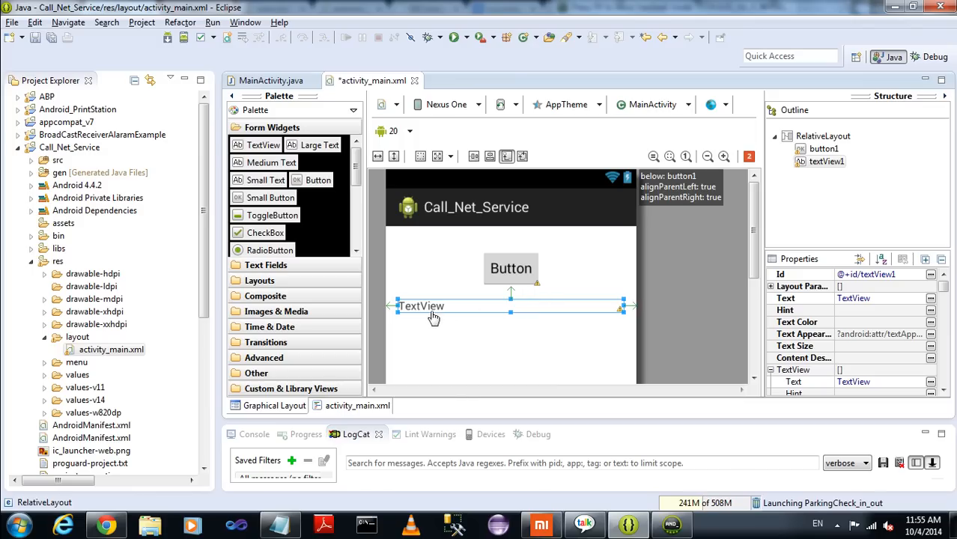
mouse_move(417, 292)
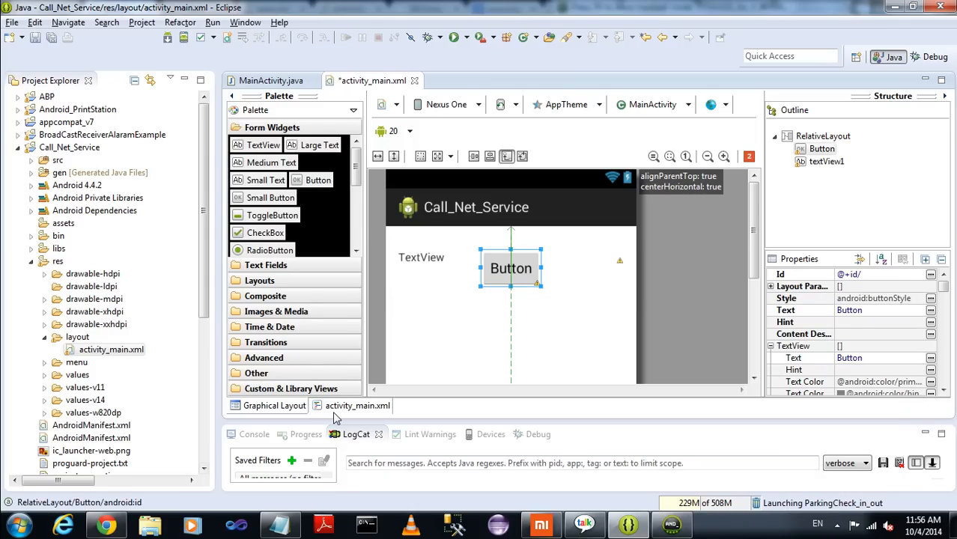
Rename the button id to btnok in the layout XML source.
left_click(356, 404)
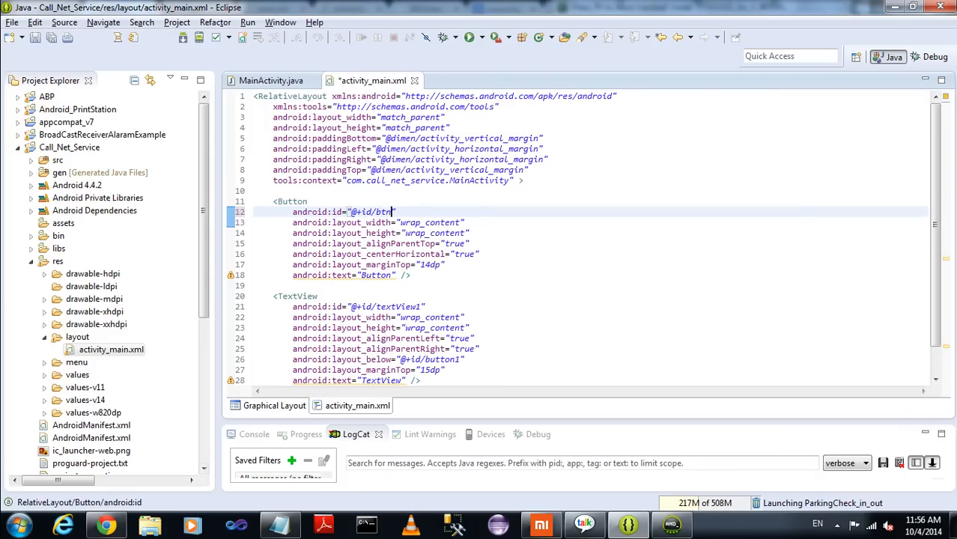
type("ok")
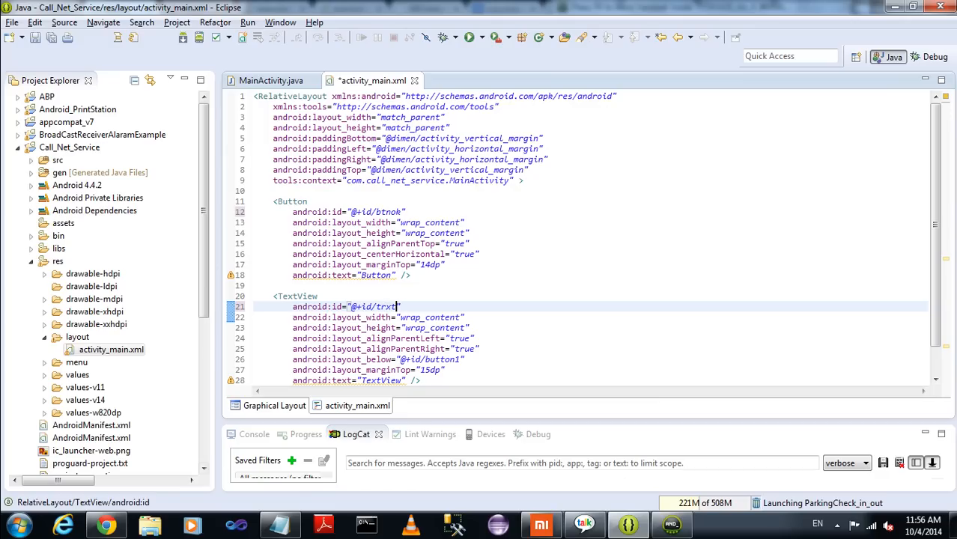
key("BackSpace")
type("vwdata")
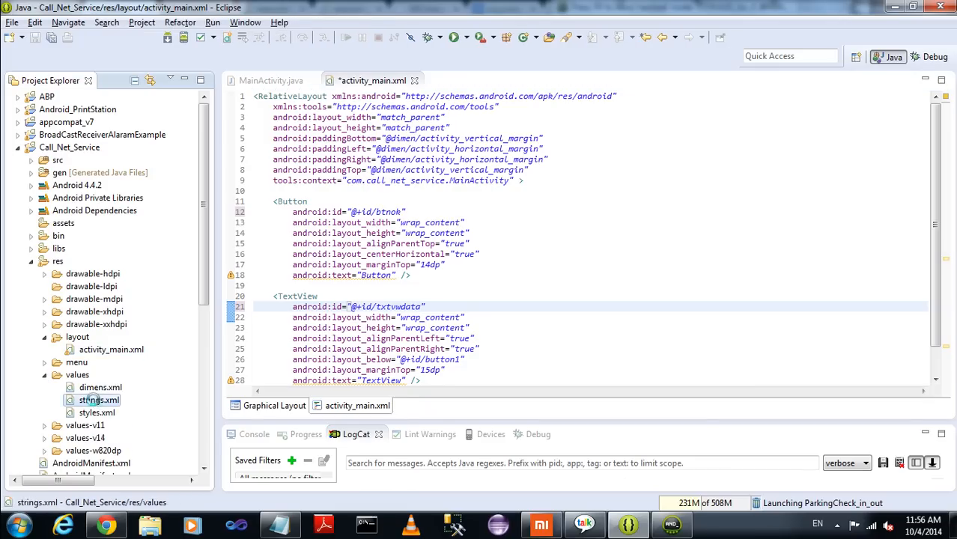
Add a btnok string resource with value OK in strings.xml.
double_click(98, 398)
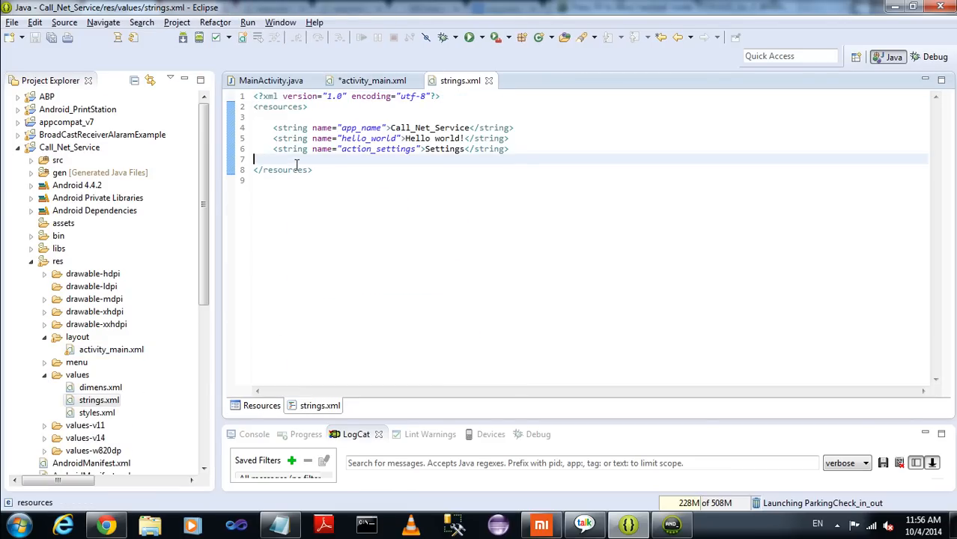
type("<string name=\"")
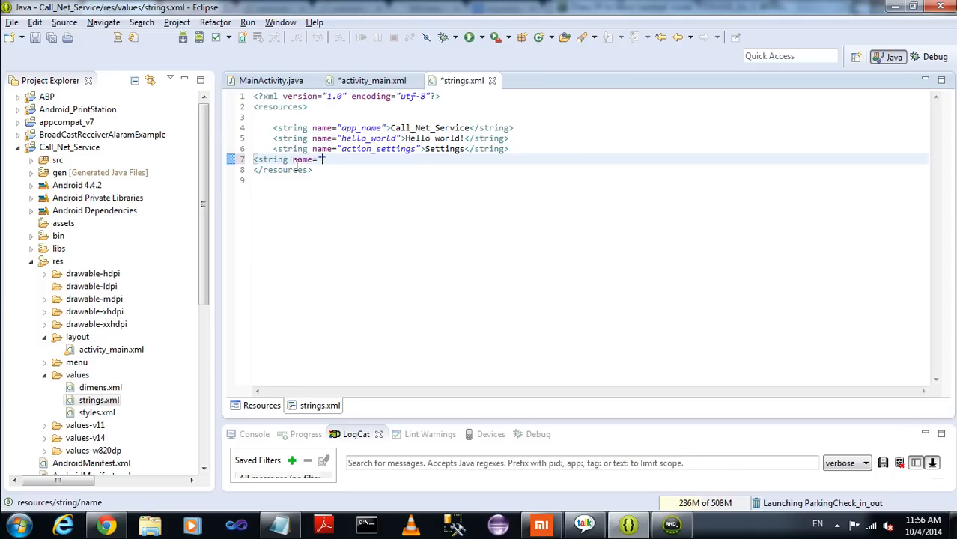
type("btnok\">OK</string>")
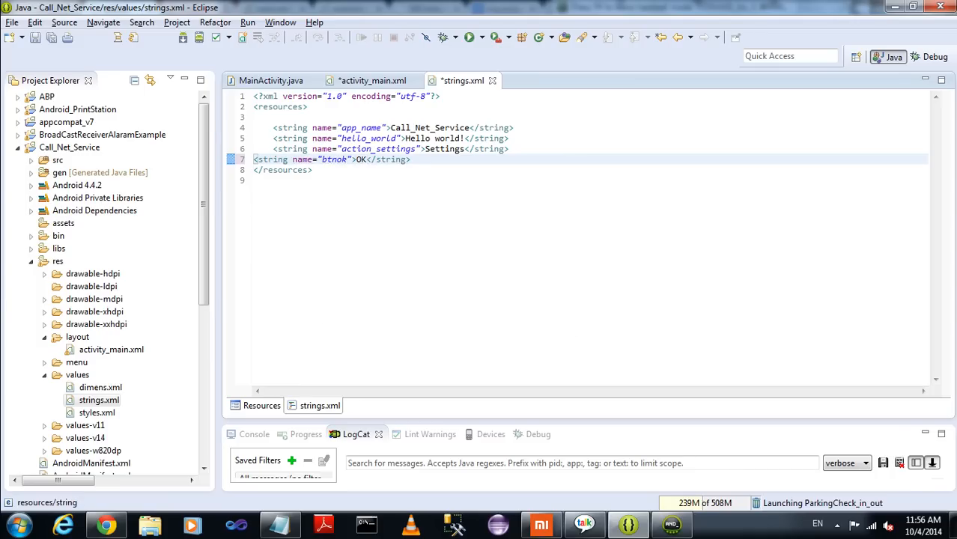
left_click(372, 81)
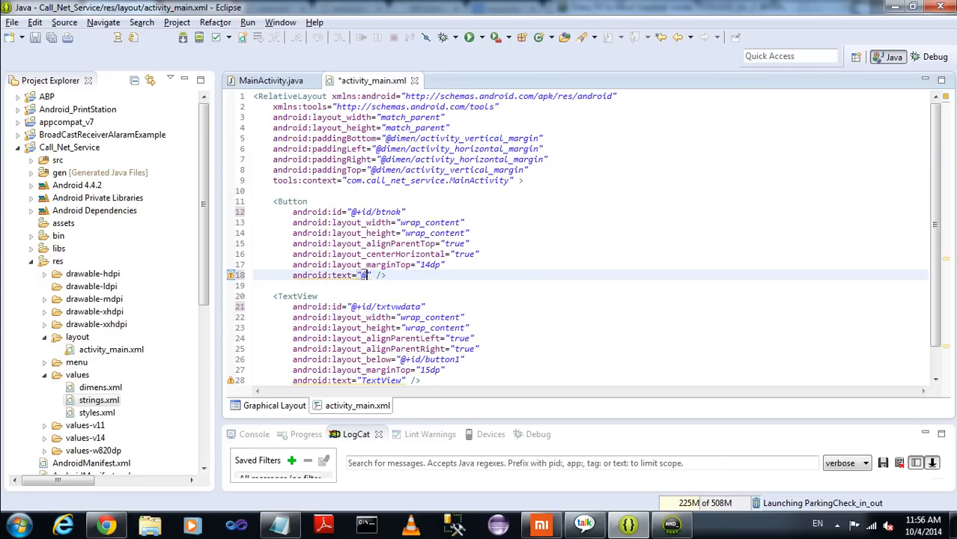
type("string/")
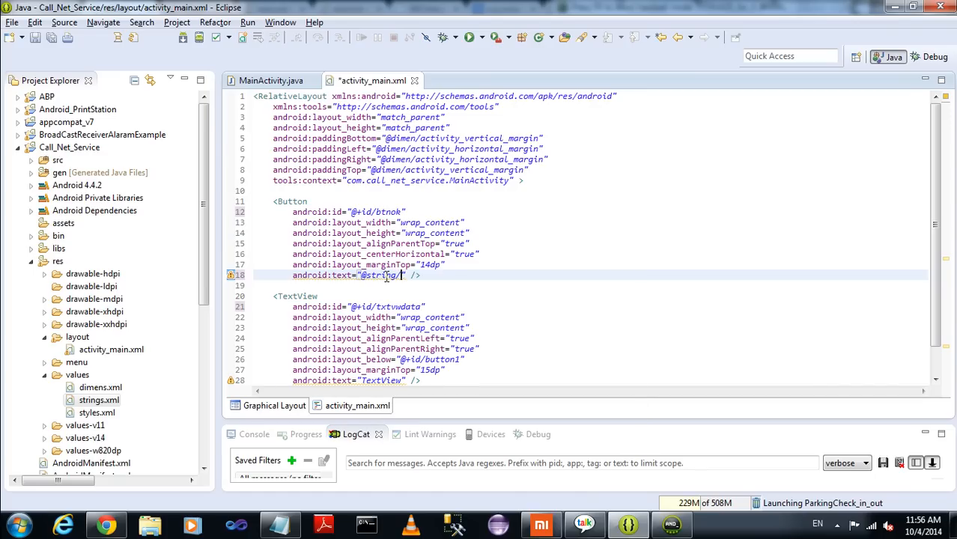
type("btnok")
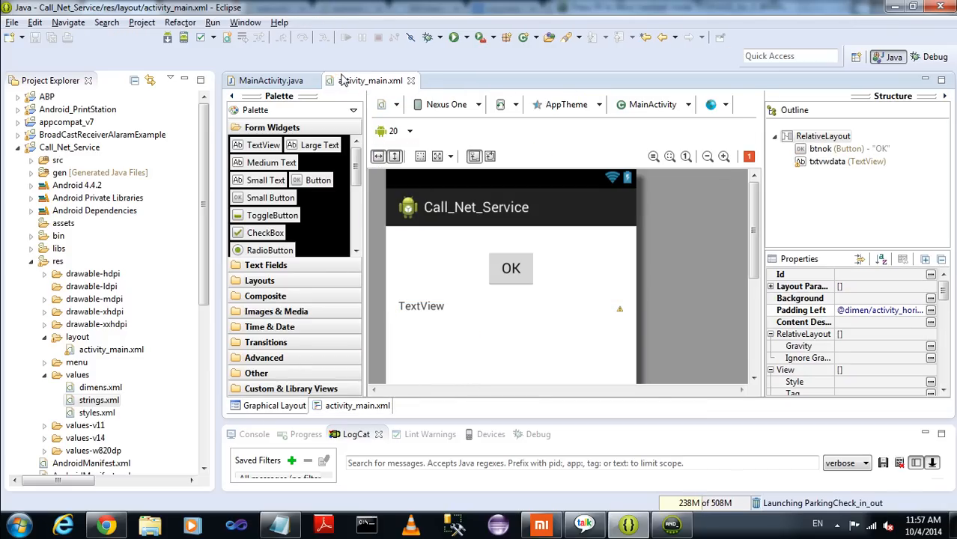
Declare the field Button btnok; at the top of MainActivity.
left_click(271, 81)
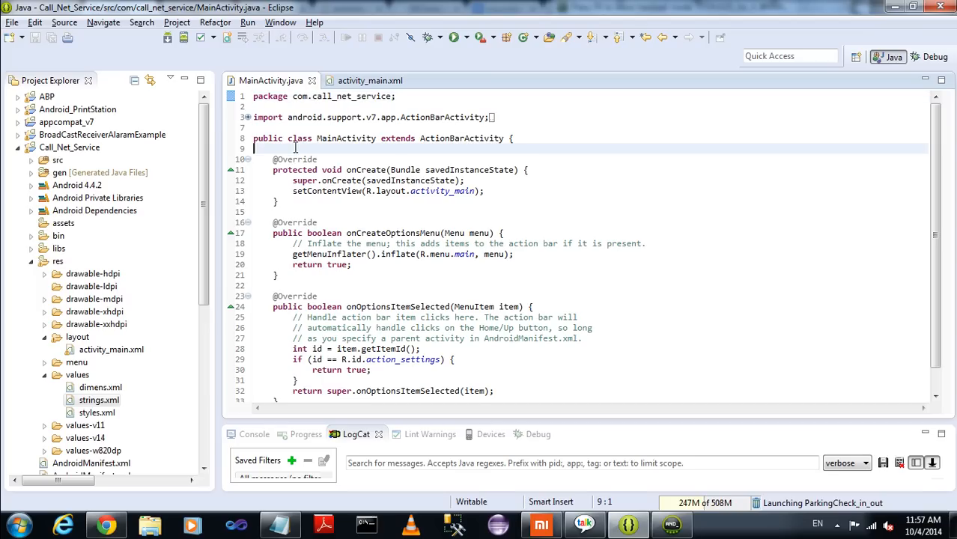
type("Button btnok")
type("Text")
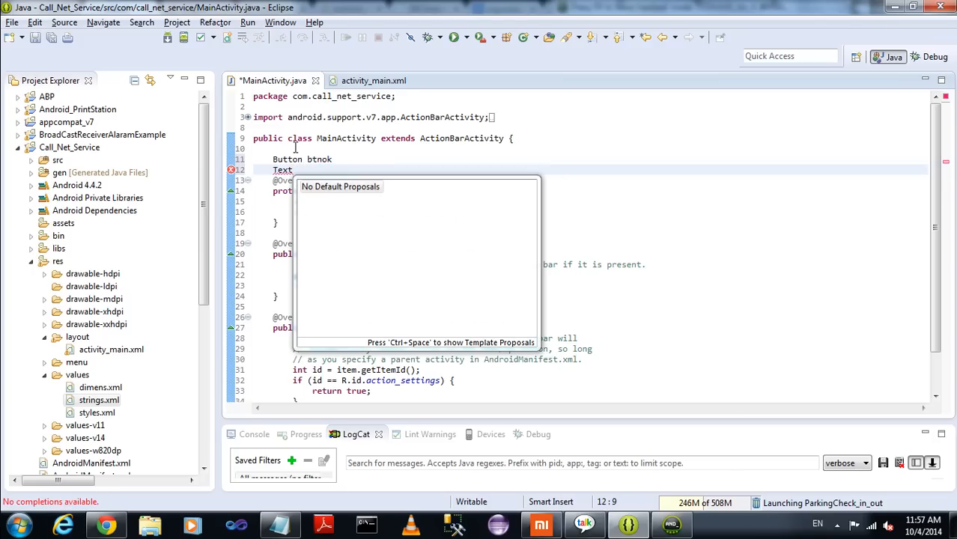
key("Escape")
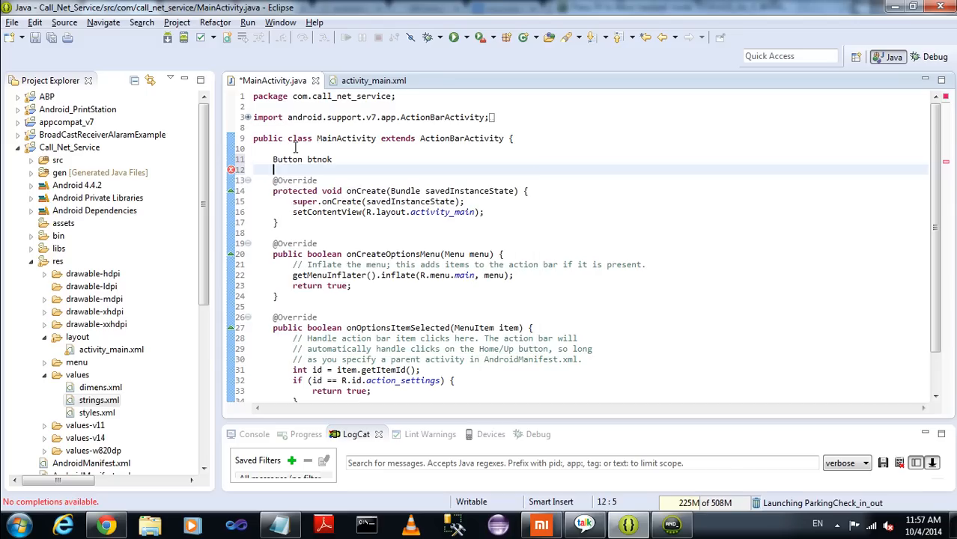
type("Text")
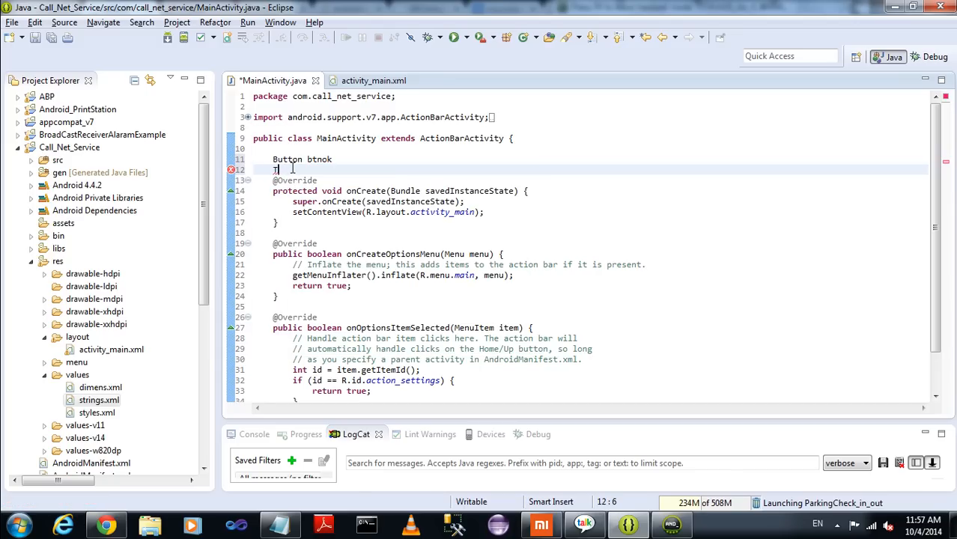
key("BackSpace")
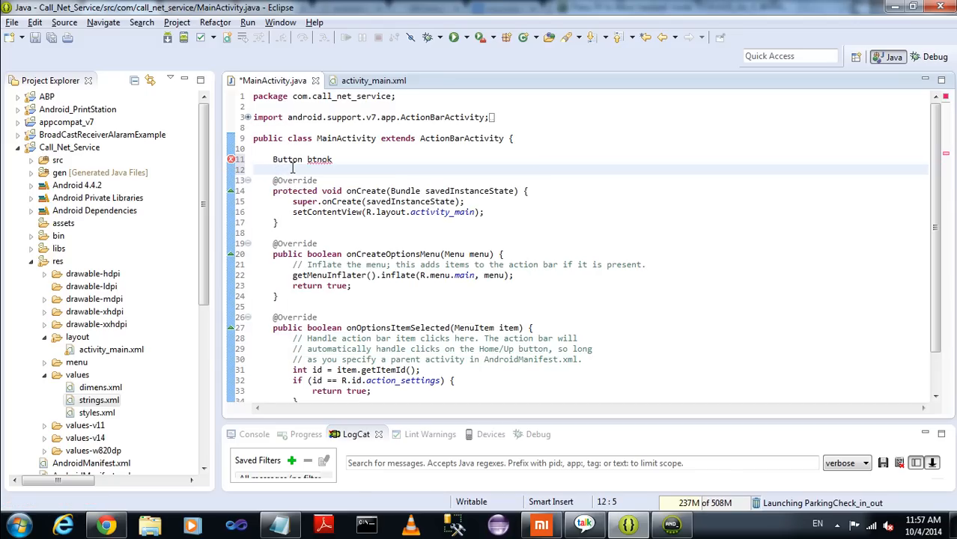
type(";")
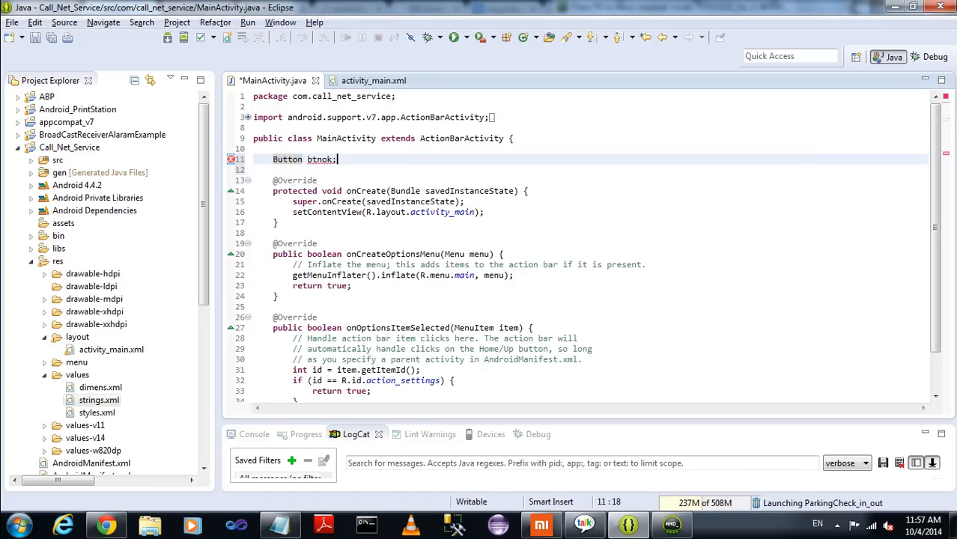
Declare the field TextView txtvwdata; letting Eclipse add the TextView import.
type("TextView")
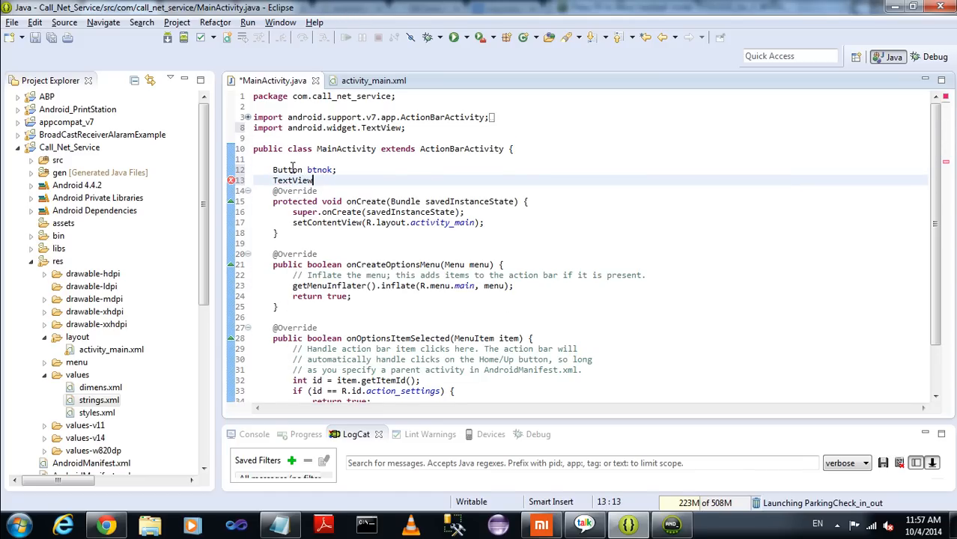
type("txtvwdata")
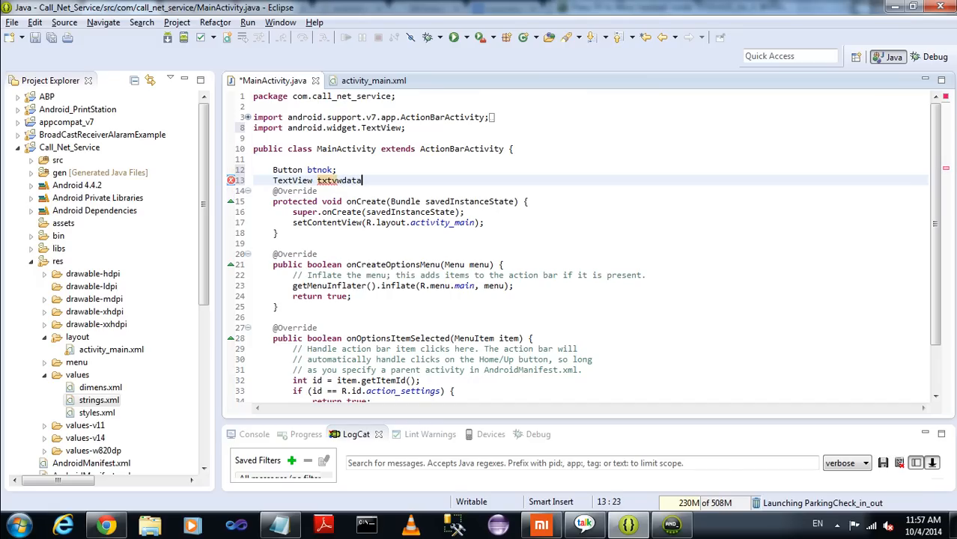
type(";")
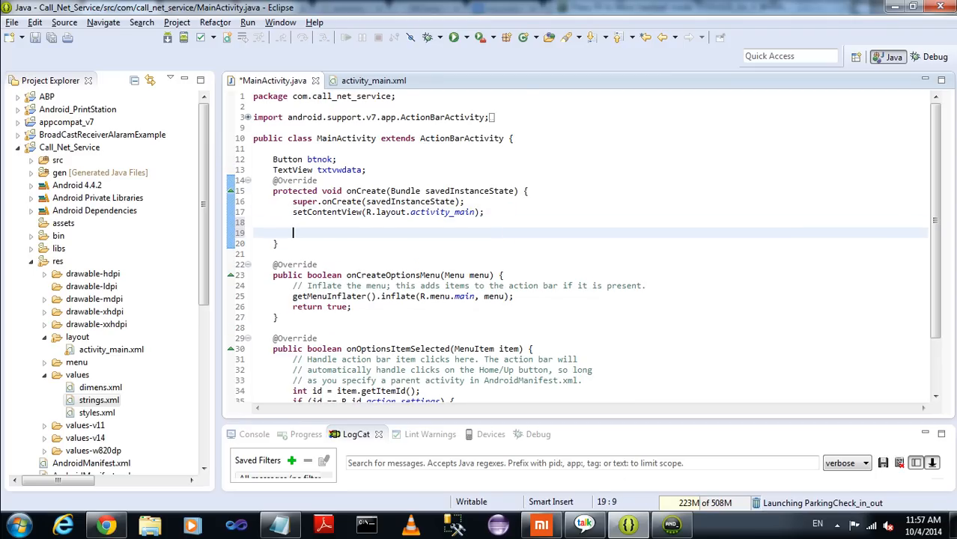
Bind btnok with (Button)findViewById(R.id.btnok) in onCreate.
type("btnok")
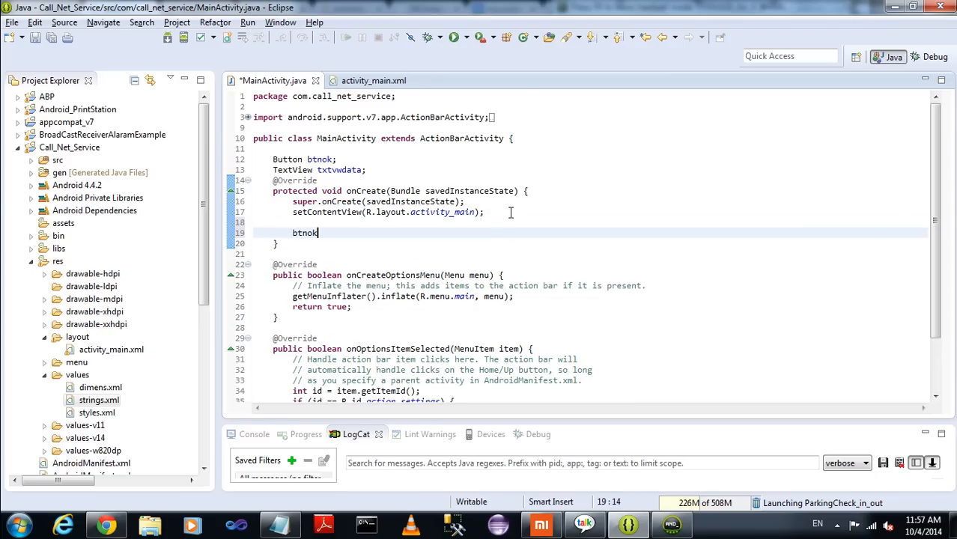
type("= (Button")
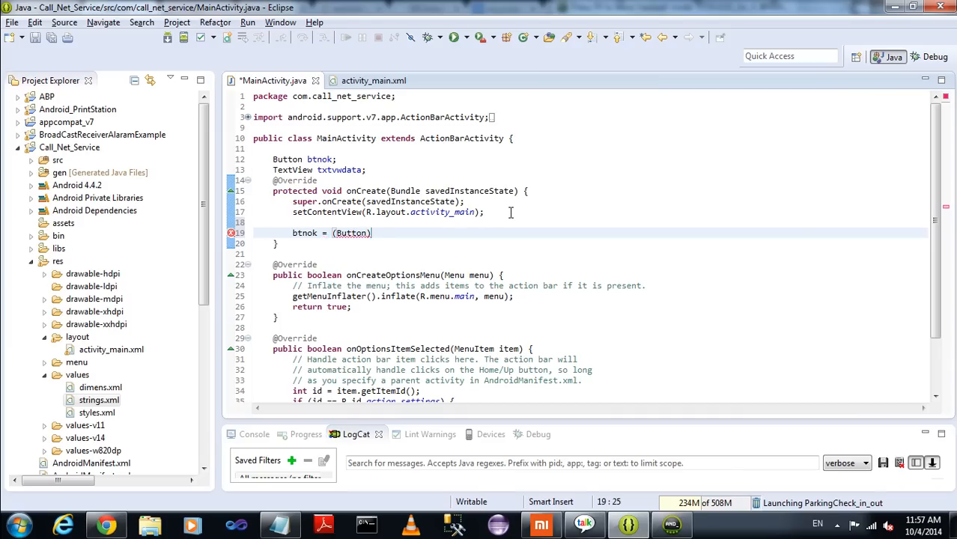
type("findvi")
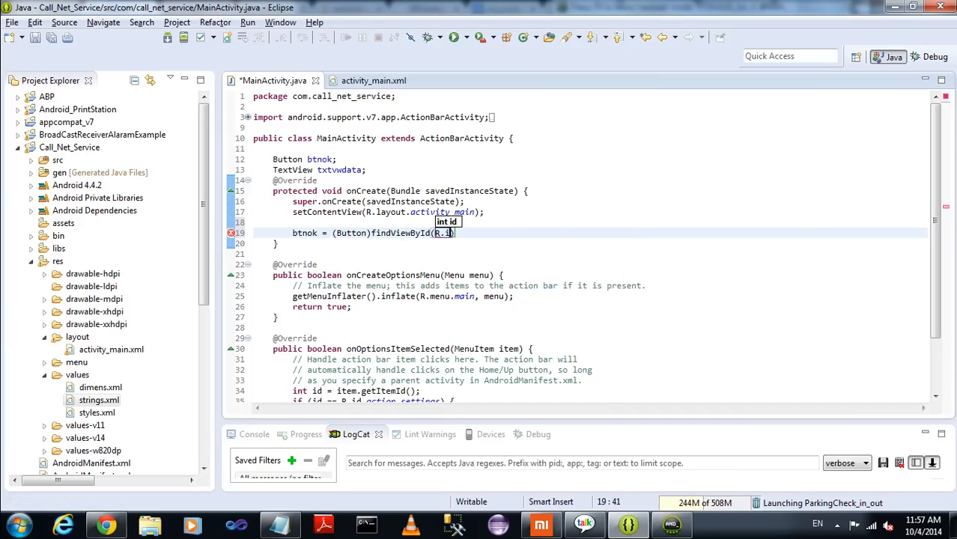
type("btnok")
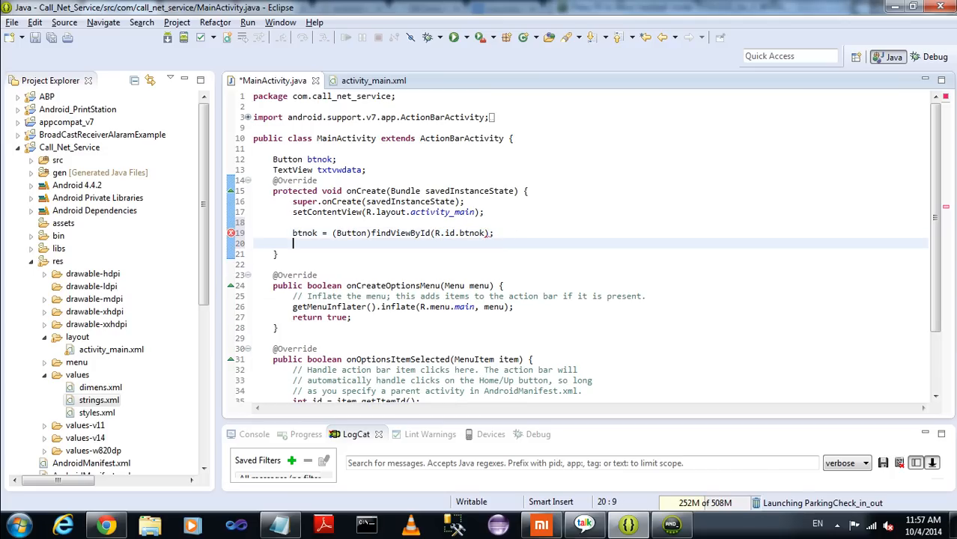
Bind txtvwdata with (TextView)findViewById(R.id.txtvwdata) in onCreate.
type("txtv")
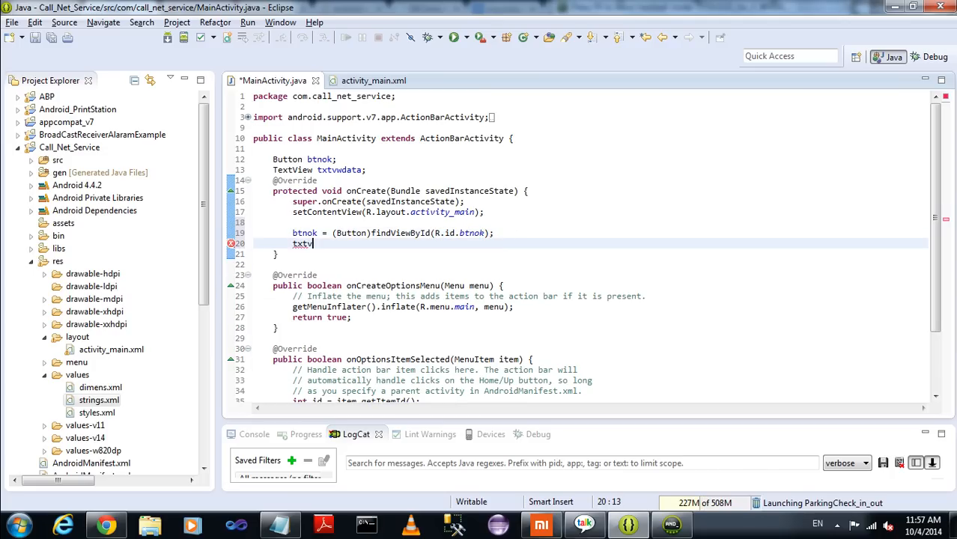
type("wdata =")
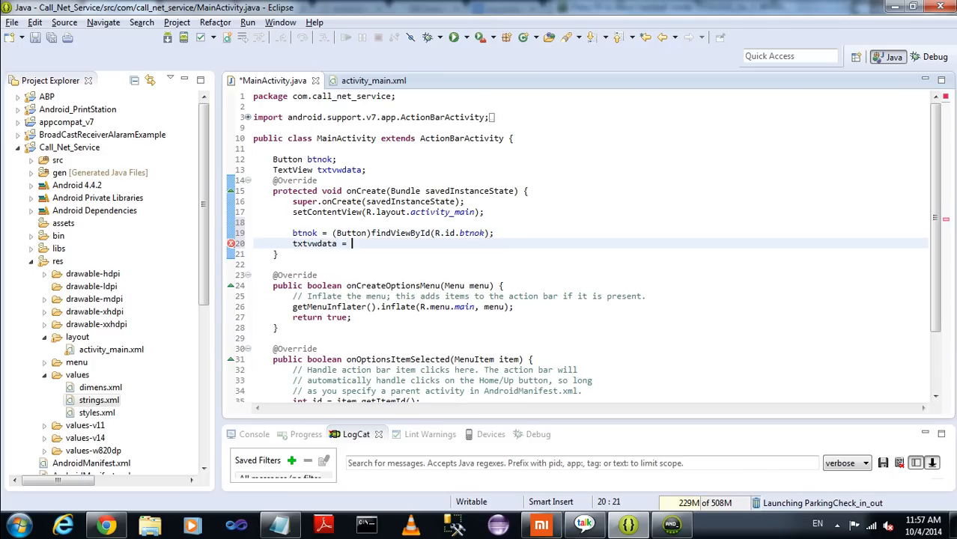
type("(Text)")
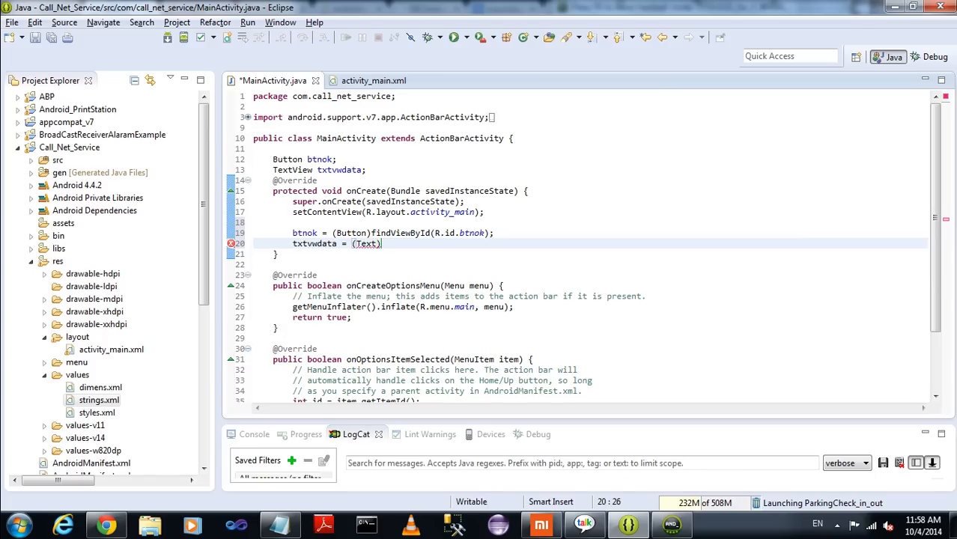
type("View")
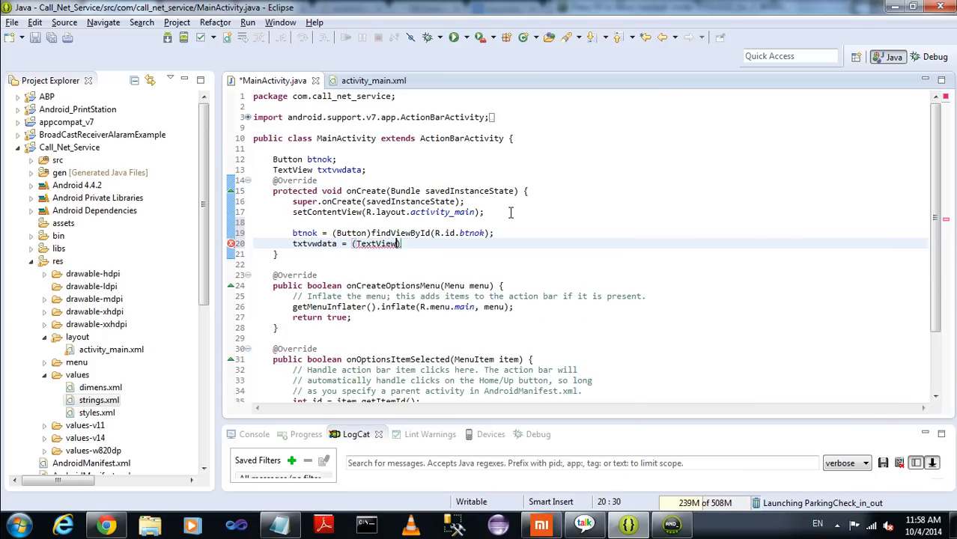
type("findvi")
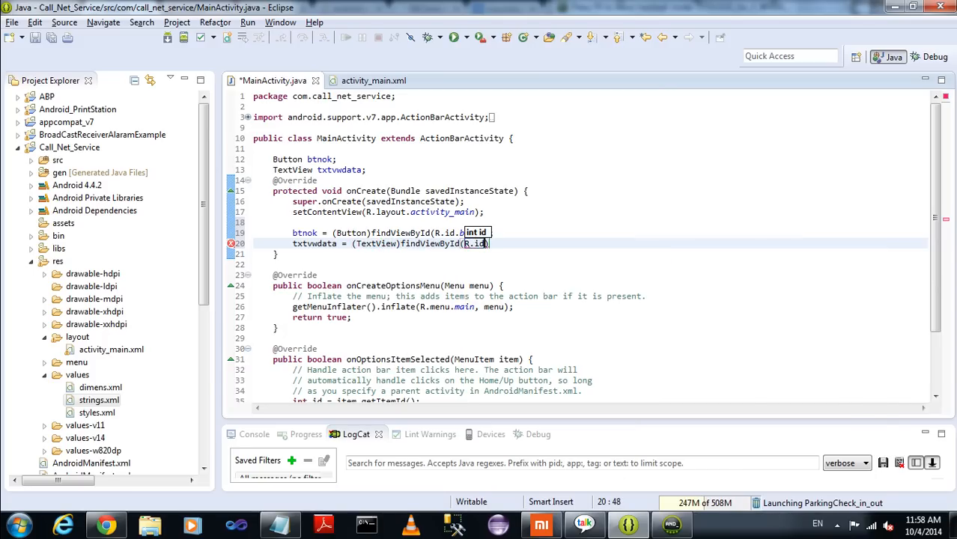
type(".")
type("go")
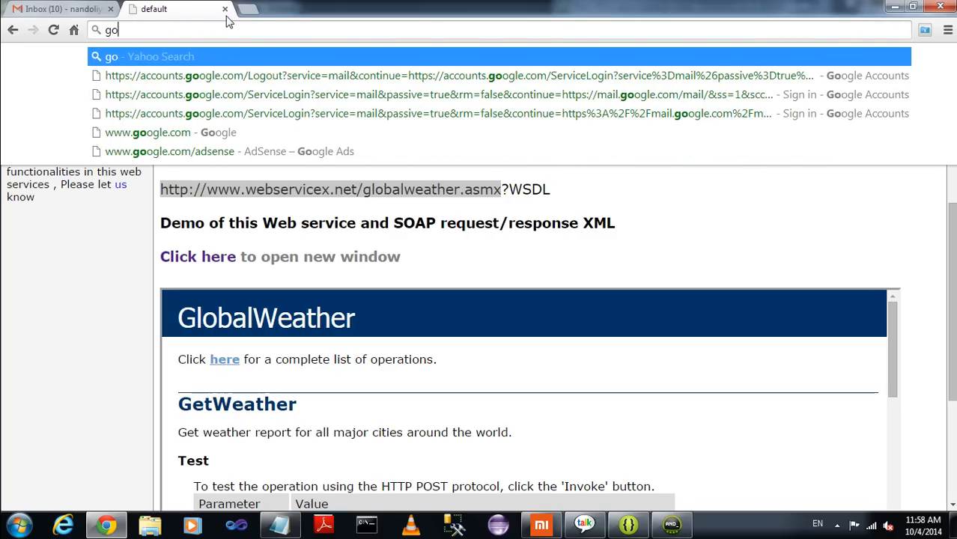
Search Google for the free ASP web services site webservicex.net.
left_click(146, 131)
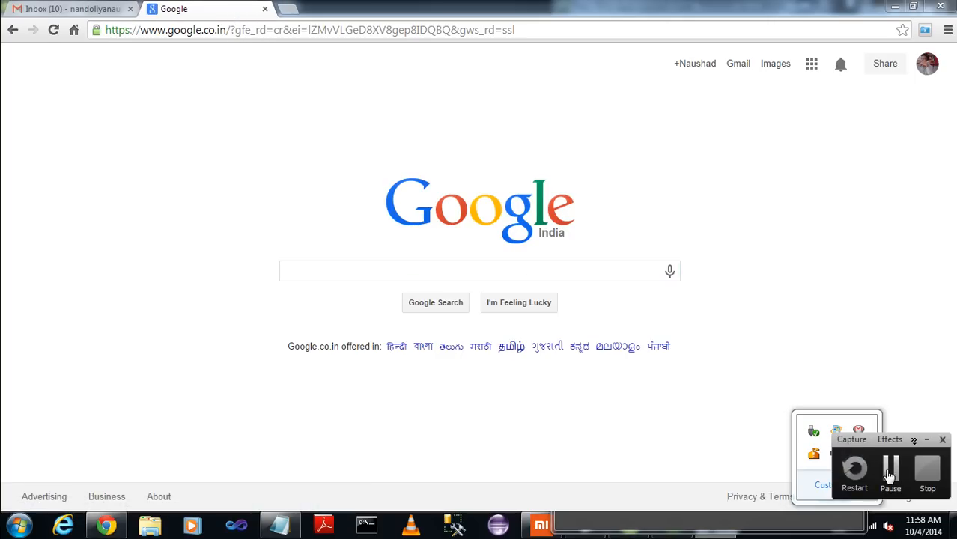
type("Fr")
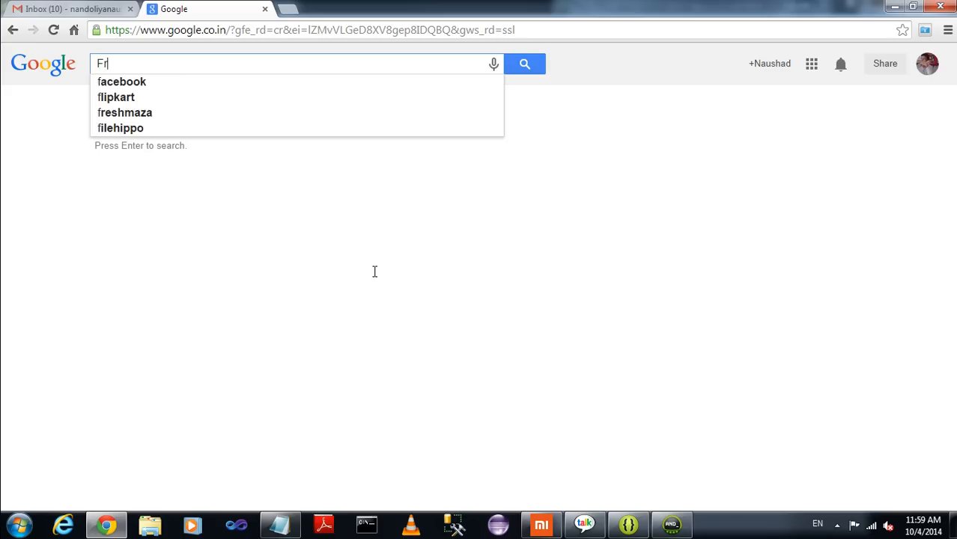
type("Free Asp")
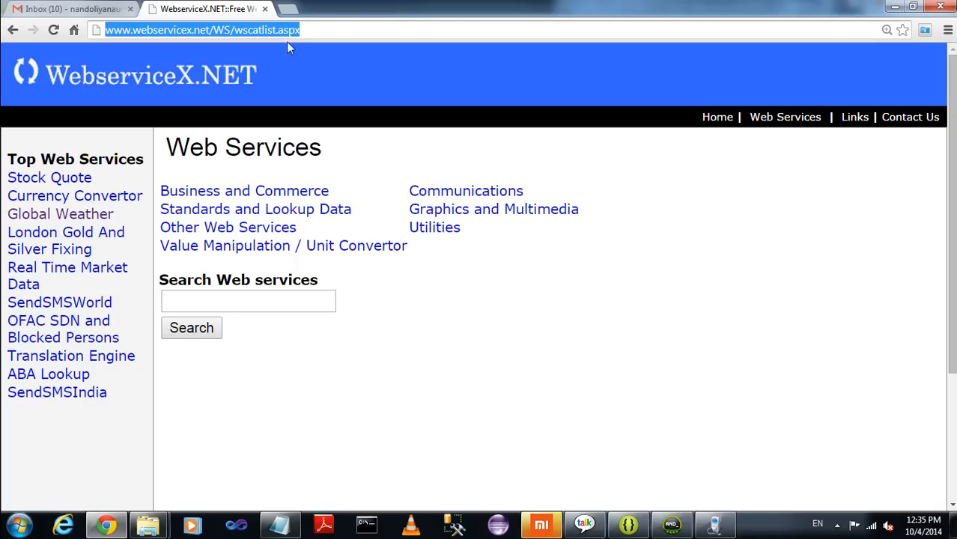
type("google.com")
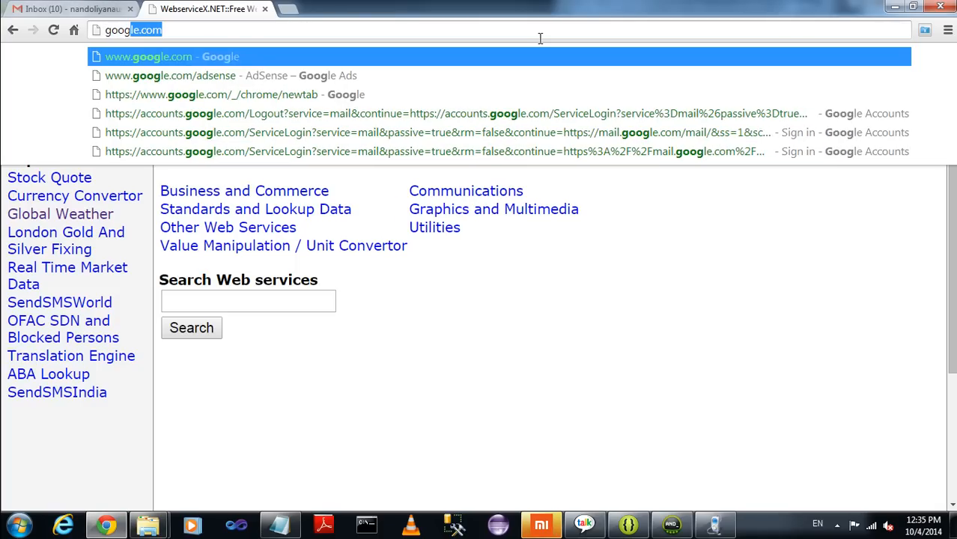
left_click(148, 56)
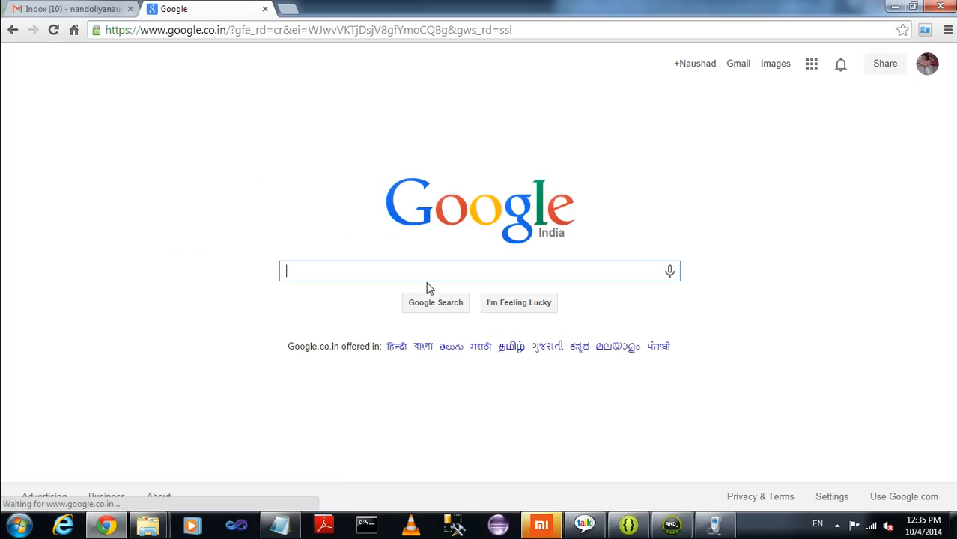
type("free")
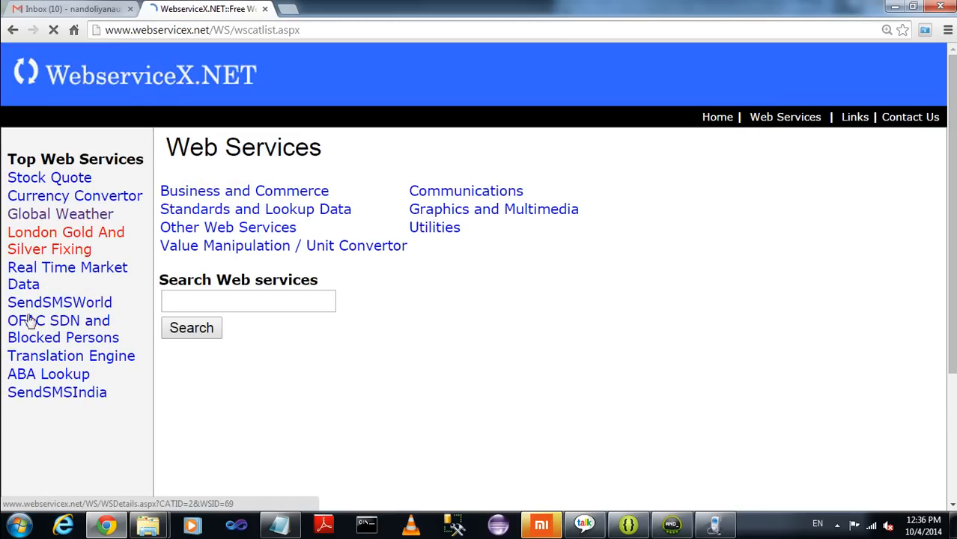
Go to the Global Weather service and bring up the GetWeather test form.
left_click(60, 212)
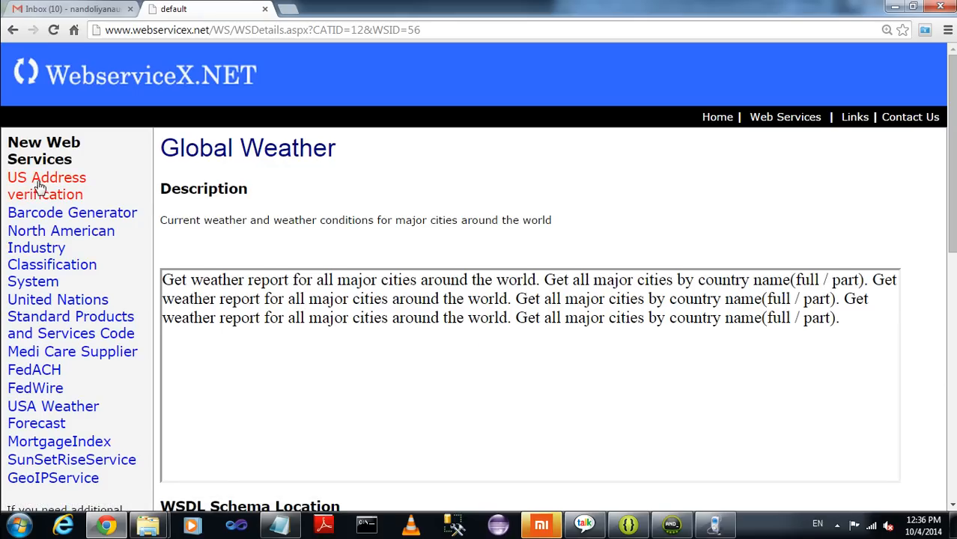
mouse_move(416, 365)
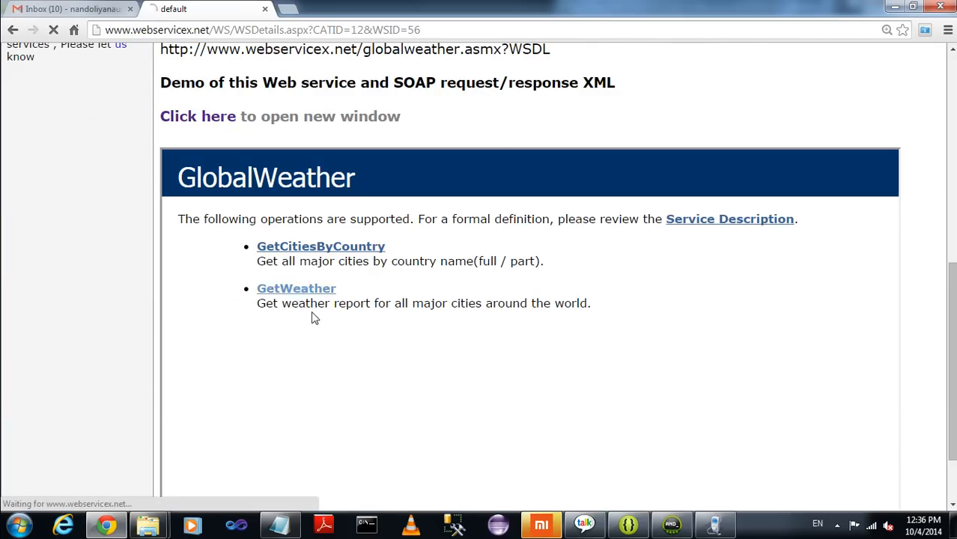
left_click(296, 287)
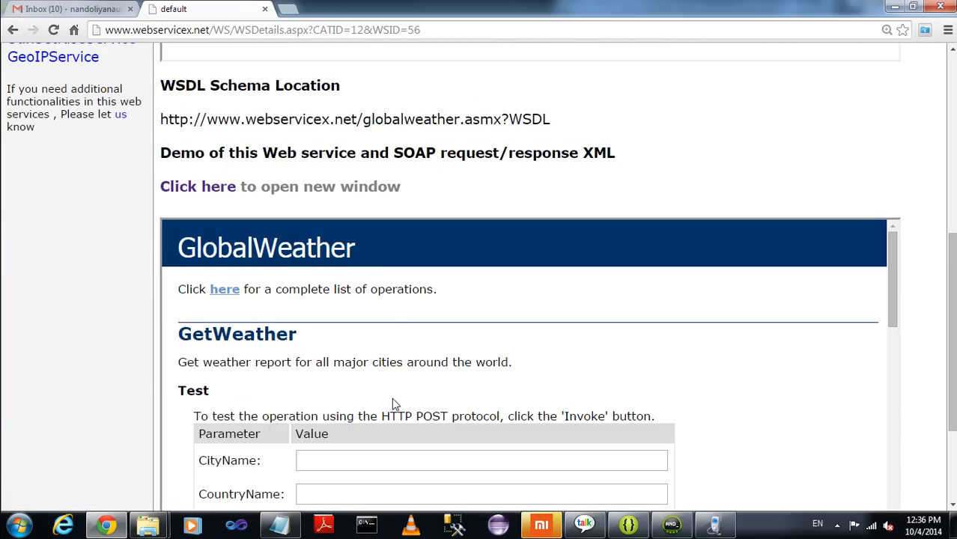
mouse_move(681, 369)
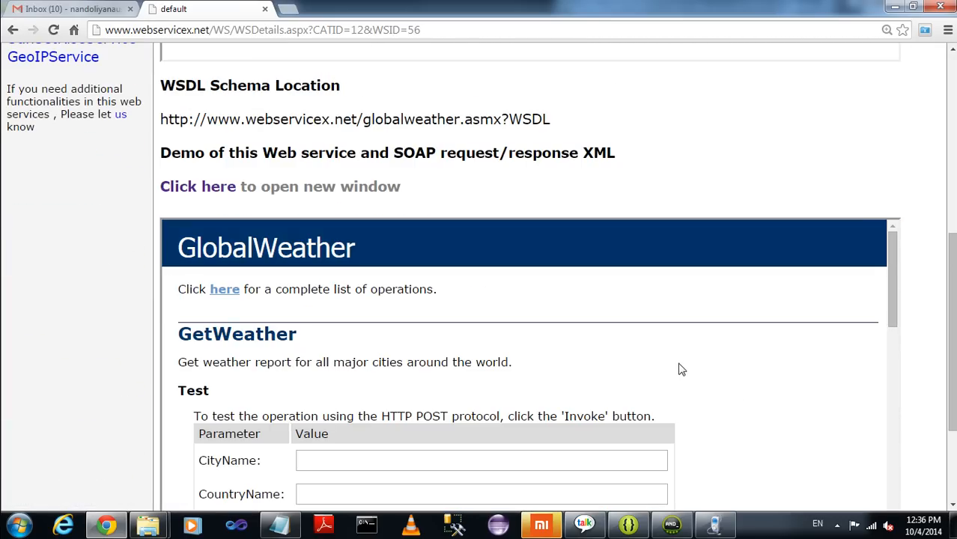
scroll("down", 3)
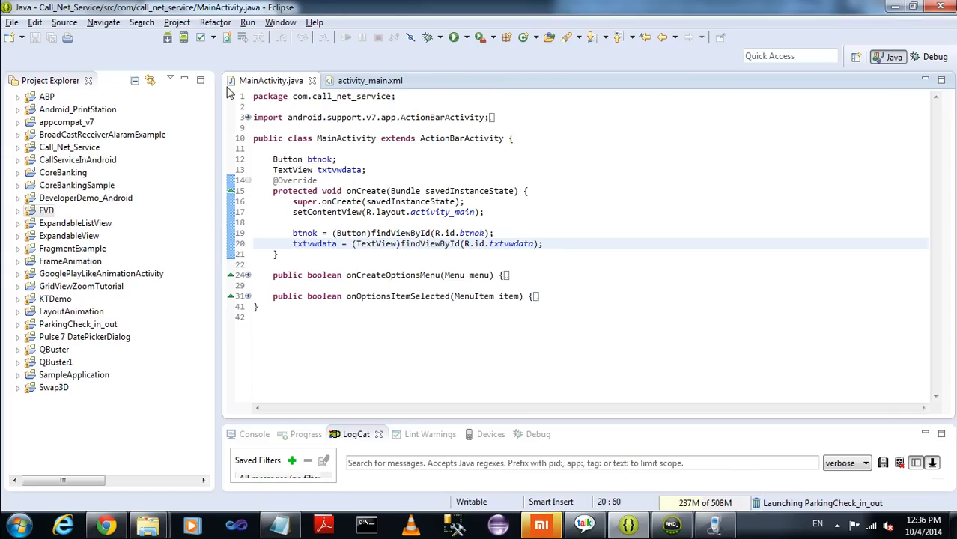
mouse_move(271, 81)
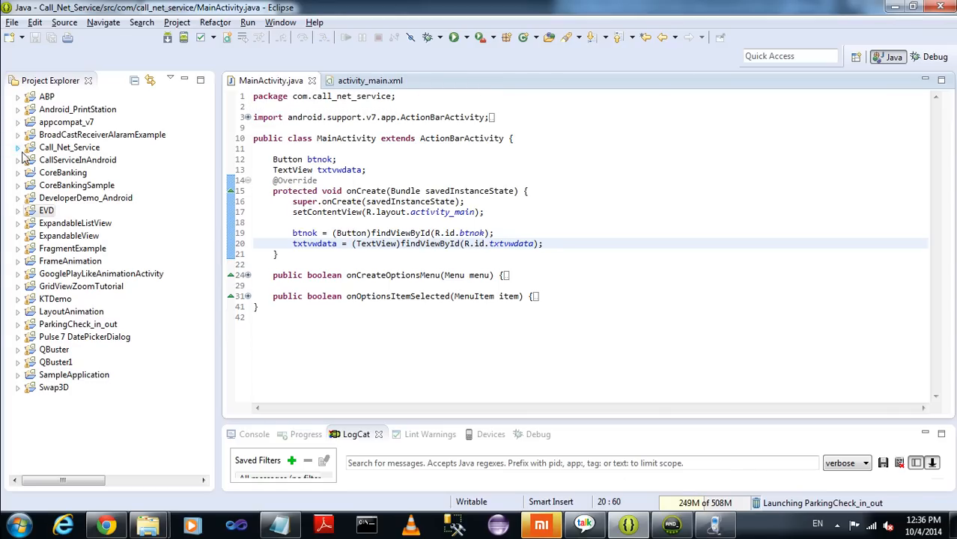
Create a new CallSoap class in the com.call_net_service package.
left_click(18, 148)
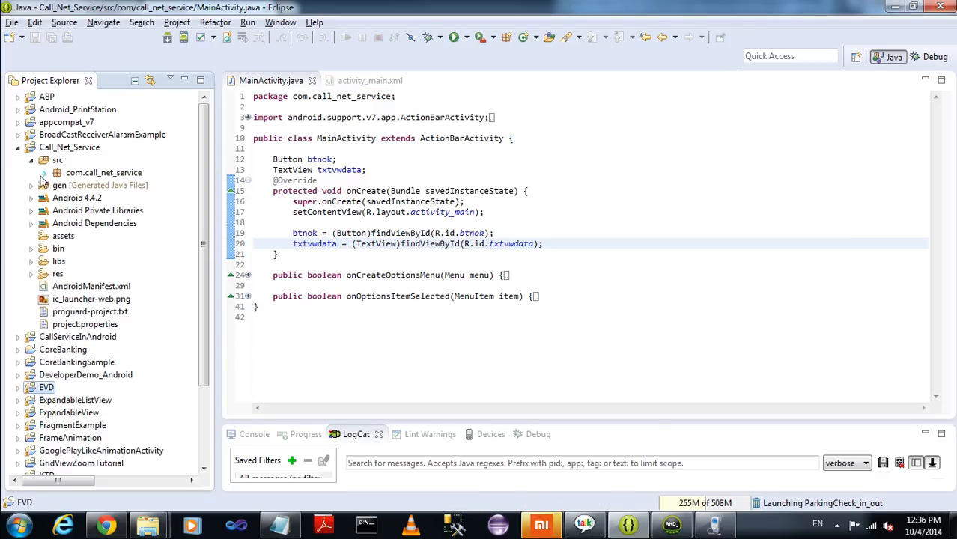
right_click(104, 172)
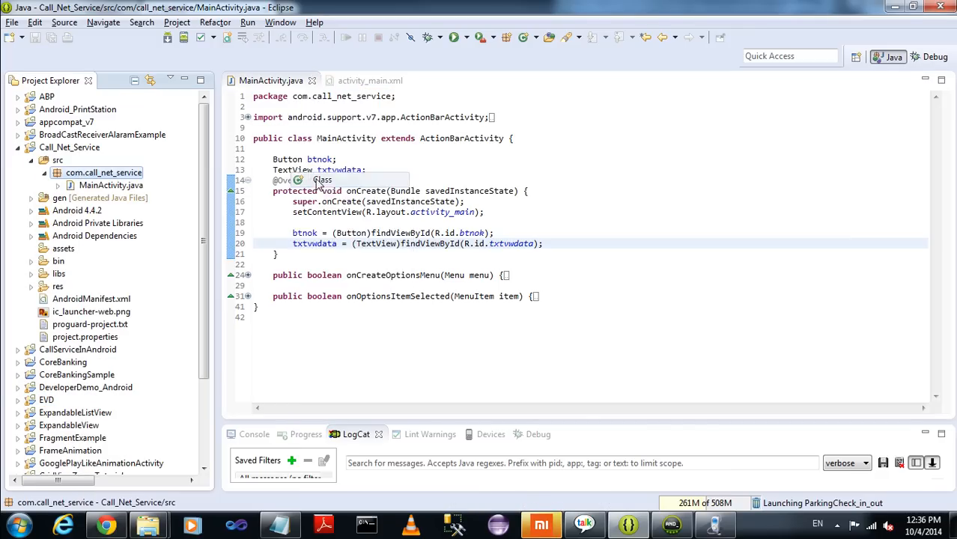
type("CallSoap")
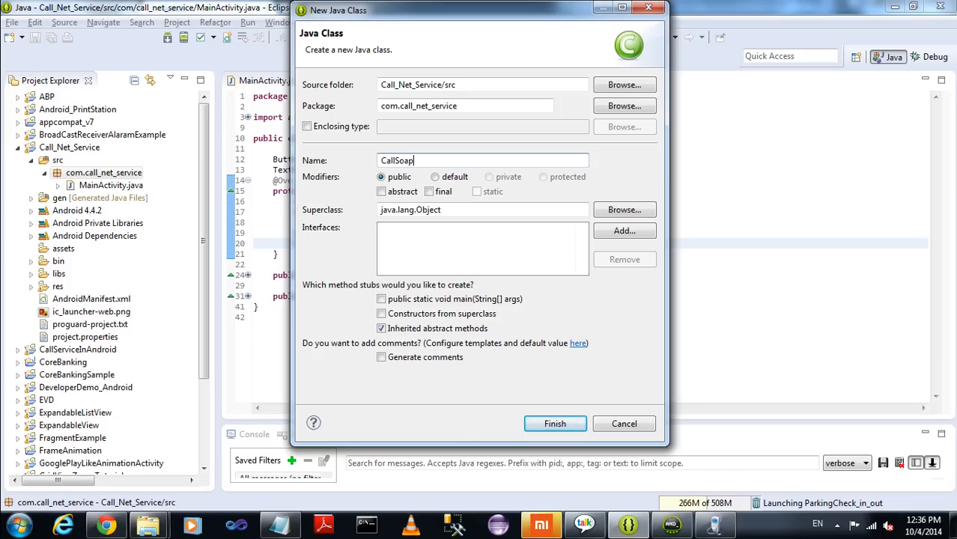
Start public String GetWeather(String cityname, String c... inside CallSoap.
left_click(554, 422)
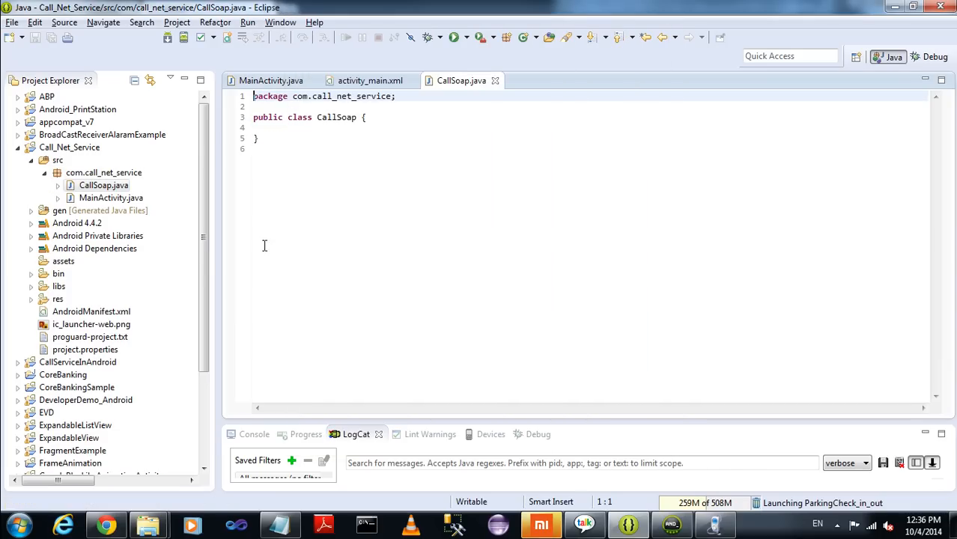
key("Enter")
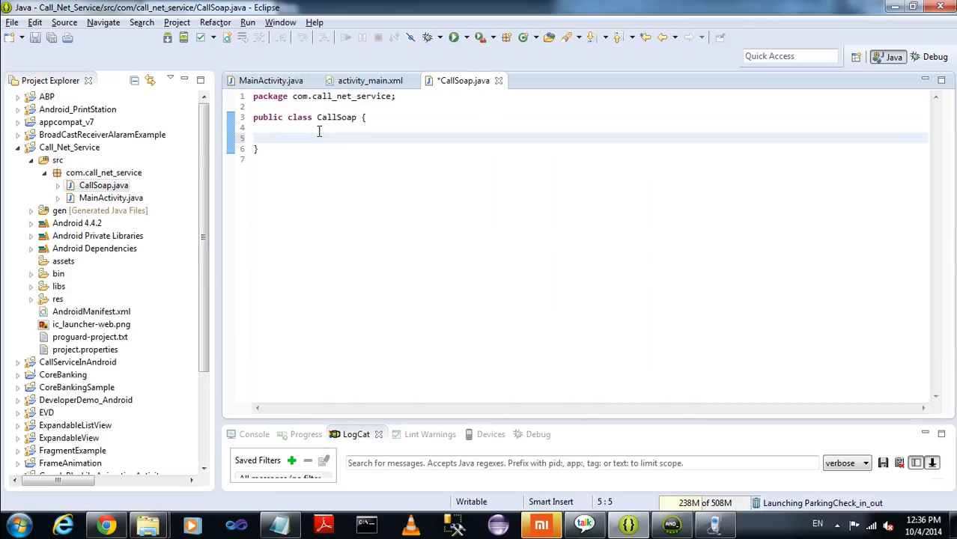
type("public s")
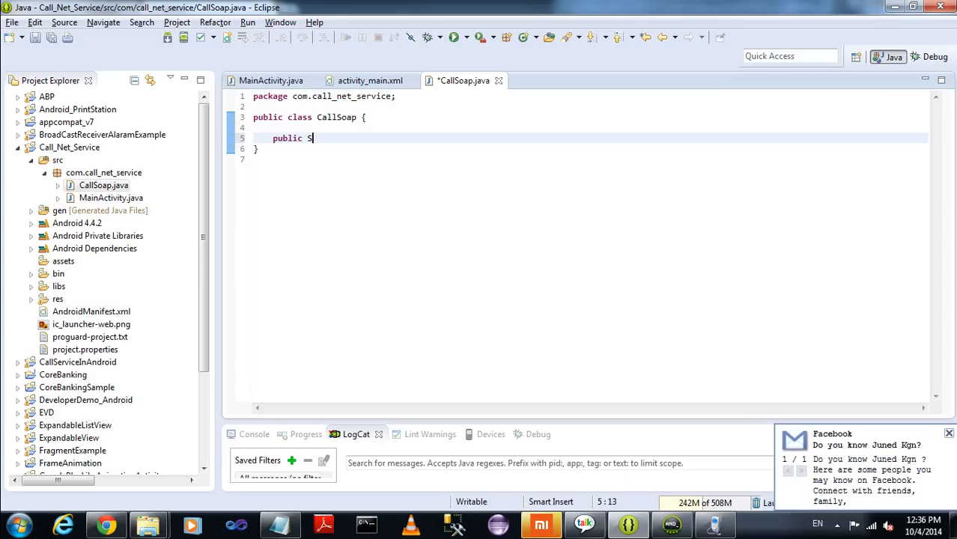
type("tring")
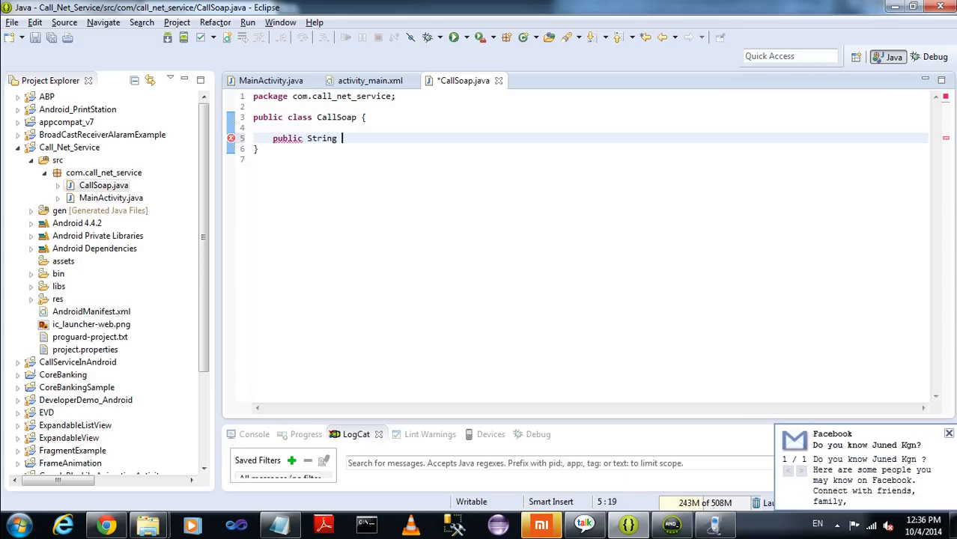
type("GetWea")
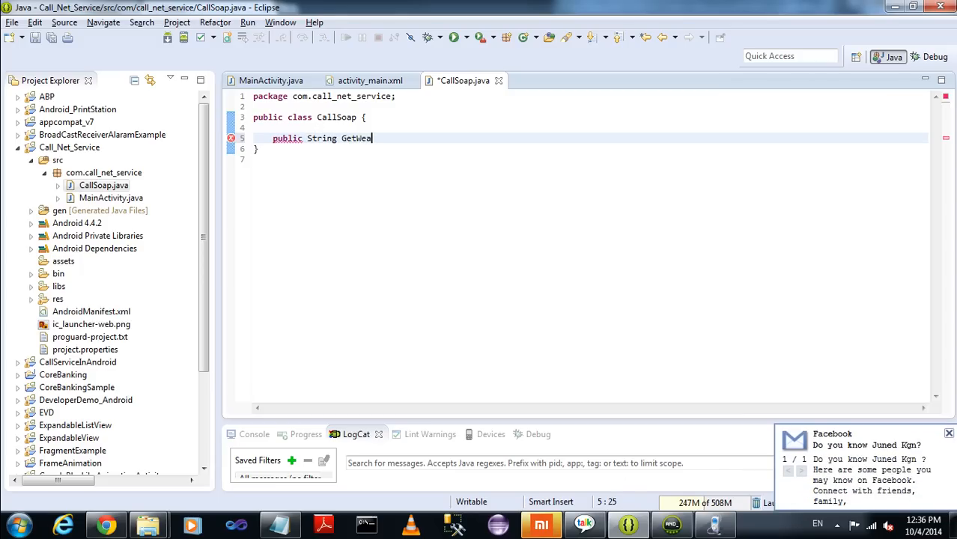
type("ther()")
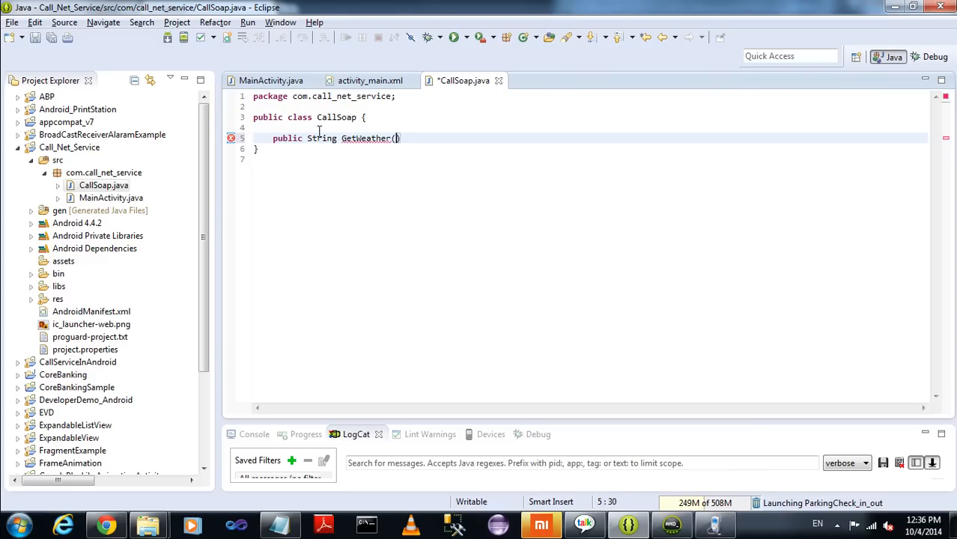
type("String")
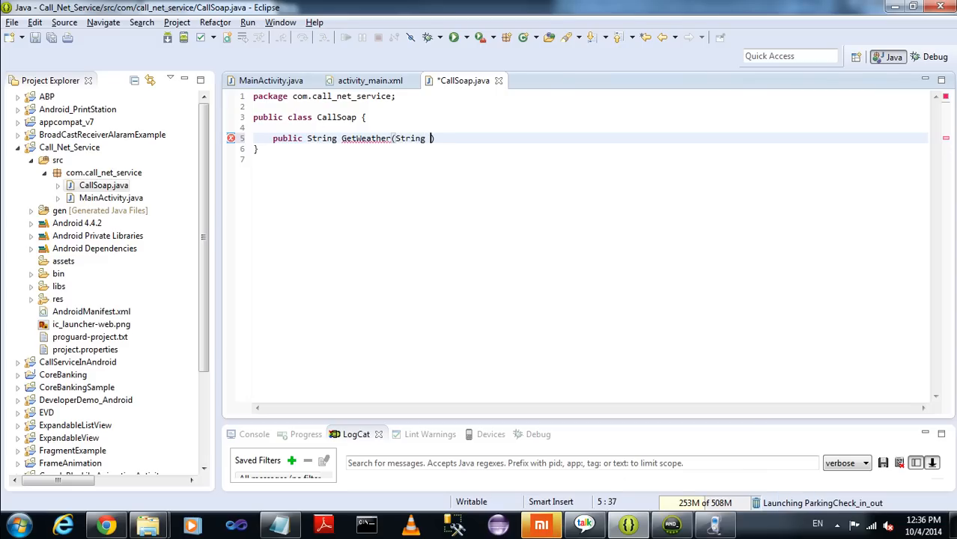
type("cityname,")
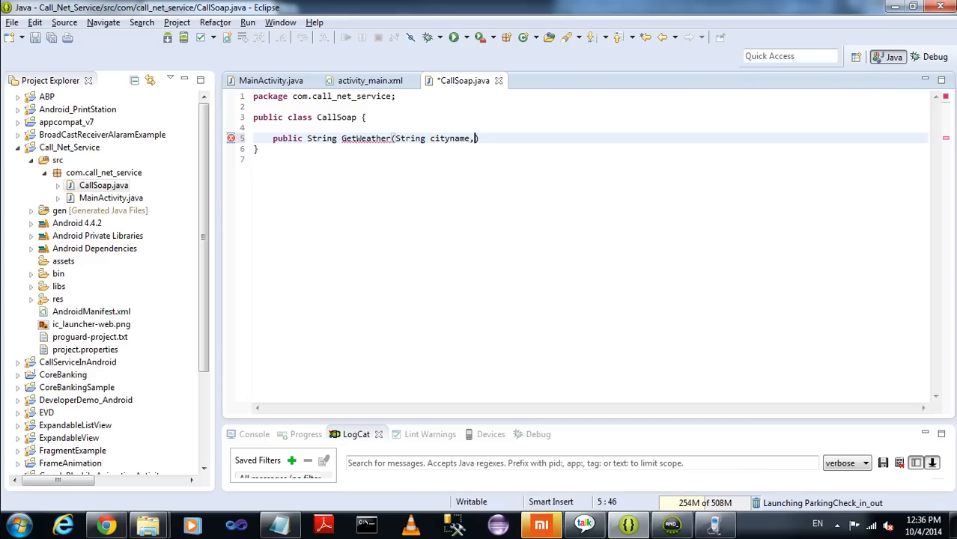
type("String c")
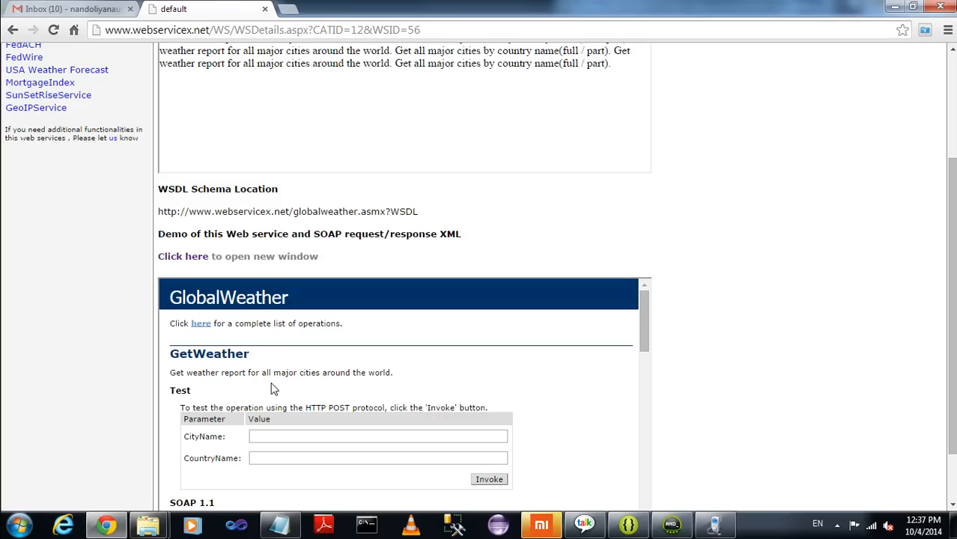
Scroll to the SOAP 1.1 sample request and select its SOAPAction address.
scroll("down", 3)
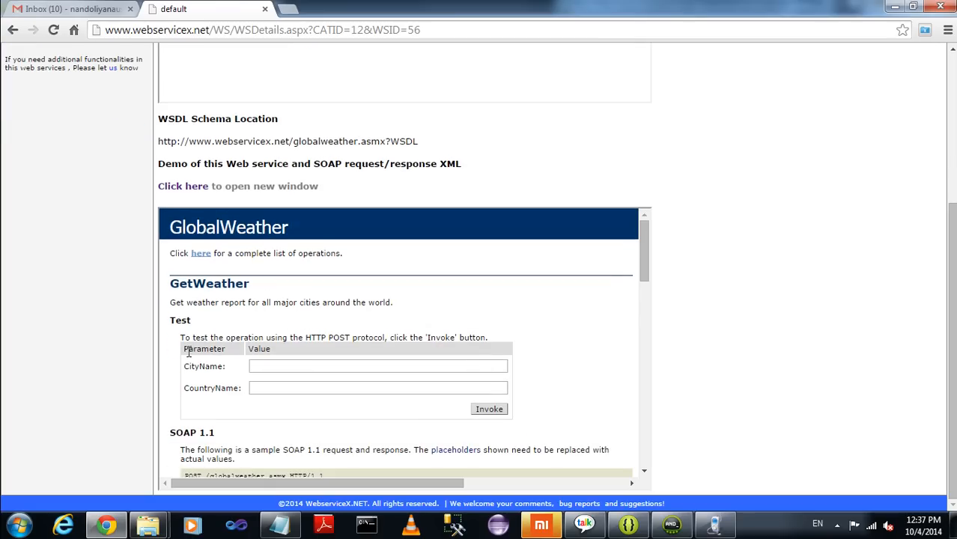
mouse_move(411, 407)
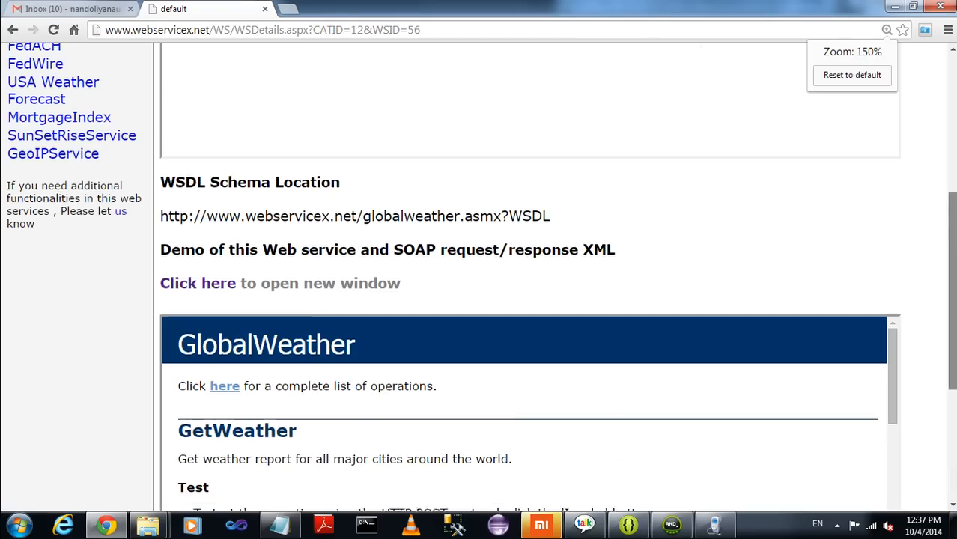
scroll("down", 3)
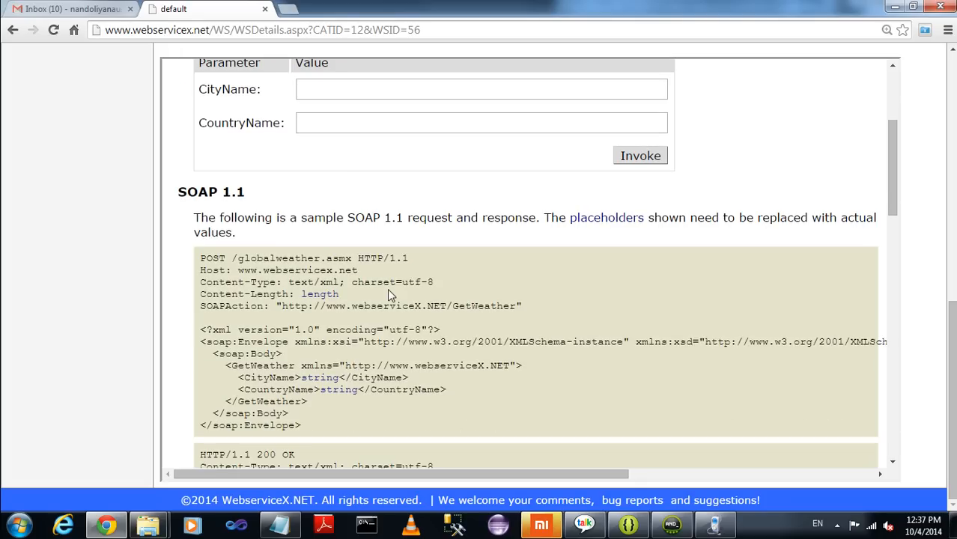
mouse_move(275, 308)
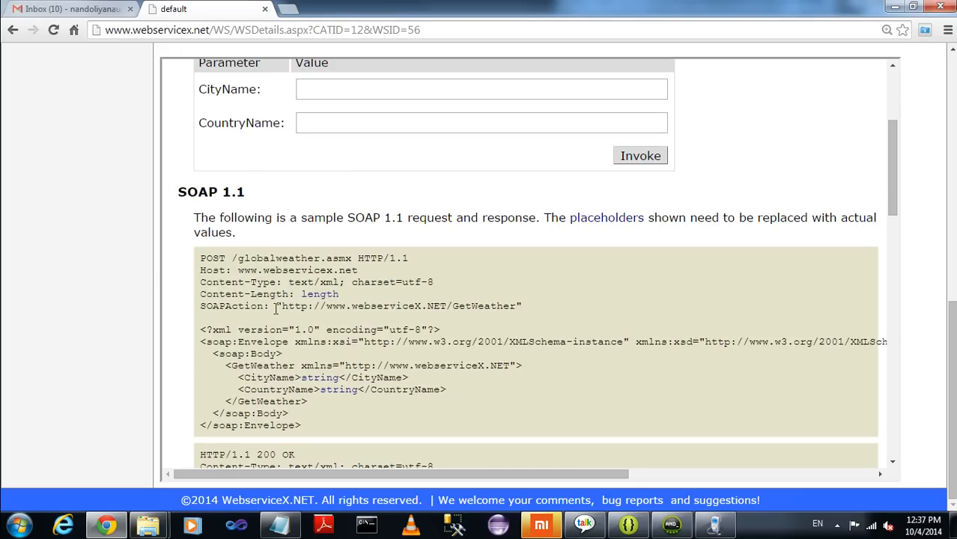
left_click_drag(279, 306, 512, 305)
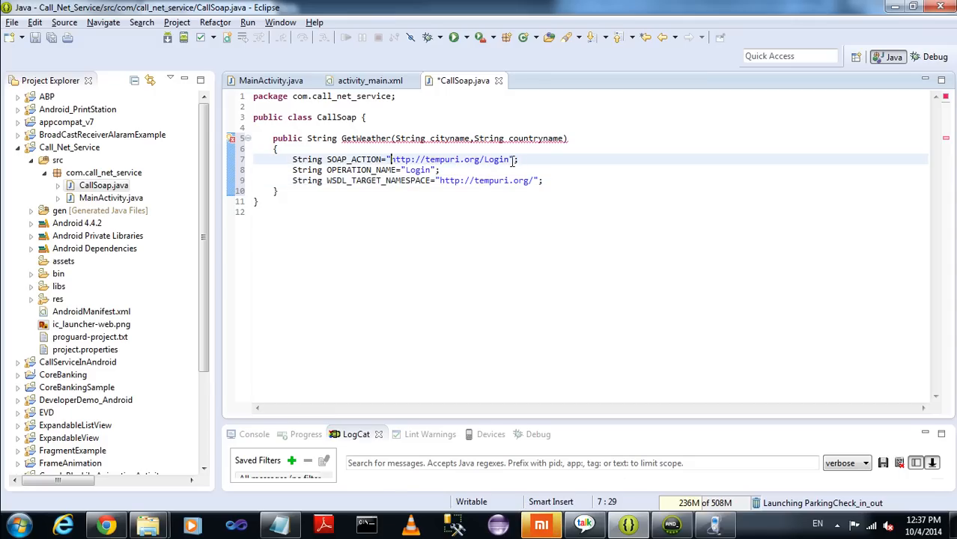
type("http://www.webserviceX.NET/GetWeather")
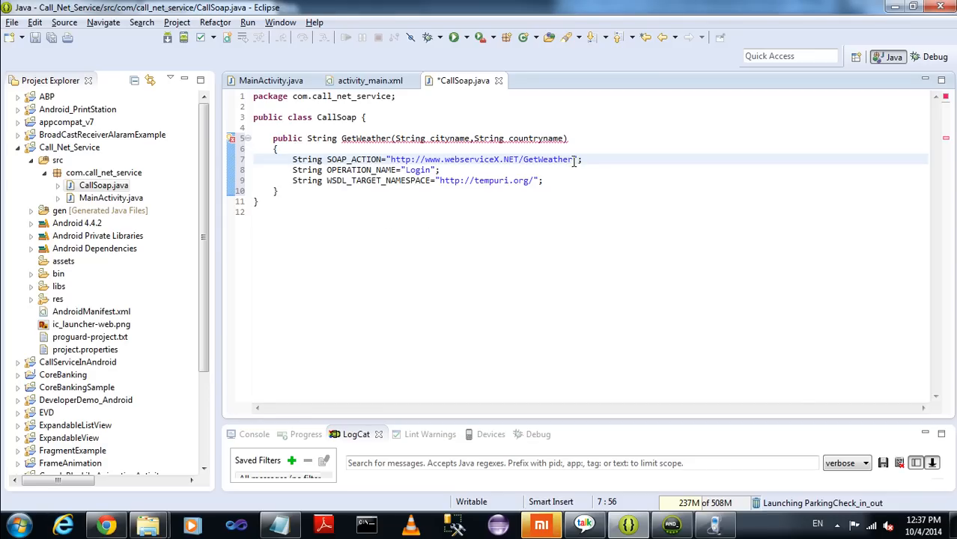
double_click(546, 158)
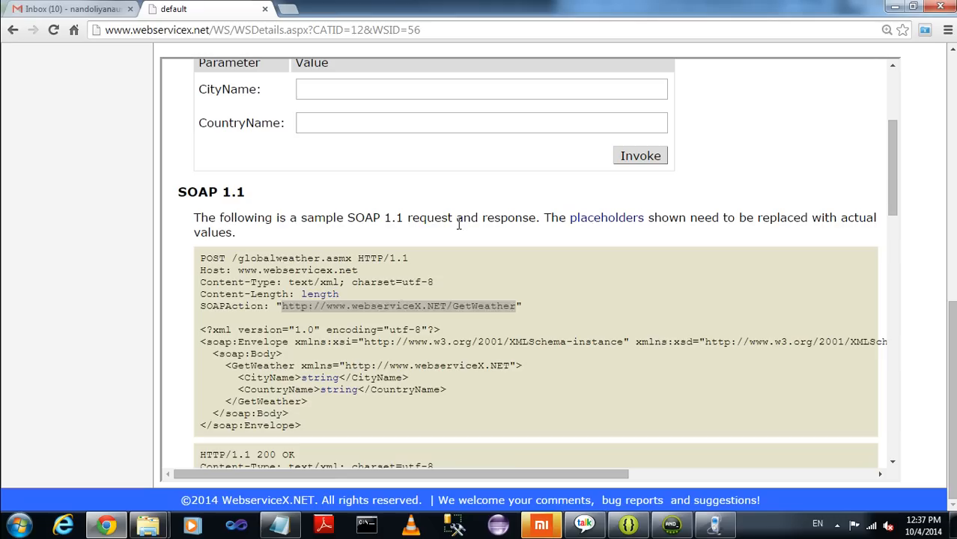
double_click(396, 305)
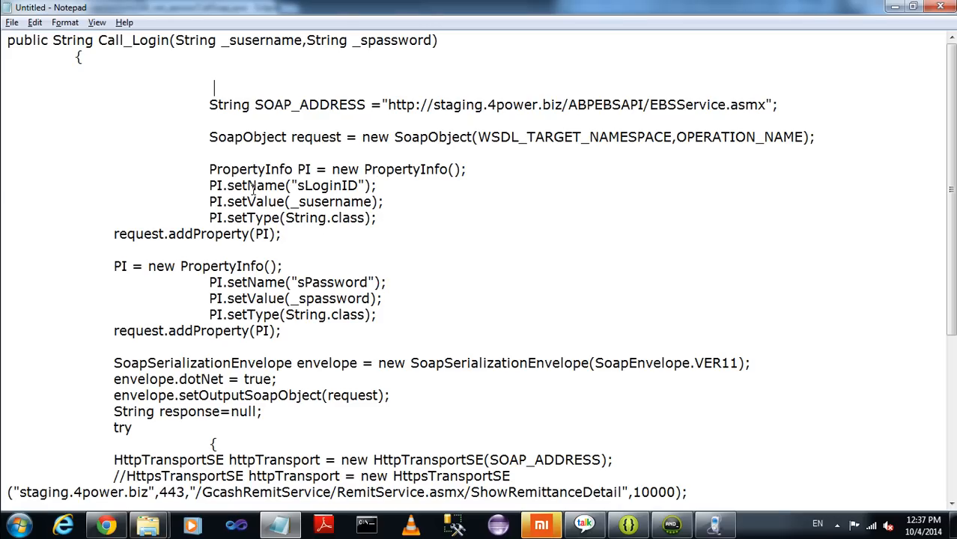
Carry SOAP_ADDRESS and the SoapObject/PropertyInfo block into GetWeather, addressed to globalweather.asmx.
left_click_drag(209, 105, 725, 105)
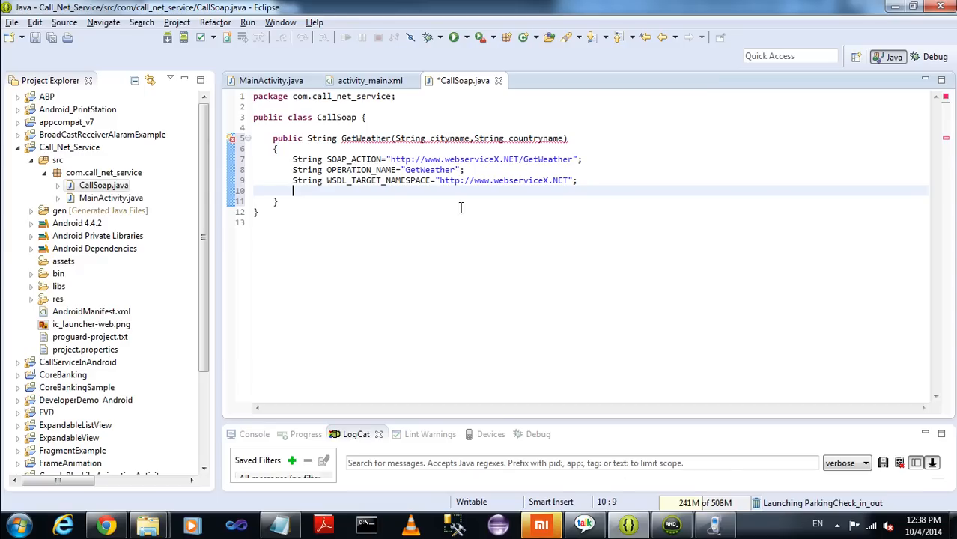
type("String SOAP_ADDRESS =\"http://staging.4power.biz/ABPEBSAPI/EBSService.asmx\";")
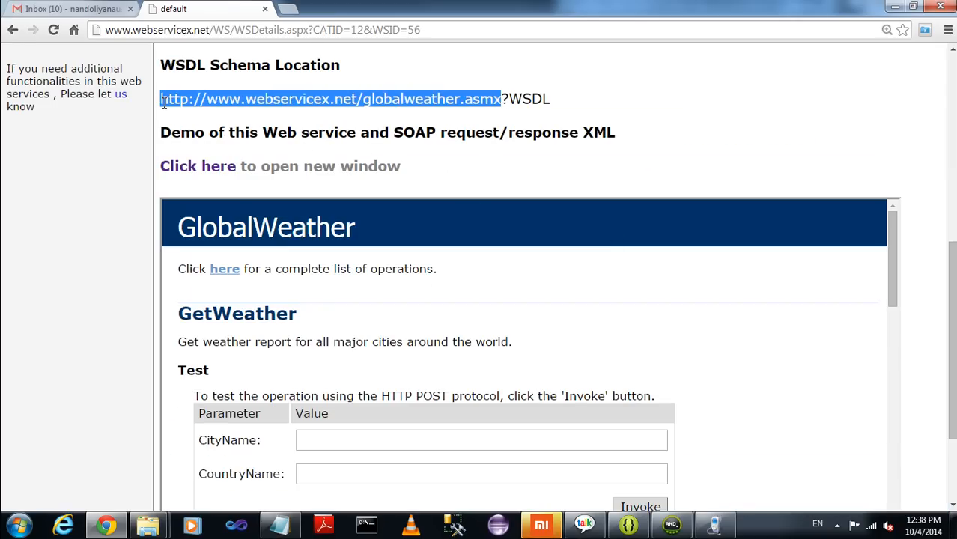
left_click(147, 524)
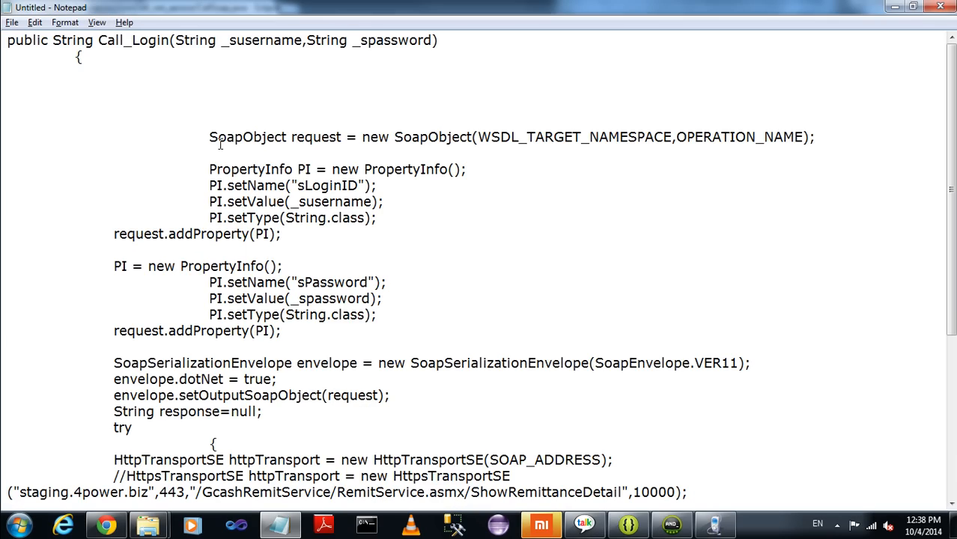
left_click_drag(209, 136, 281, 234)
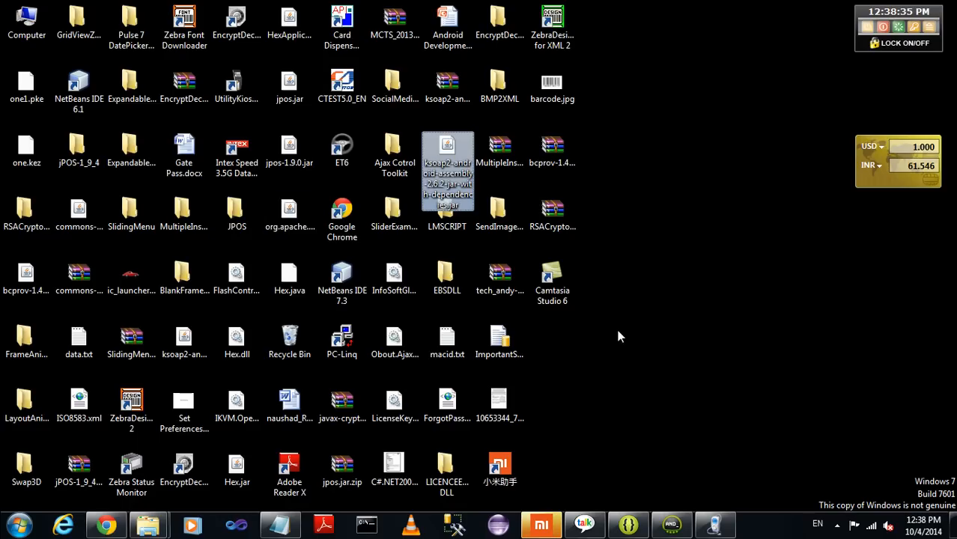
mouse_move(457, 176)
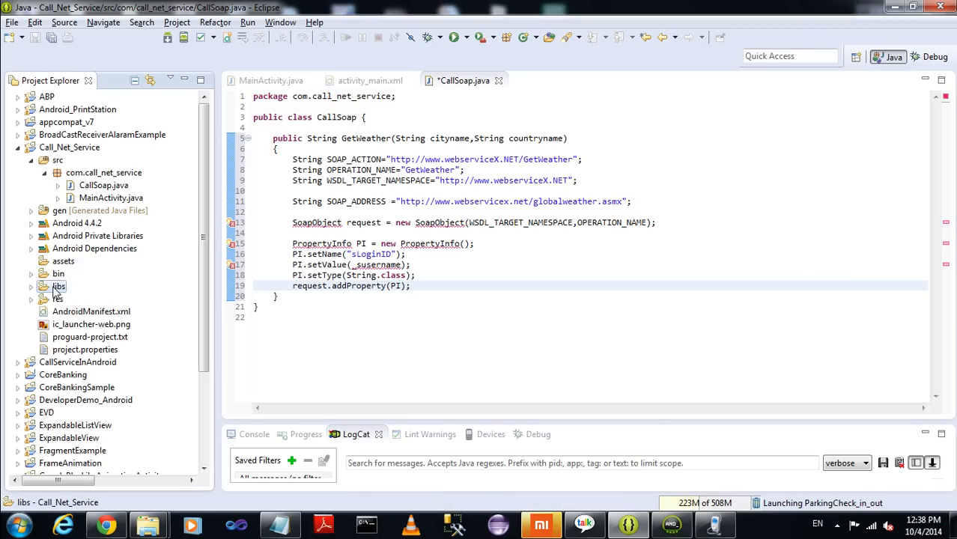
Add the ksoap2 jar from libs to the build path and import SoapObject into CallSoap.
left_click(32, 286)
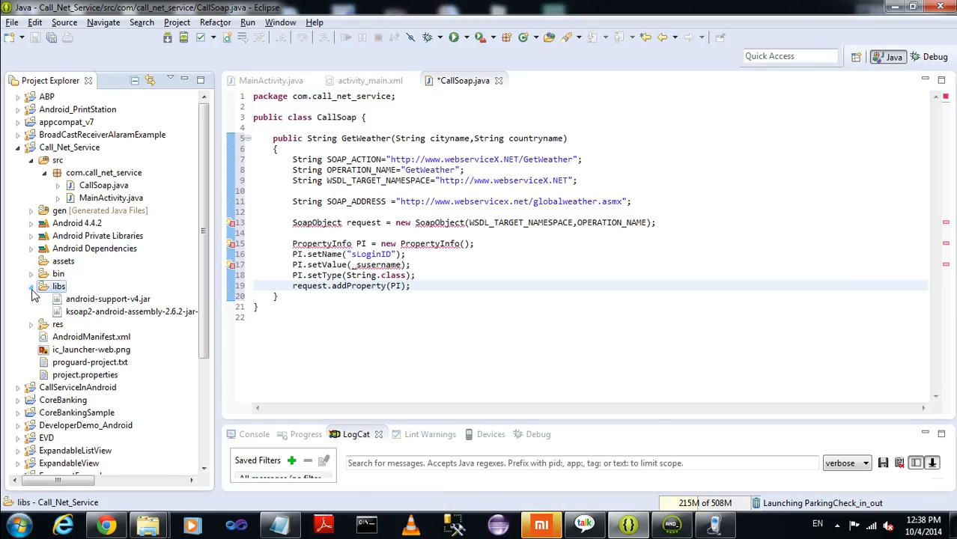
right_click(131, 311)
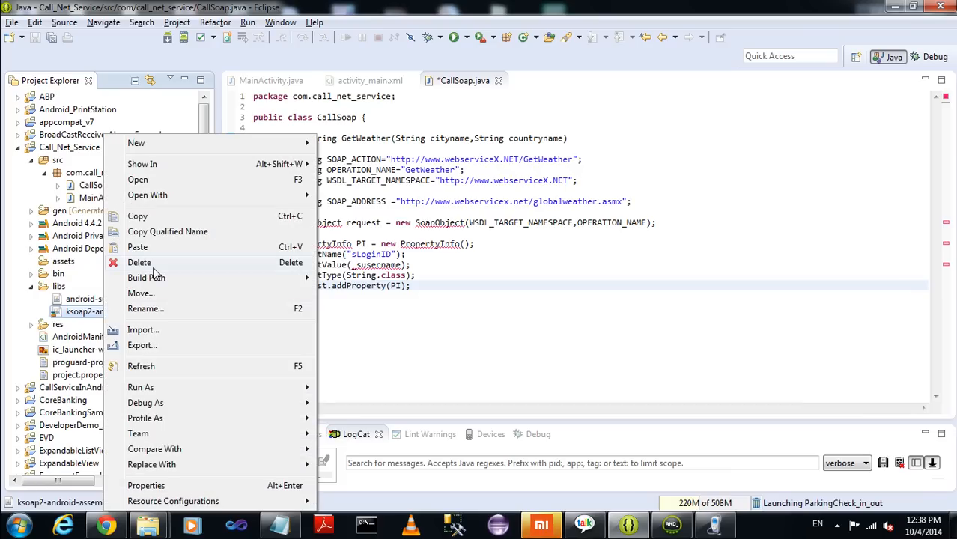
mouse_move(185, 403)
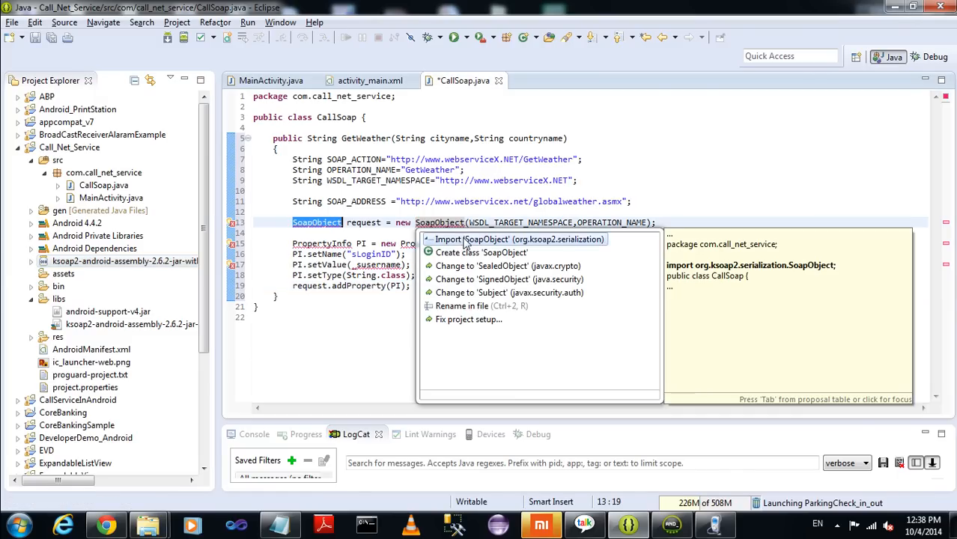
left_click(515, 239)
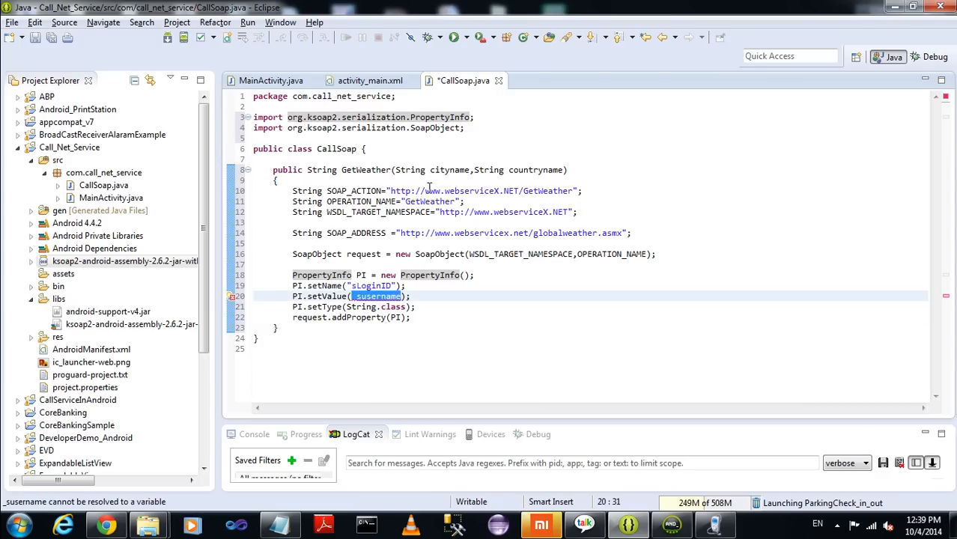
Add a CityName PropertyInfo to the GetWeather request, valued from cityname.
key("alt+tab")
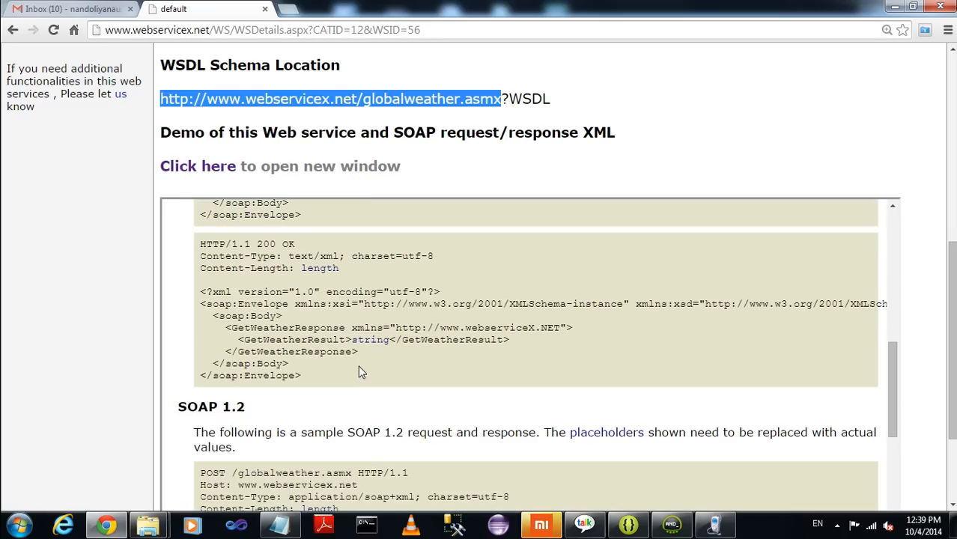
scroll("down", 3)
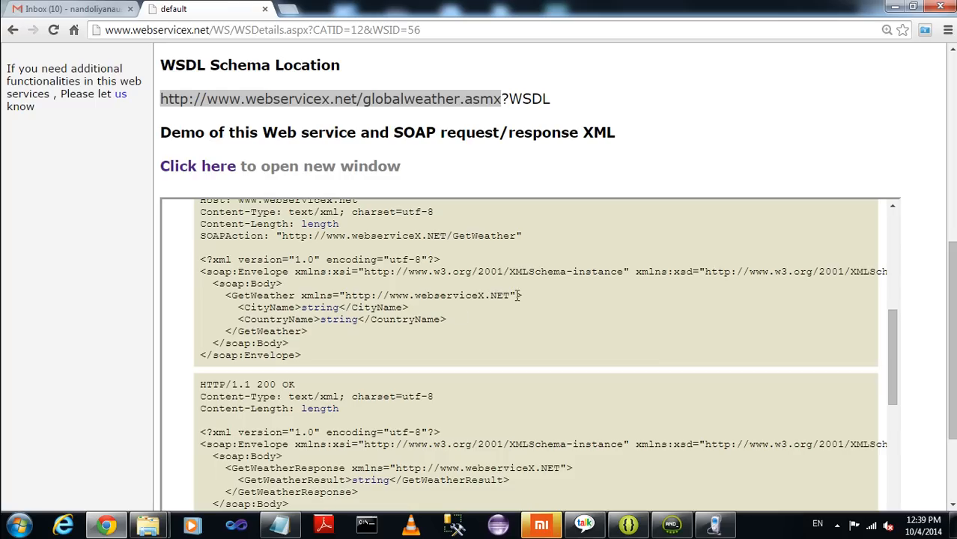
double_click(268, 307)
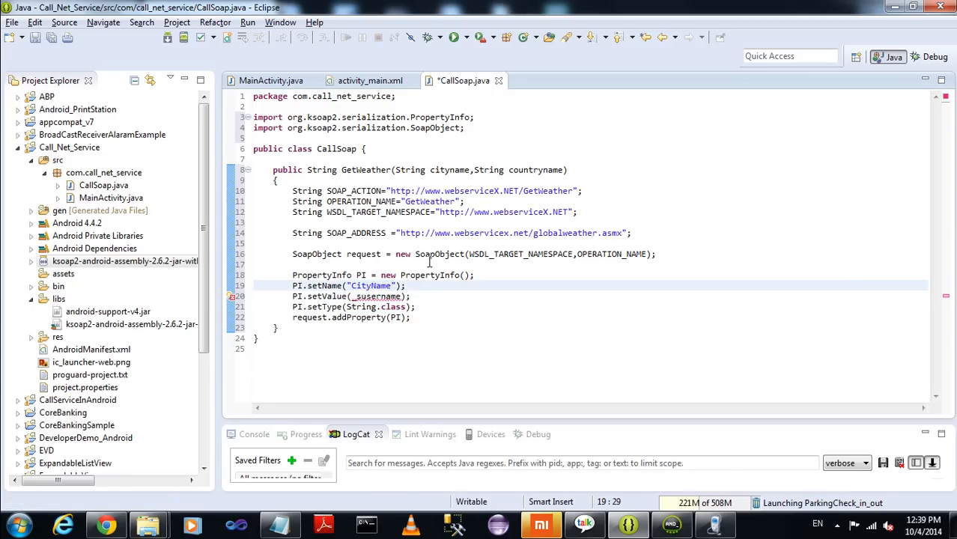
double_click(449, 169)
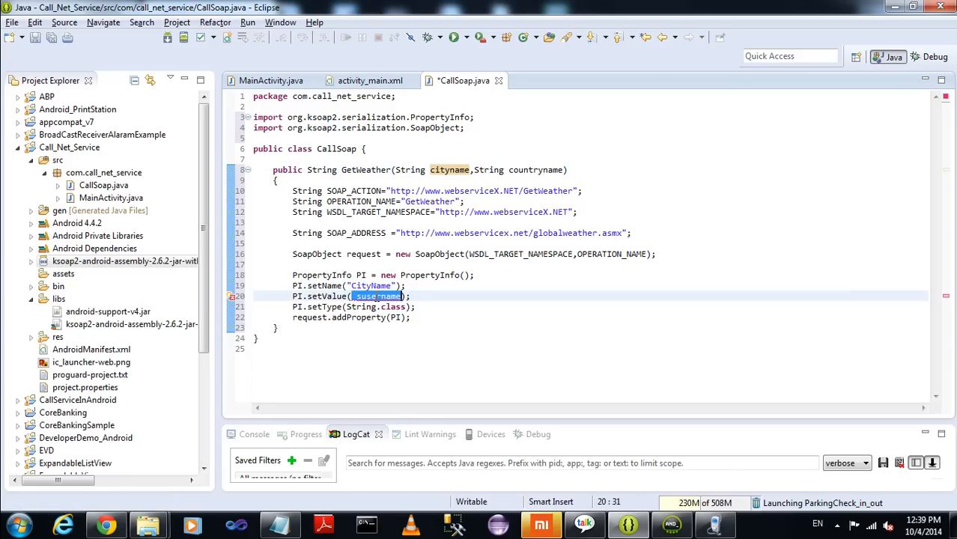
type("cityname")
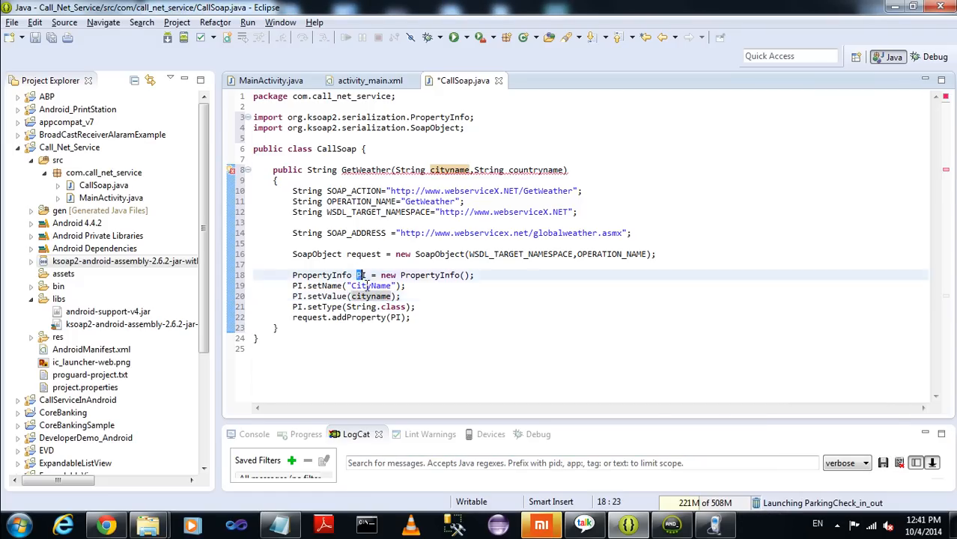
Duplicate the property block as CountryName valued from countryname.
left_click_drag(356, 275, 410, 317)
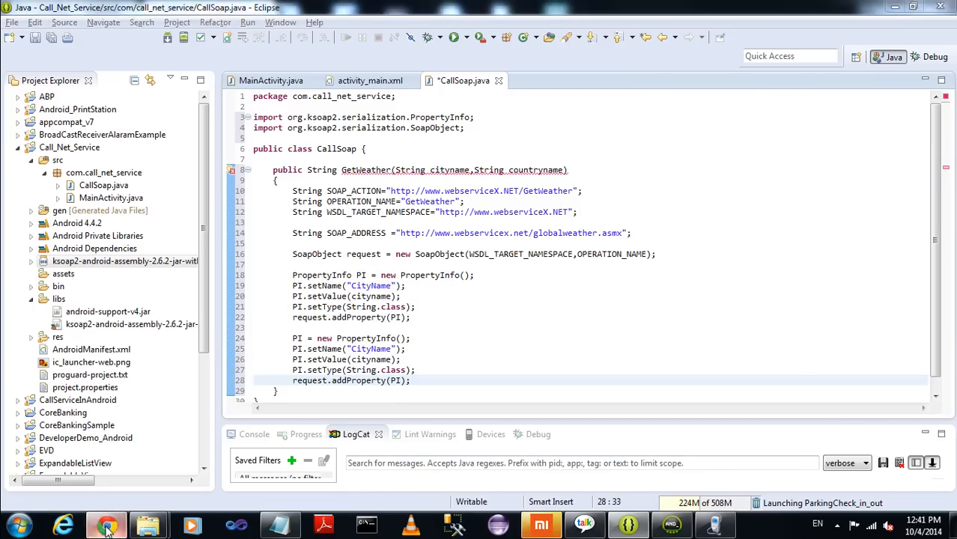
left_click(106, 524)
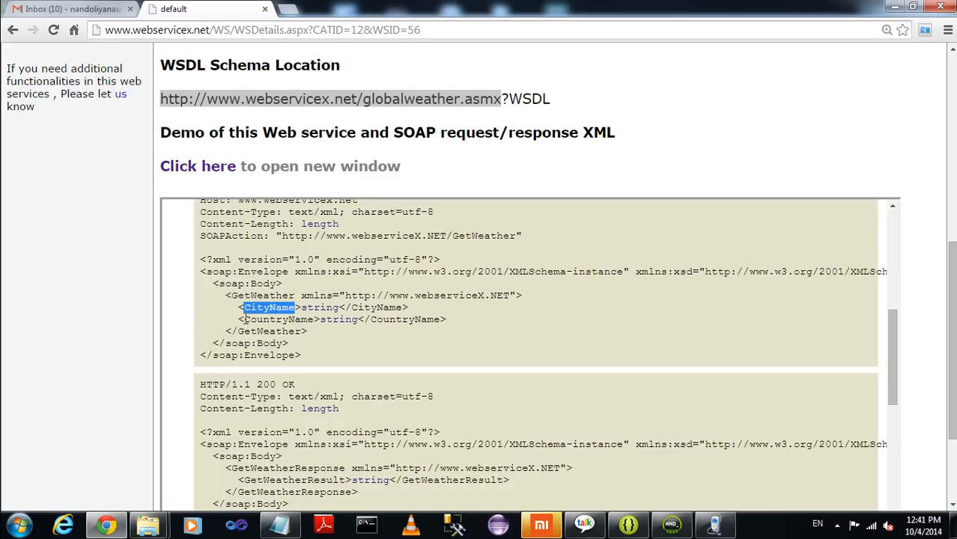
double_click(279, 319)
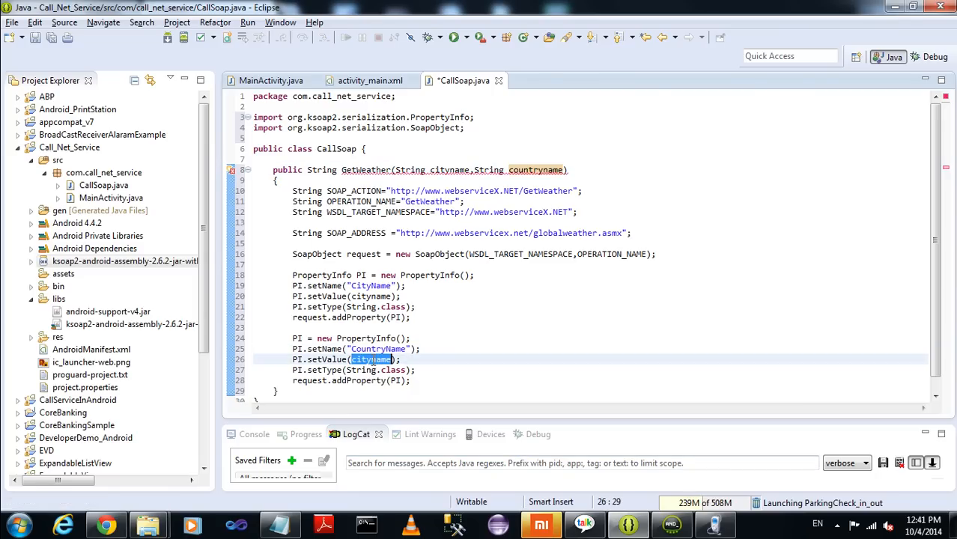
type("countryname")
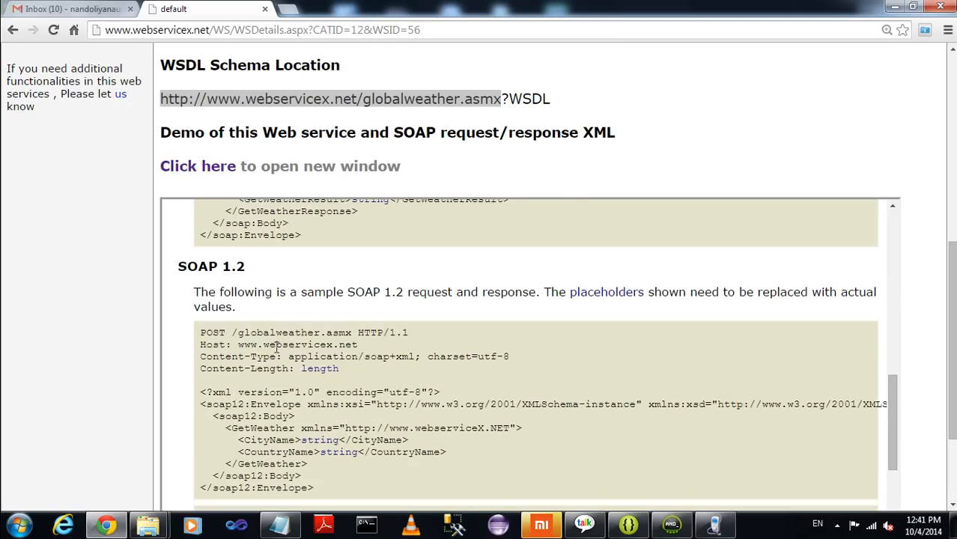
scroll("down", 3)
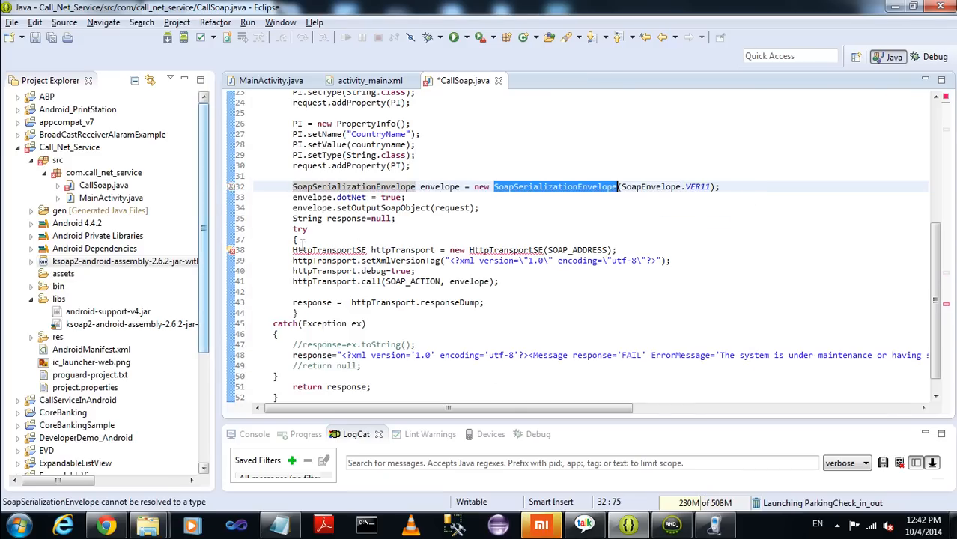
mouse_move(232, 257)
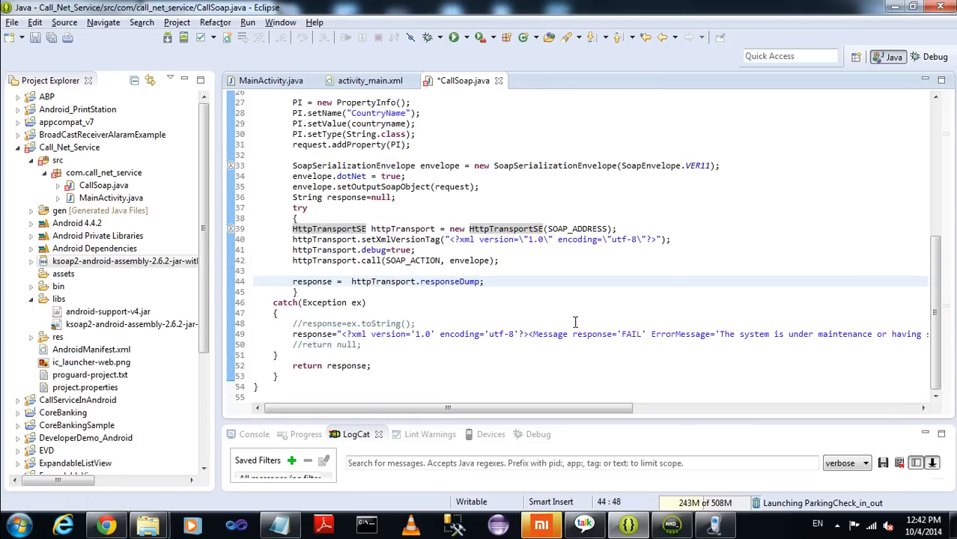
Resolve the SoapSerializationEnvelope and HttpTransportSE imports, then return to MainActivity.java.
left_click(341, 333)
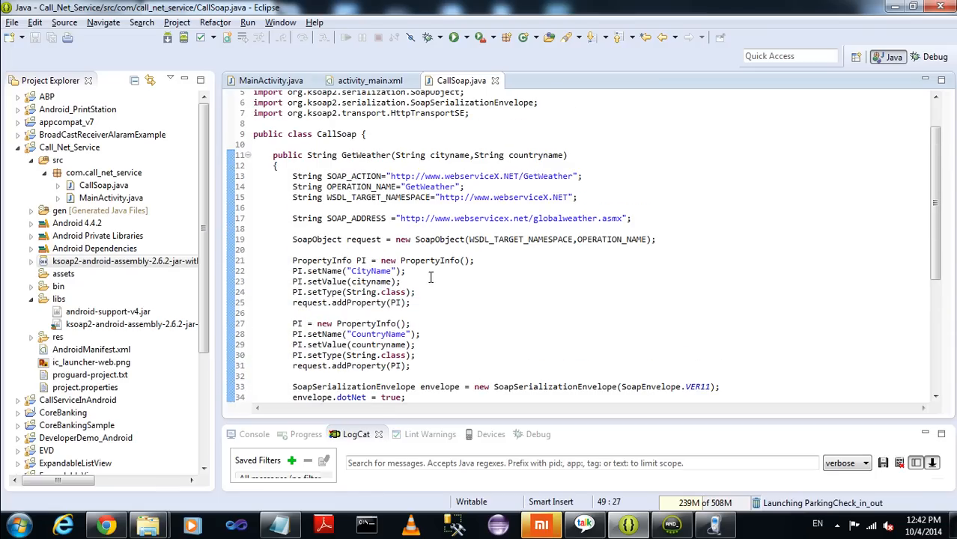
mouse_move(455, 171)
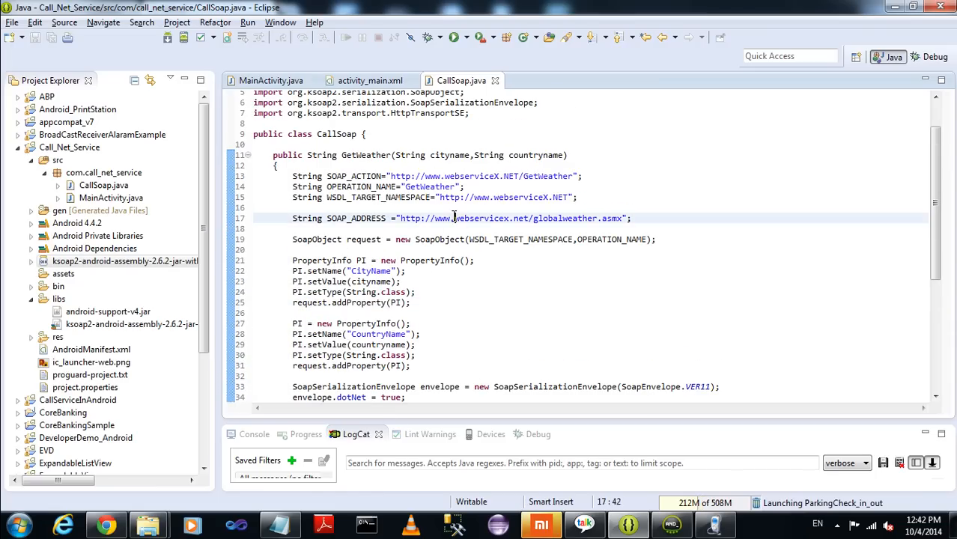
left_click(270, 81)
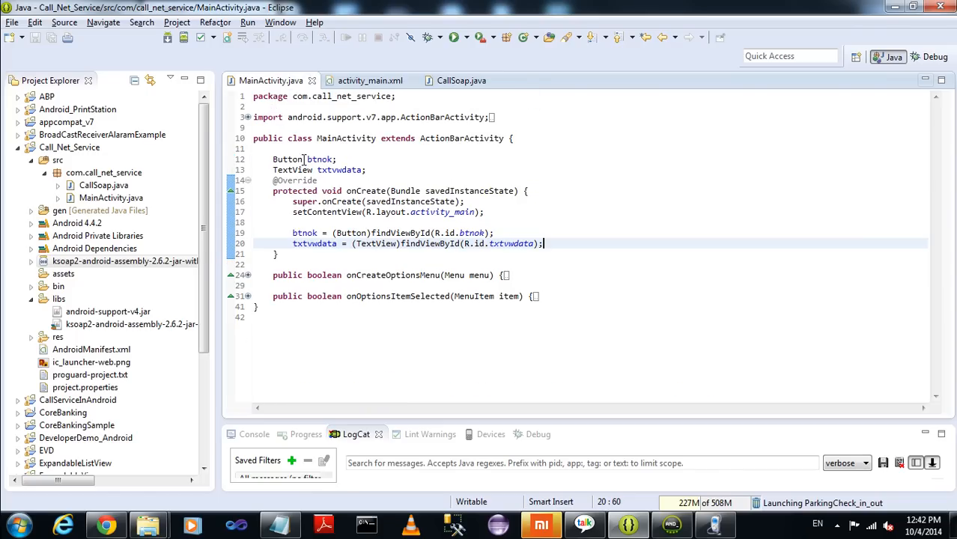
Give btnok an OnClickListener with an empty onClick stub and begin a public class declaration.
key("enter")
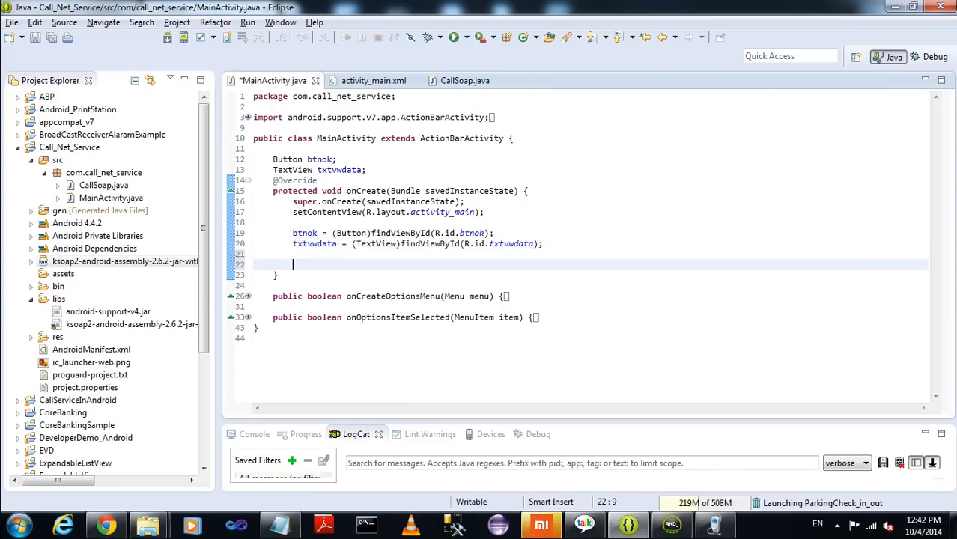
type("btnok")
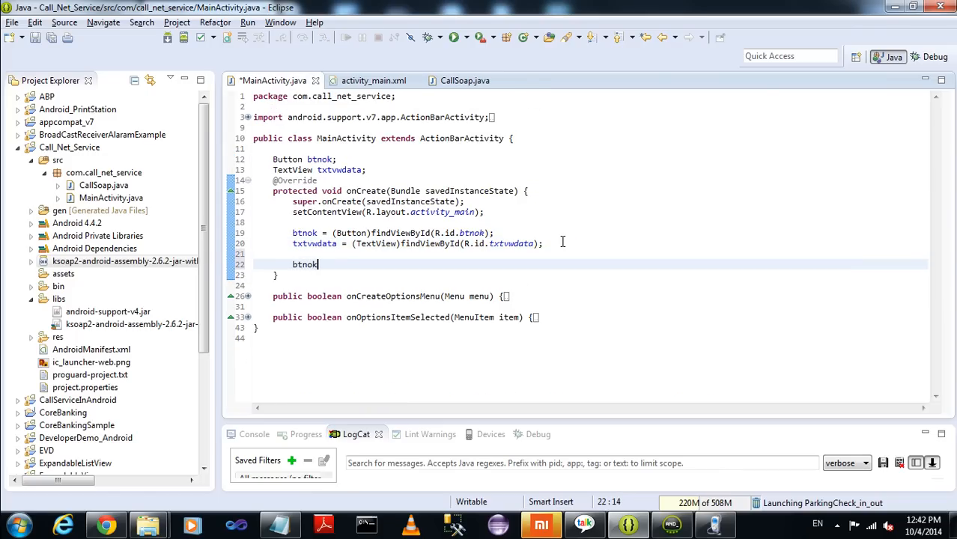
type(".")
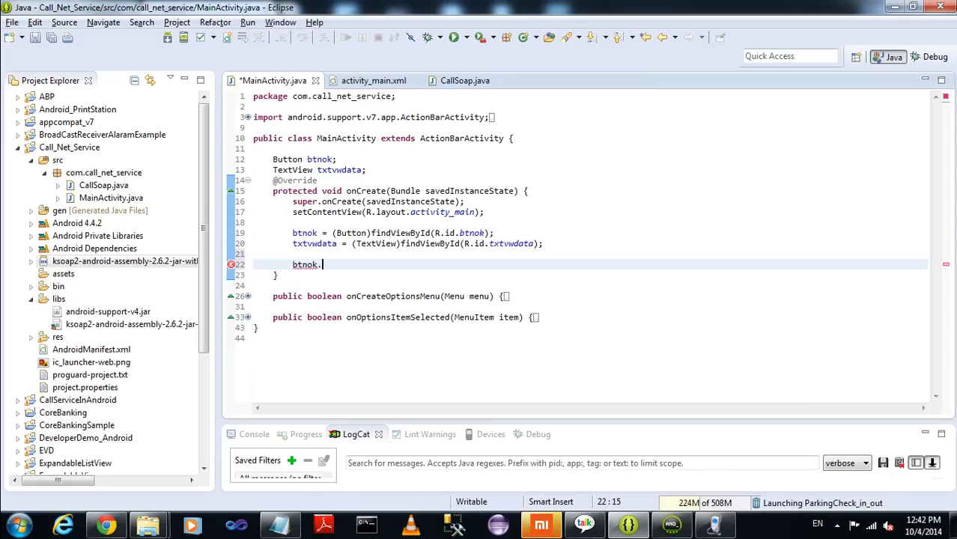
type("setOnClickListener(l")
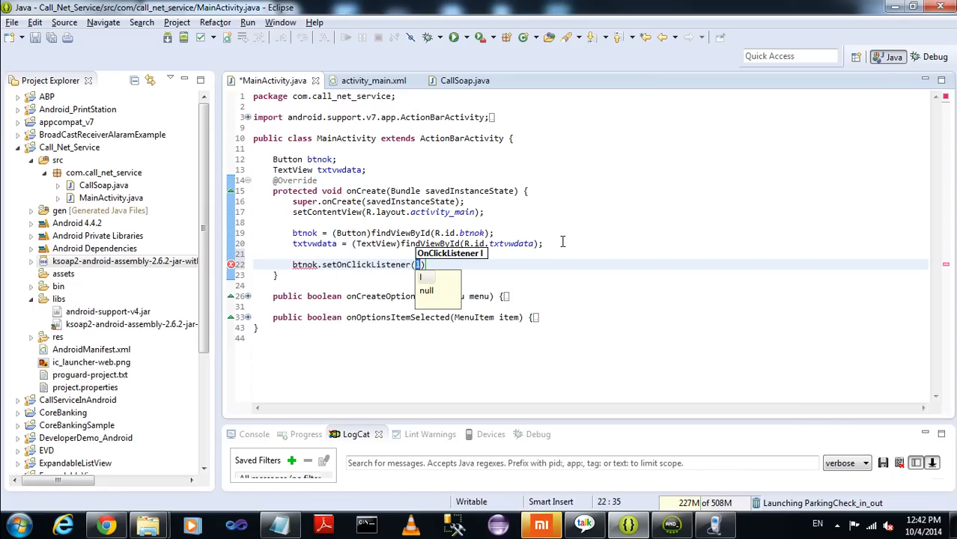
type("new OnCl")
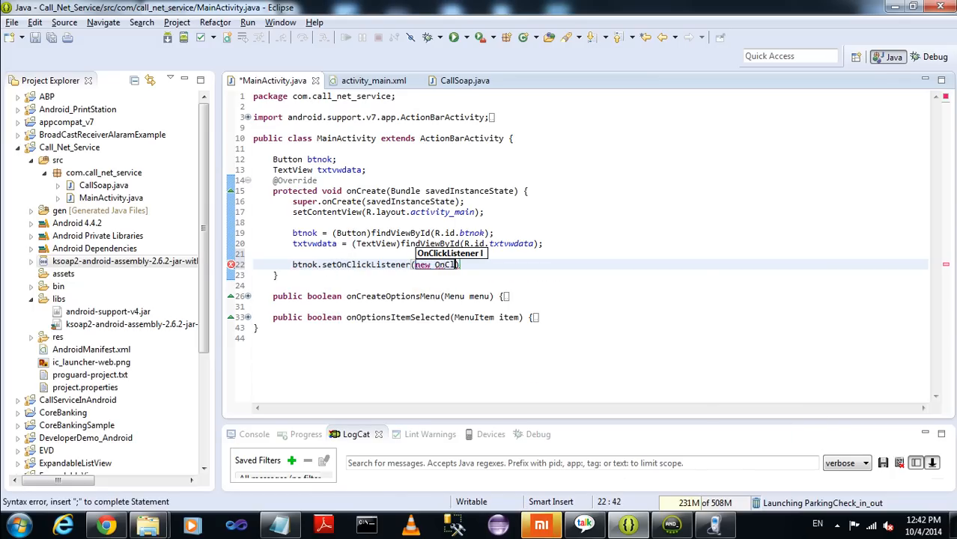
key("Enter")
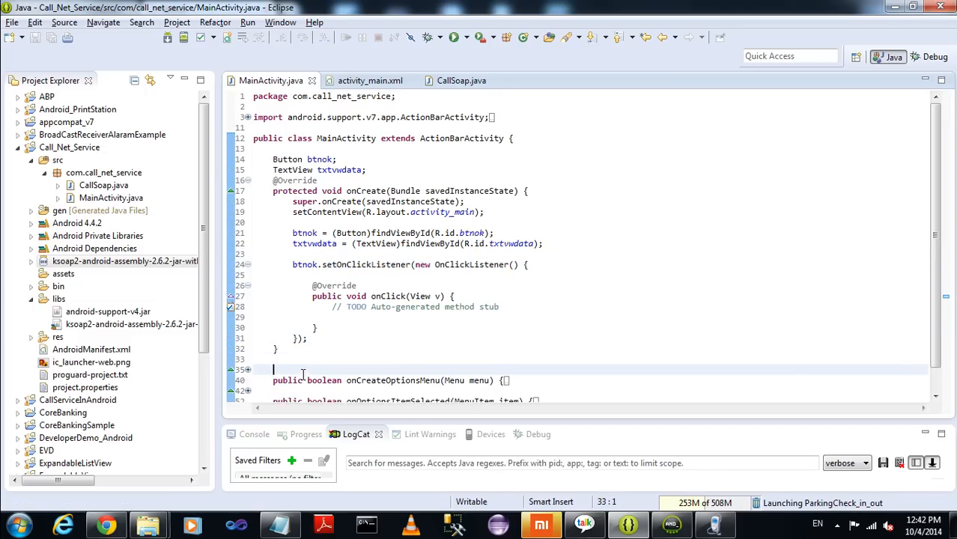
type("publ")
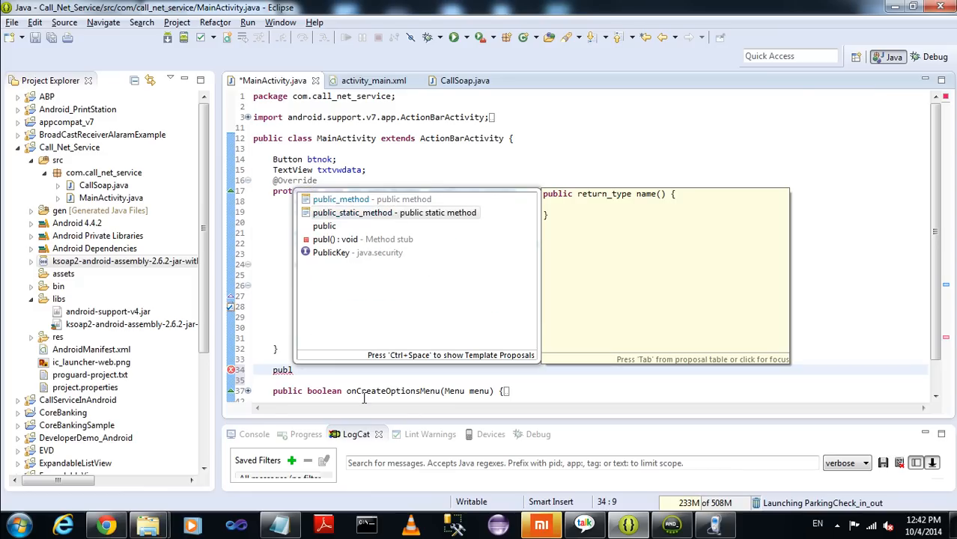
type("class")
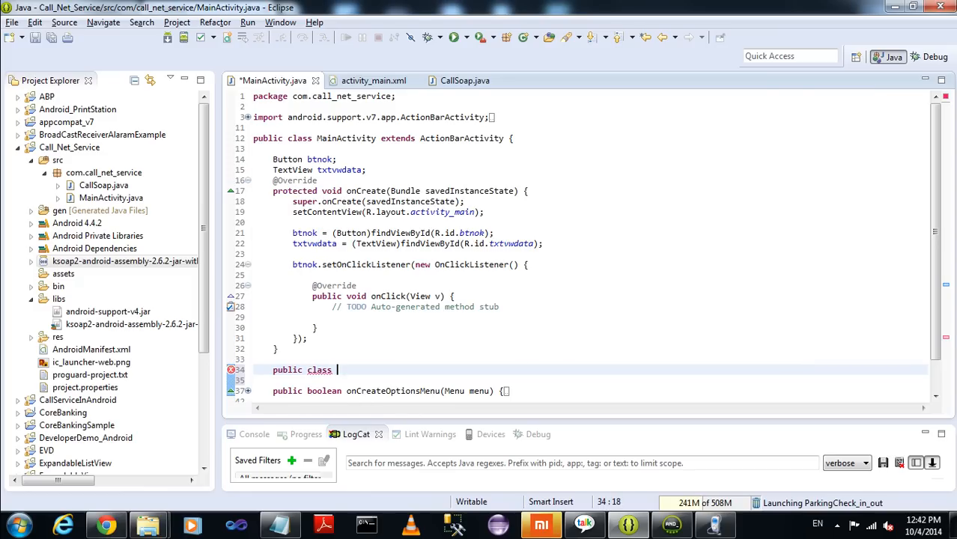
Declare class AsyncCallSoap extends AsyncTask<String, Void, String> and generate its doInBackground stub.
type("Asyn")
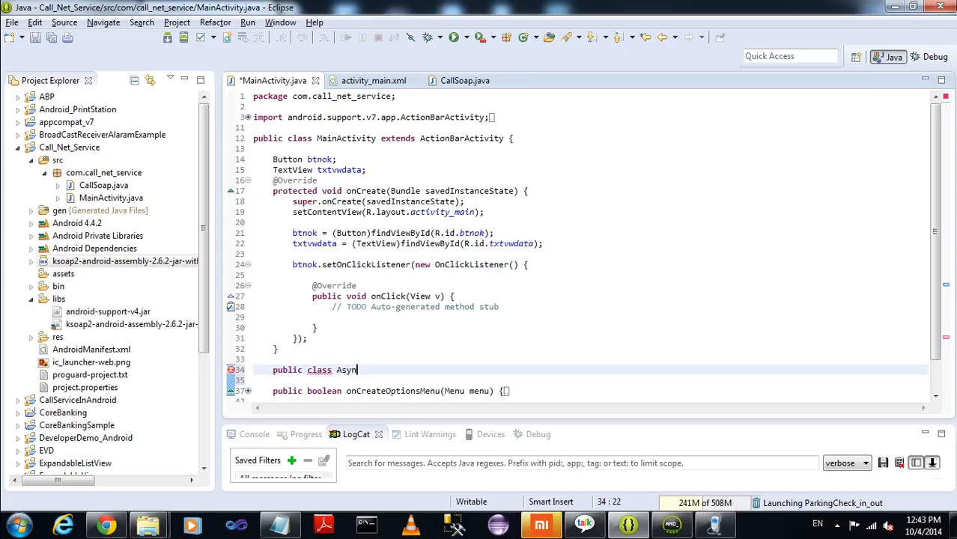
type("cCallSoap")
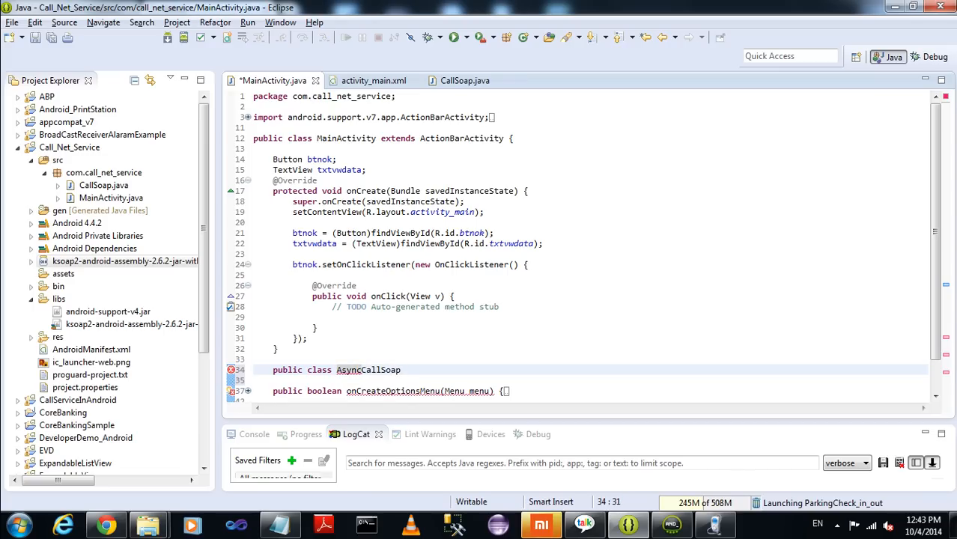
type("exte")
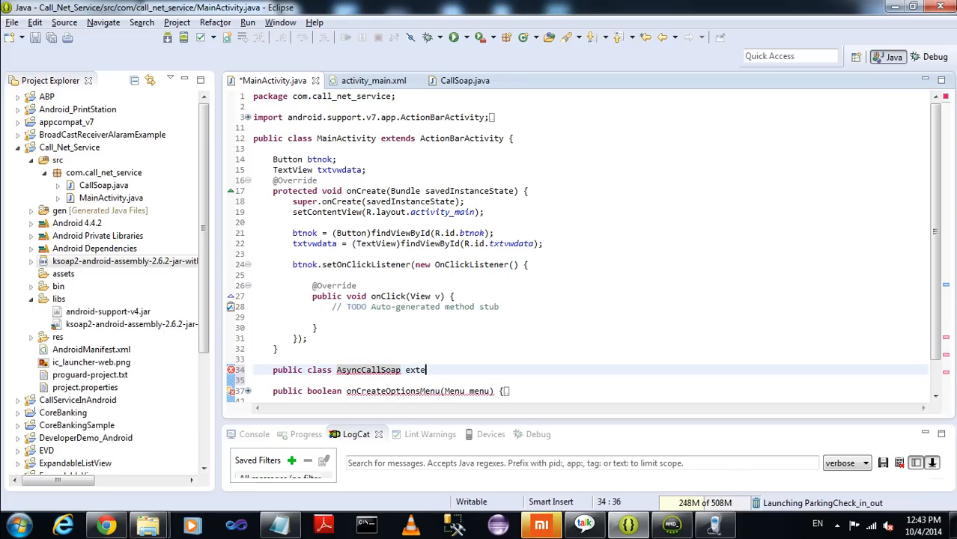
type("nds AsyncTask<String, Void, String>")
type("{")
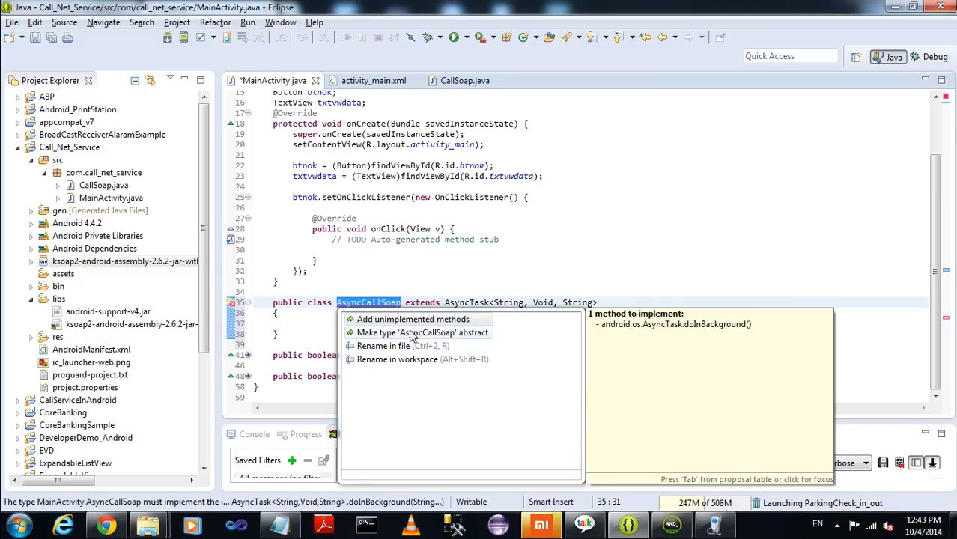
left_click(414, 319)
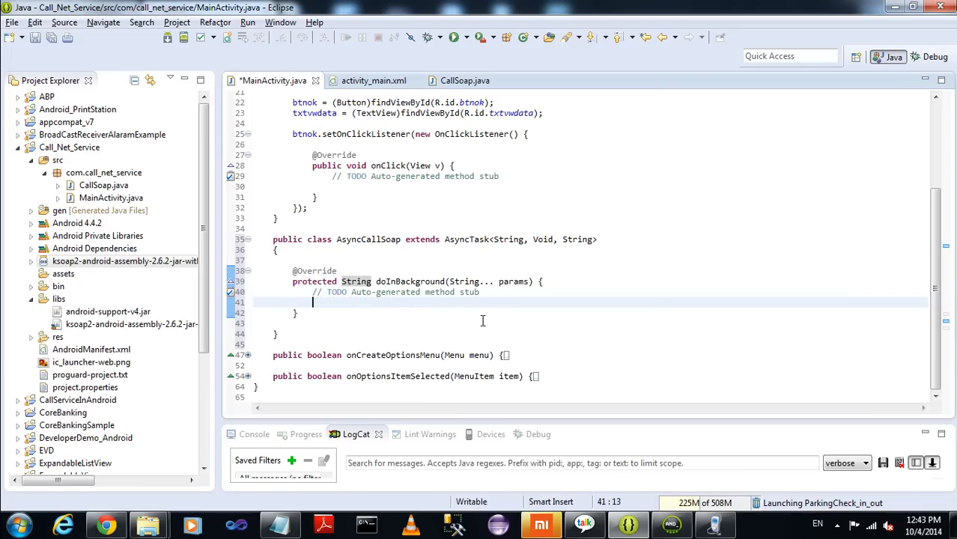
In doInBackground, create CallSoap CS = new CallSoap() and a String response variable.
type("CallS")
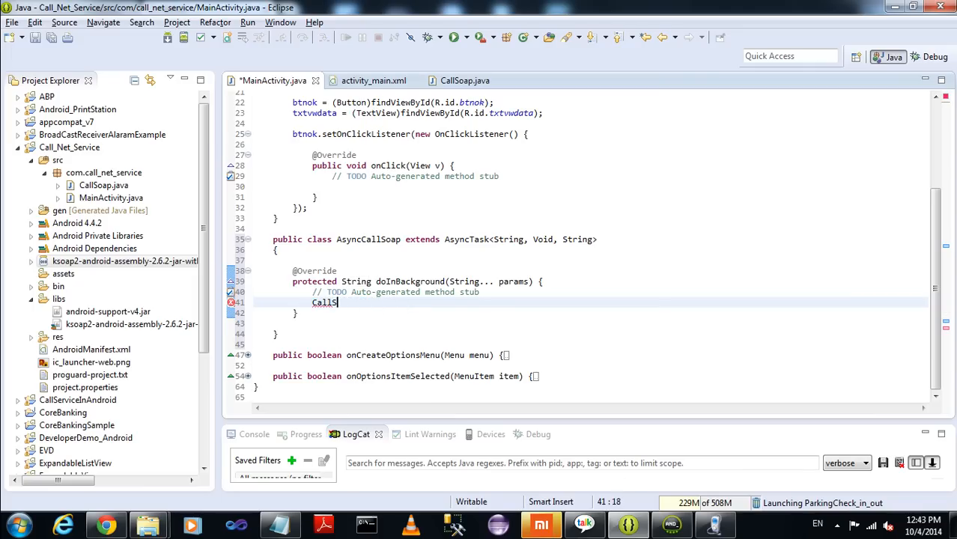
type("oap CS")
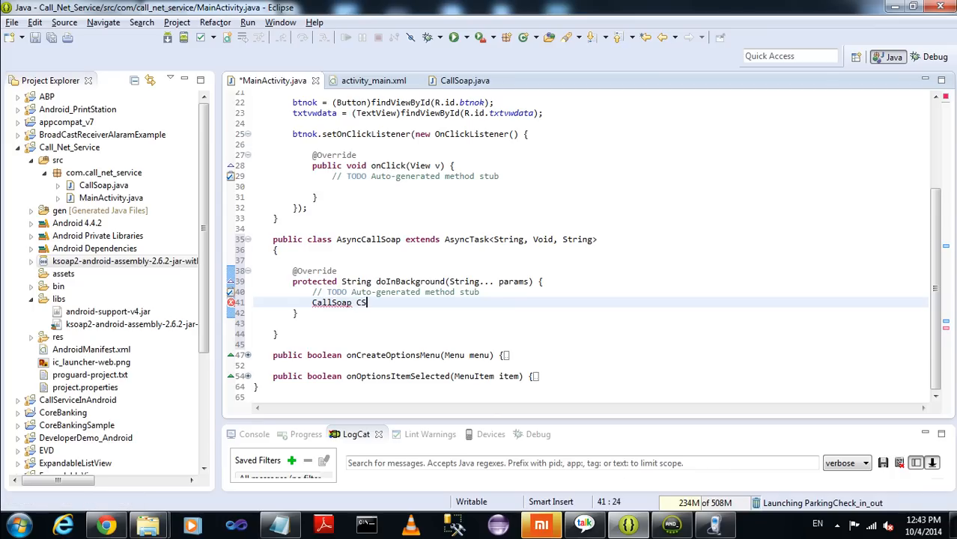
type("= new")
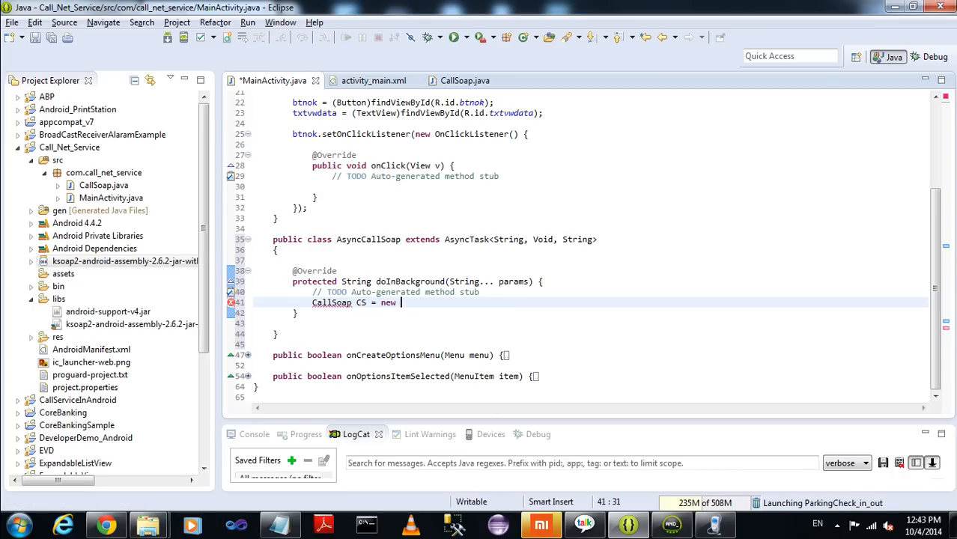
type("CallSoap();")
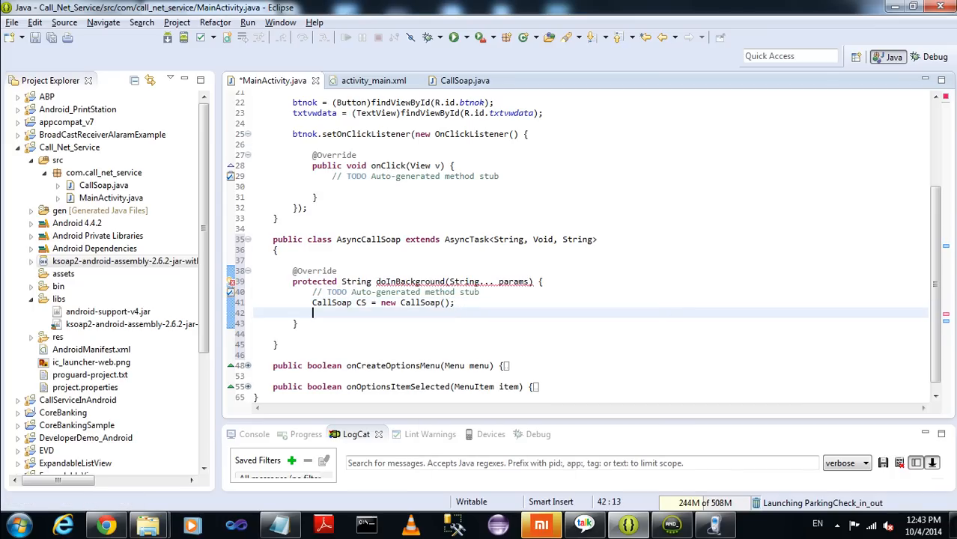
type("s")
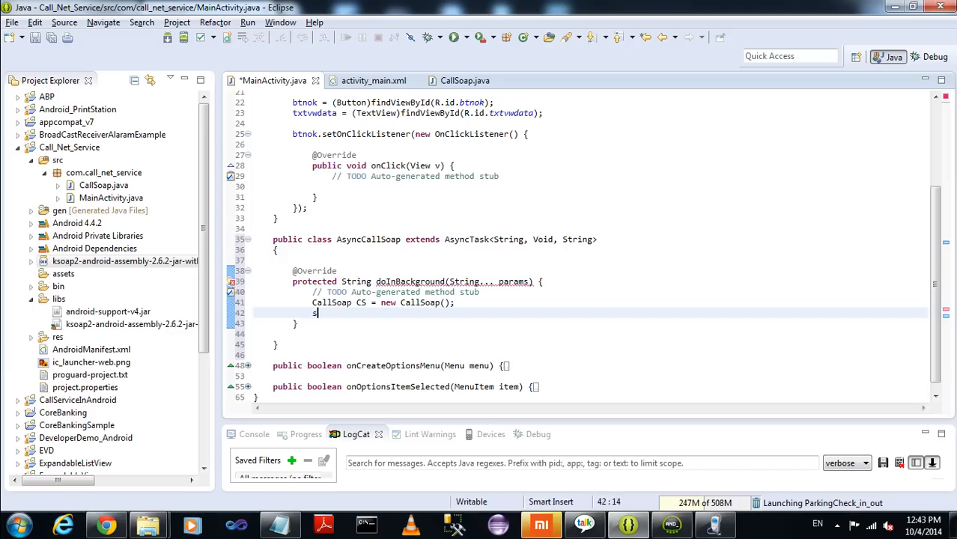
type("t")
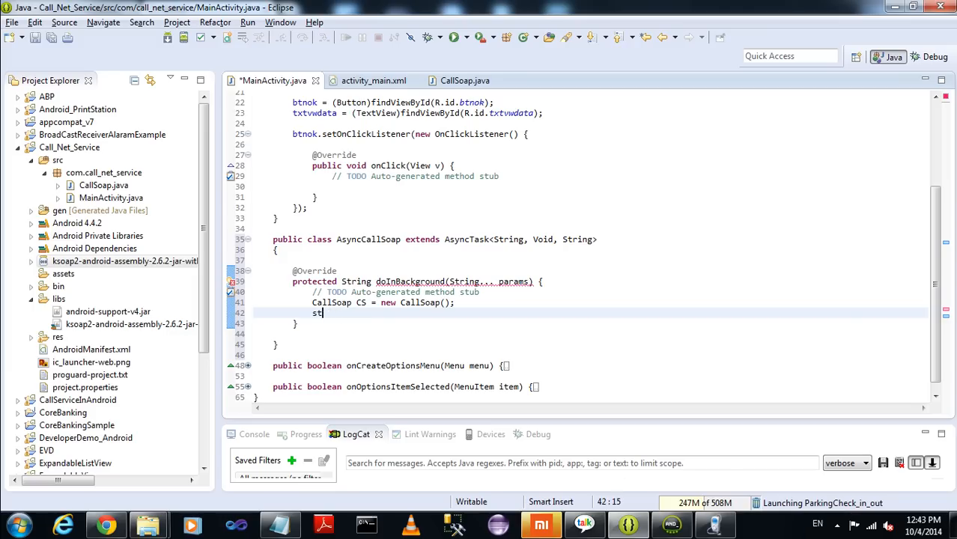
type("ring response =")
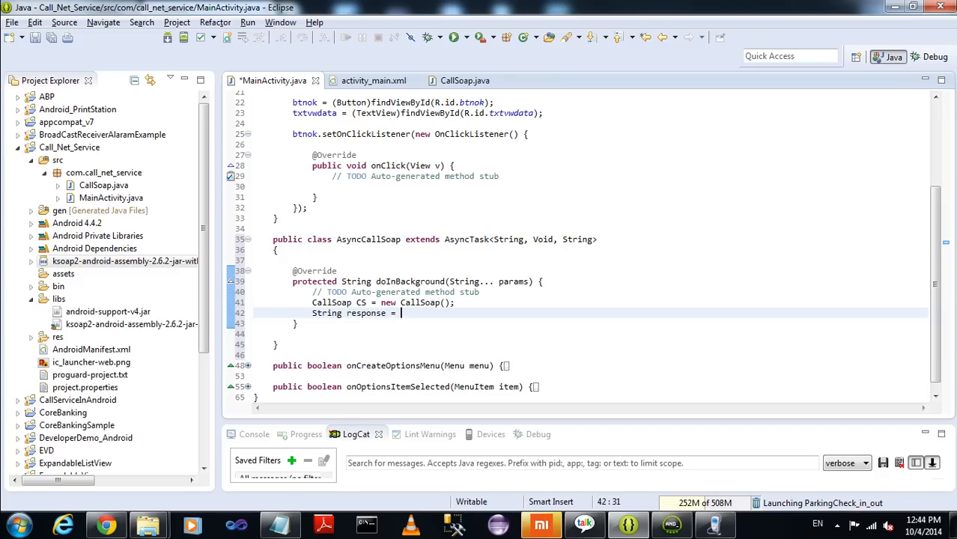
Assign CS.GetWeather("Madras", "India") to response and return it.
type("CS.GetWeather(\"\", countryname")
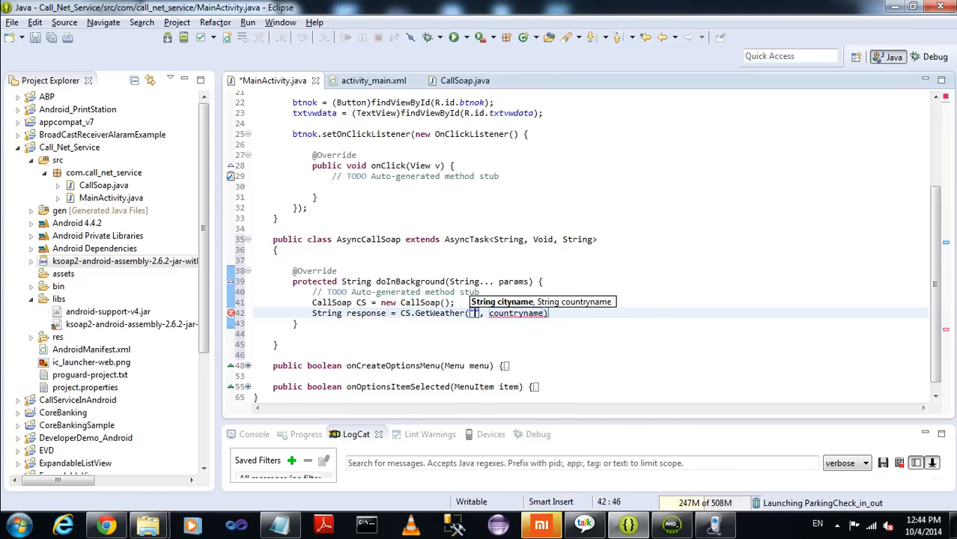
type("Madras")
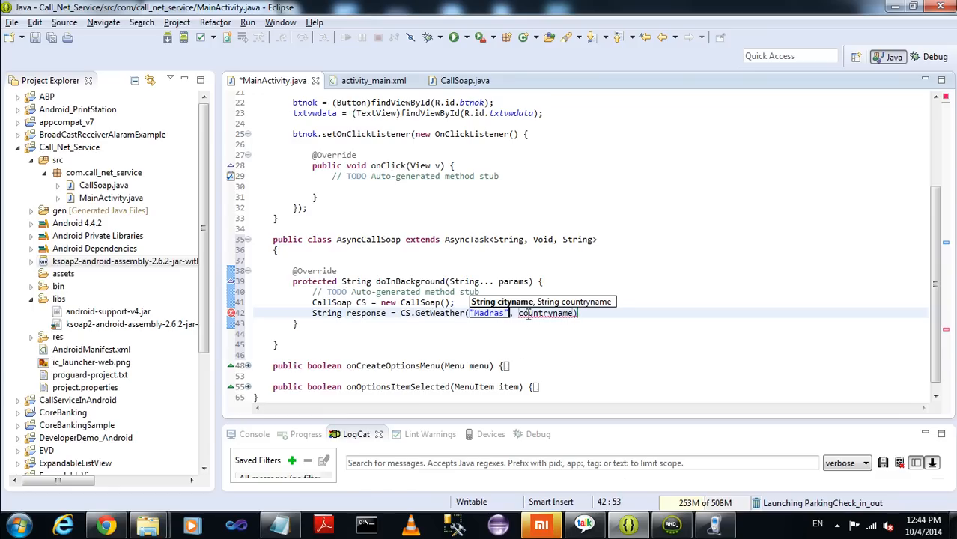
type("\"\"")
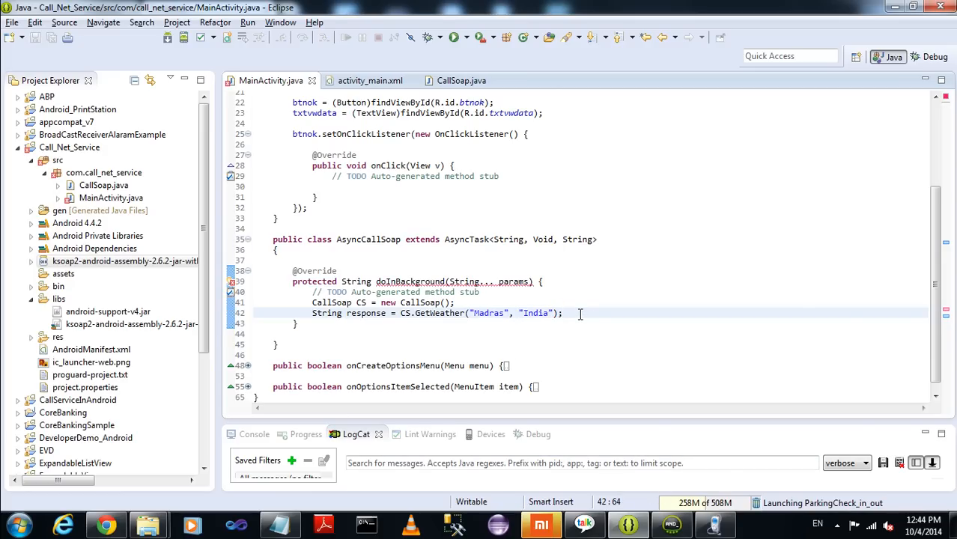
type("return")
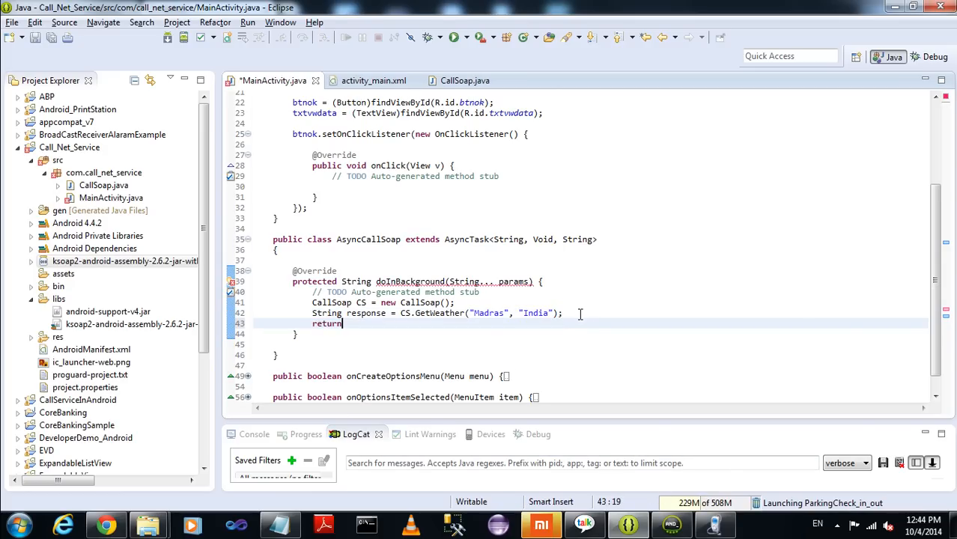
type("response")
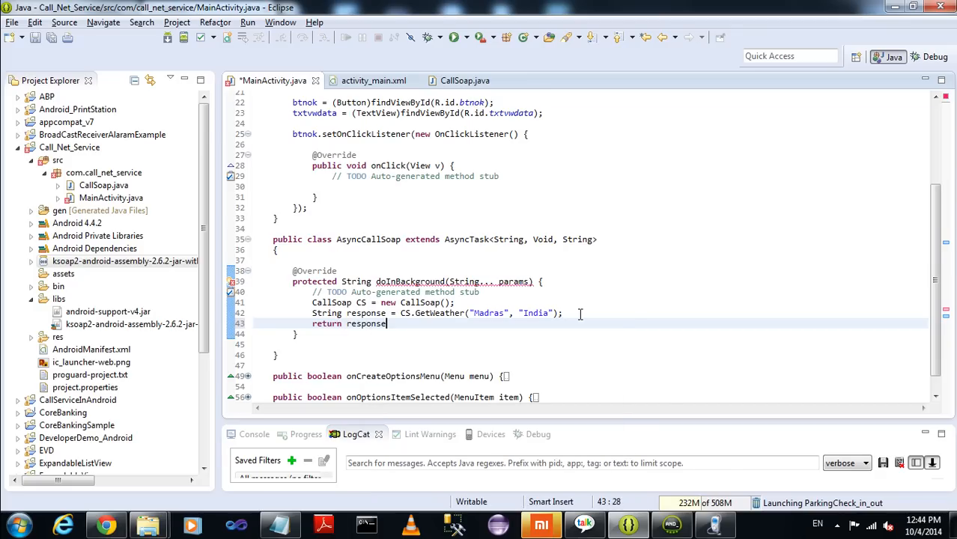
type(";")
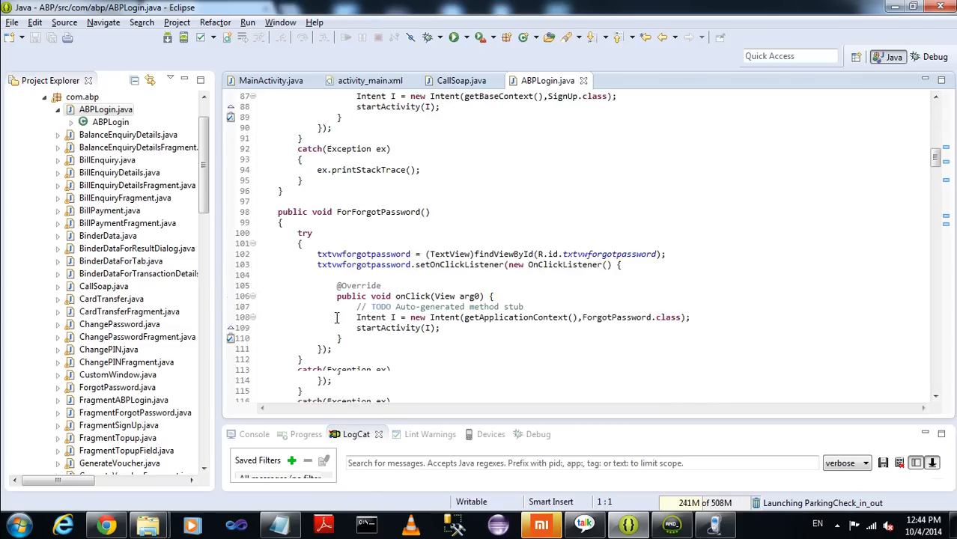
Copy ABPLogin's onPostExecute block dismissing the dialog into AsyncCallSoap.
scroll("down", 3)
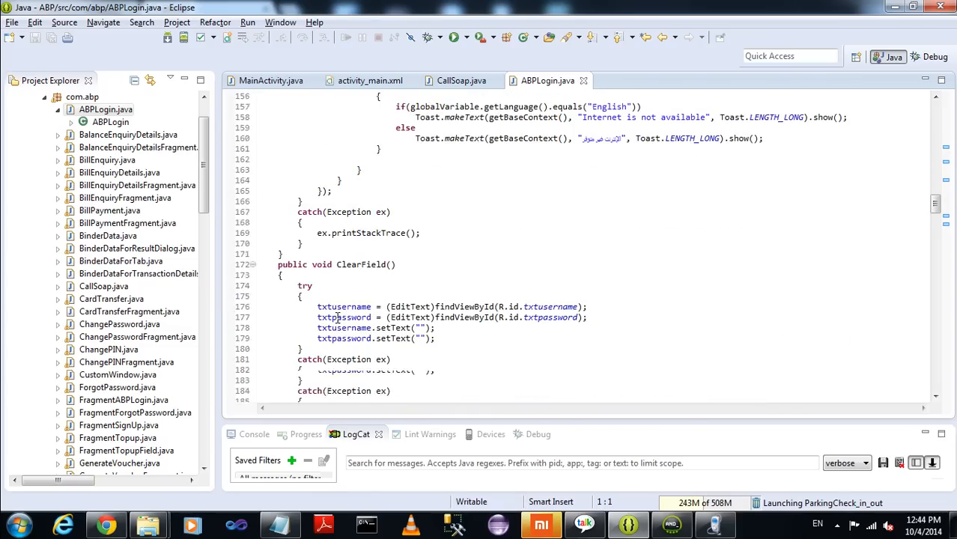
scroll("down", 3)
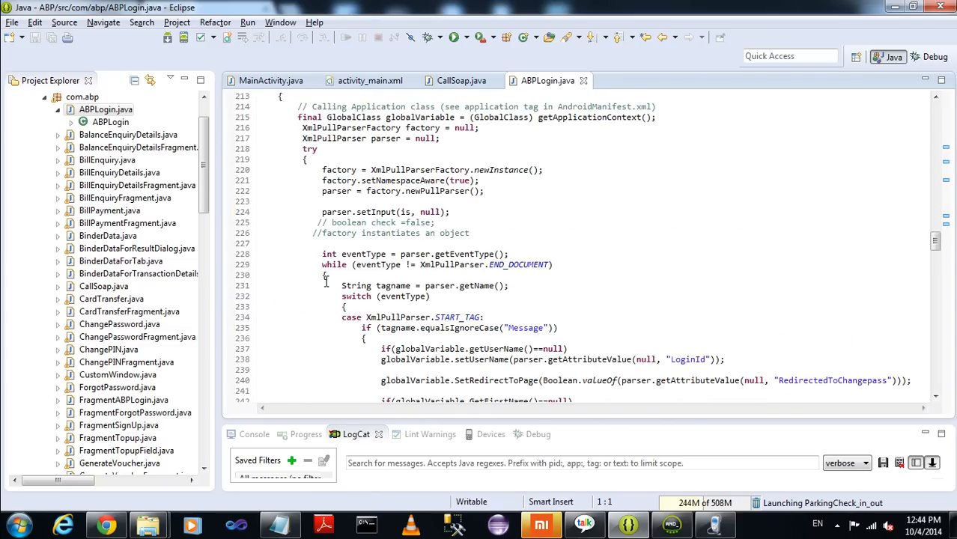
scroll("down", 3)
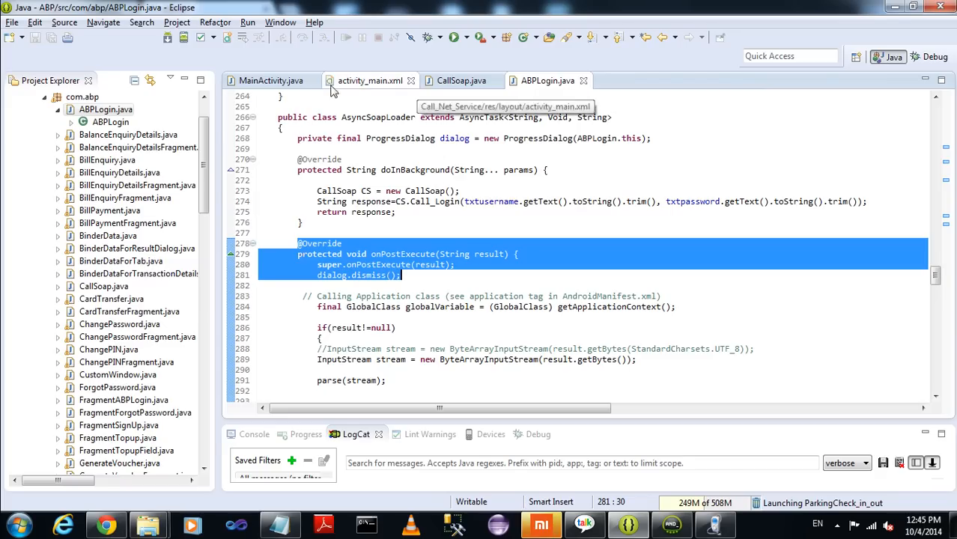
left_click(271, 80)
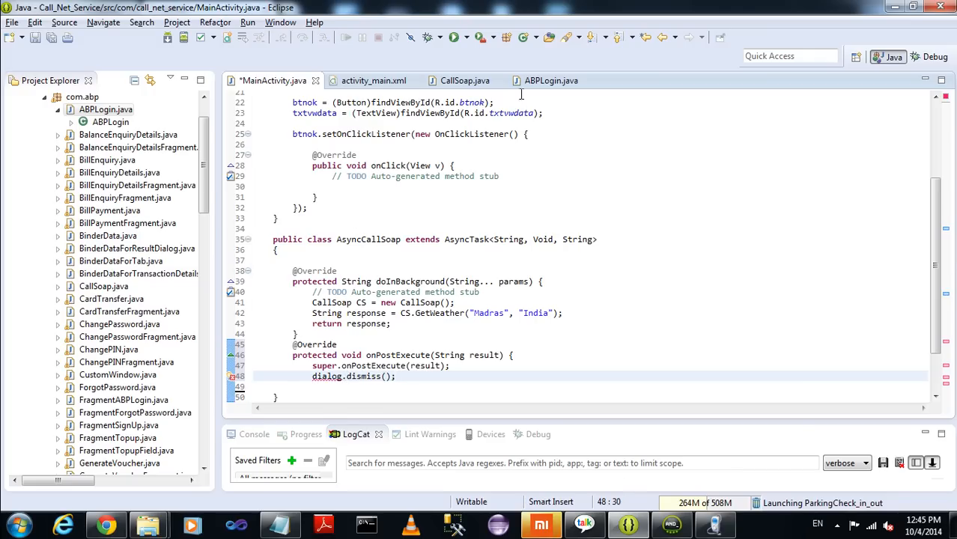
Declare a private final ProgressDialog field and start txtvwdata.setText in onPostExecute.
left_click(551, 81)
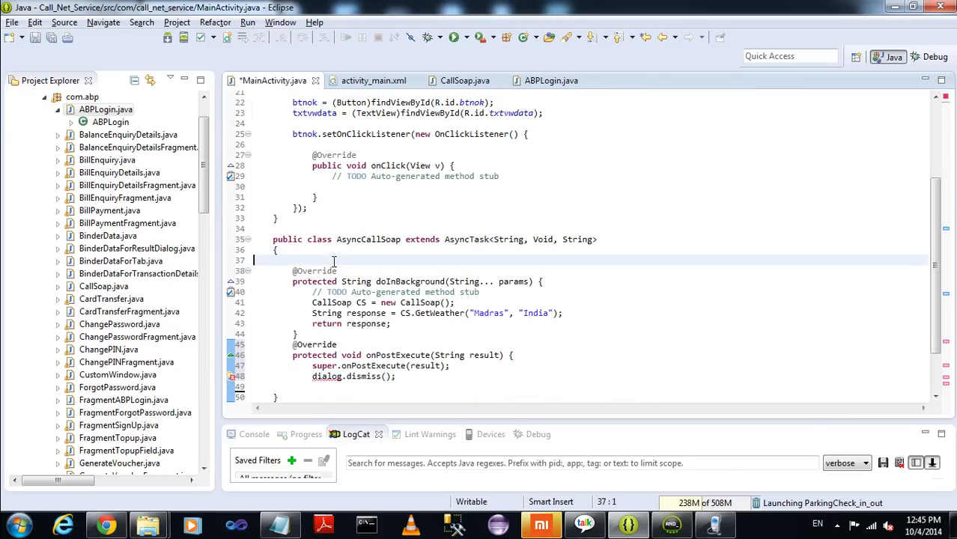
type("private final ProgressDialog dialog = new ProgressDialog(ABPLogin.this);")
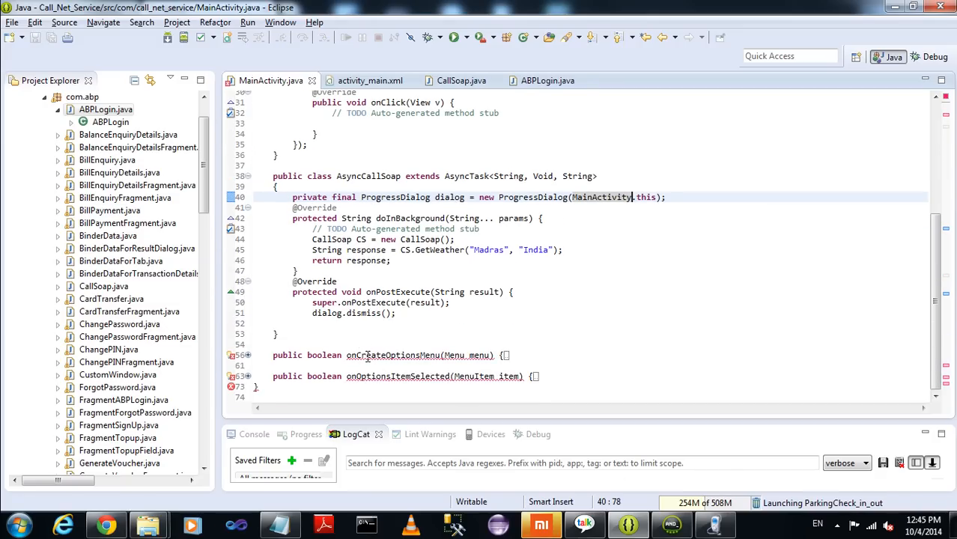
mouse_move(339, 372)
type("}")
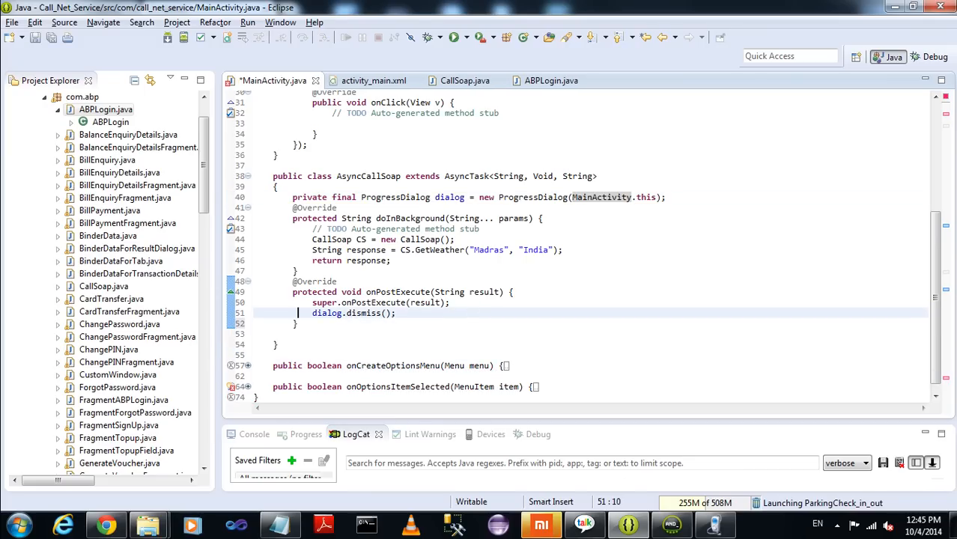
key("enter")
type("t")
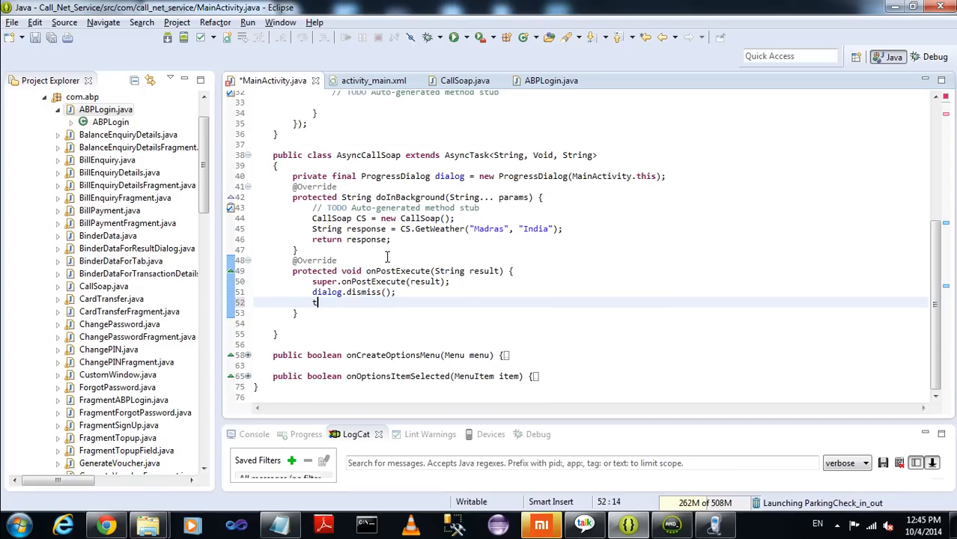
type("xtvwdata.,")
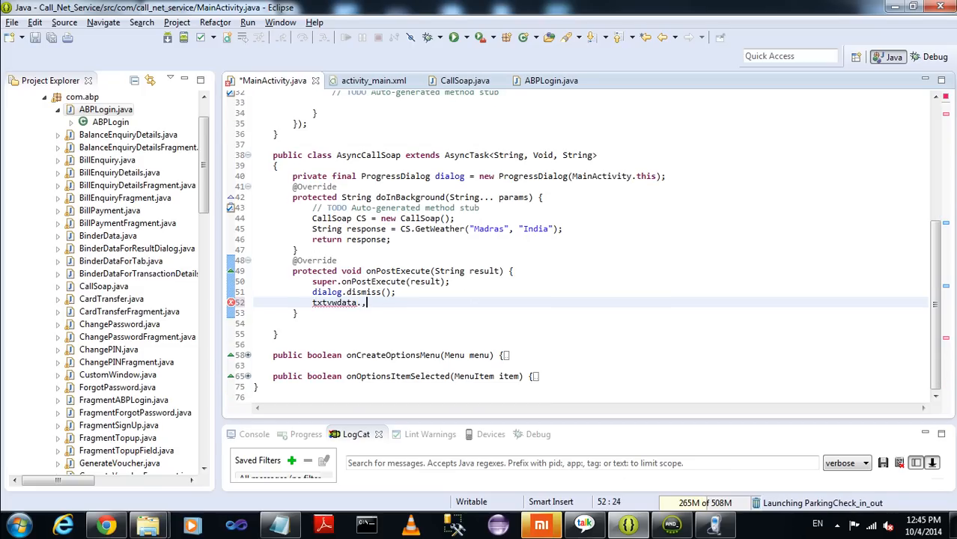
type("setText(result);")
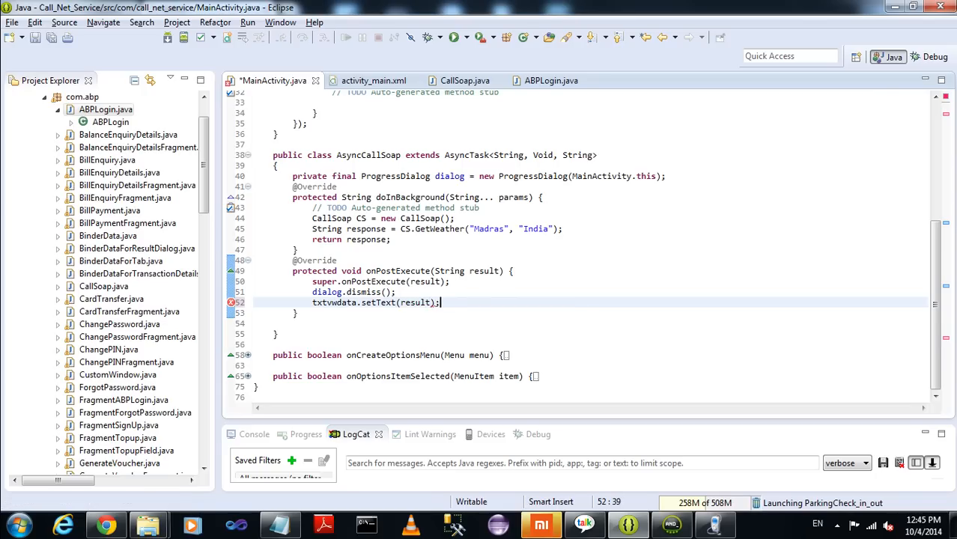
Save, then make onClick run new AsyncCallSoap().execute().
key("ctrl+s")
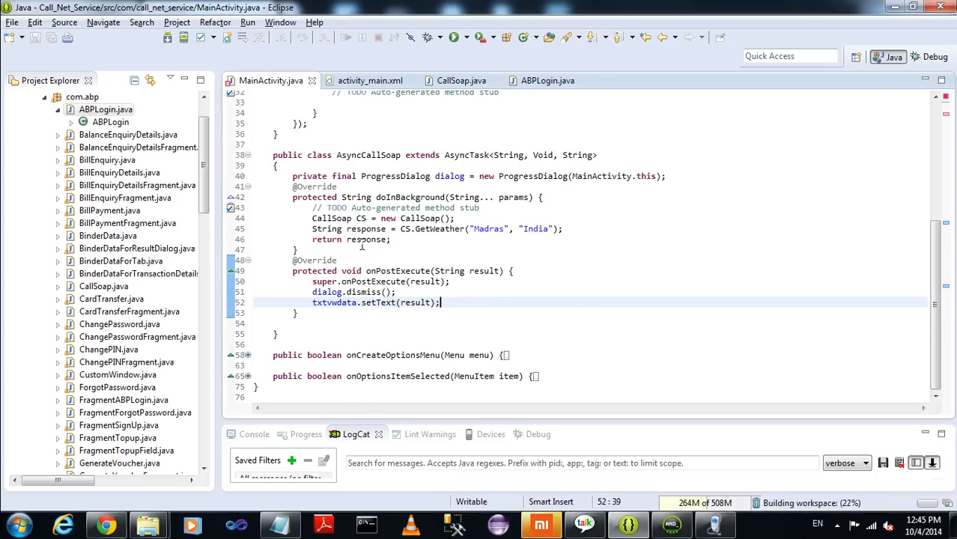
double_click(368, 313)
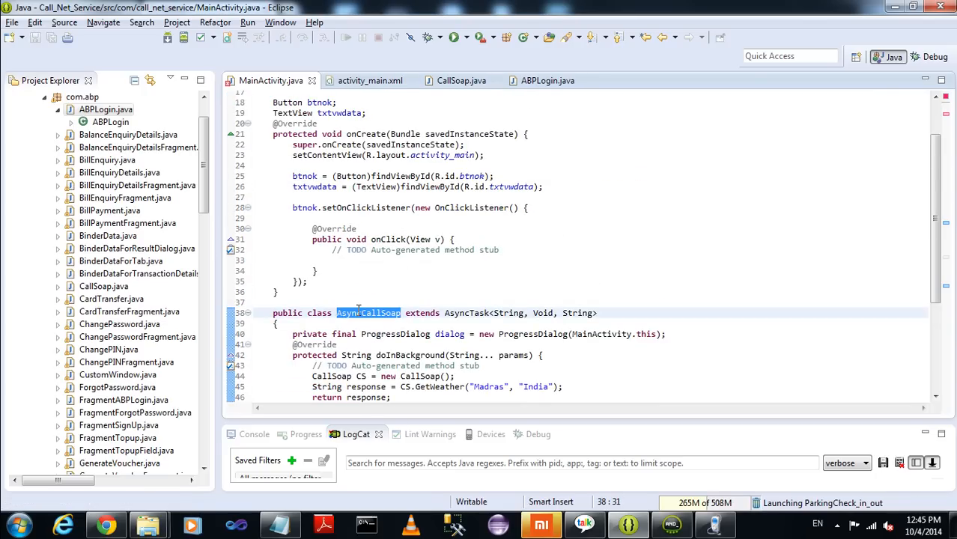
left_click(352, 263)
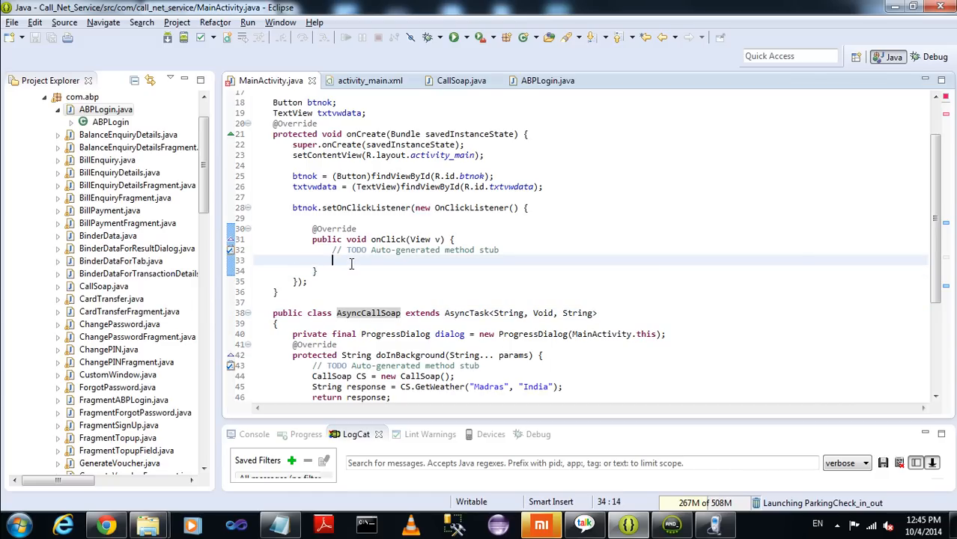
type("new Asy")
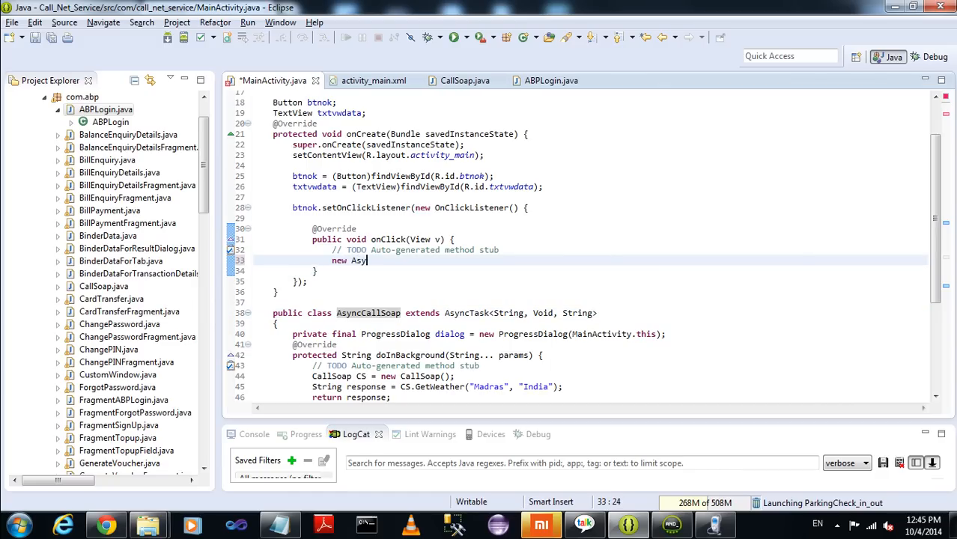
type("ncCallSoap().")
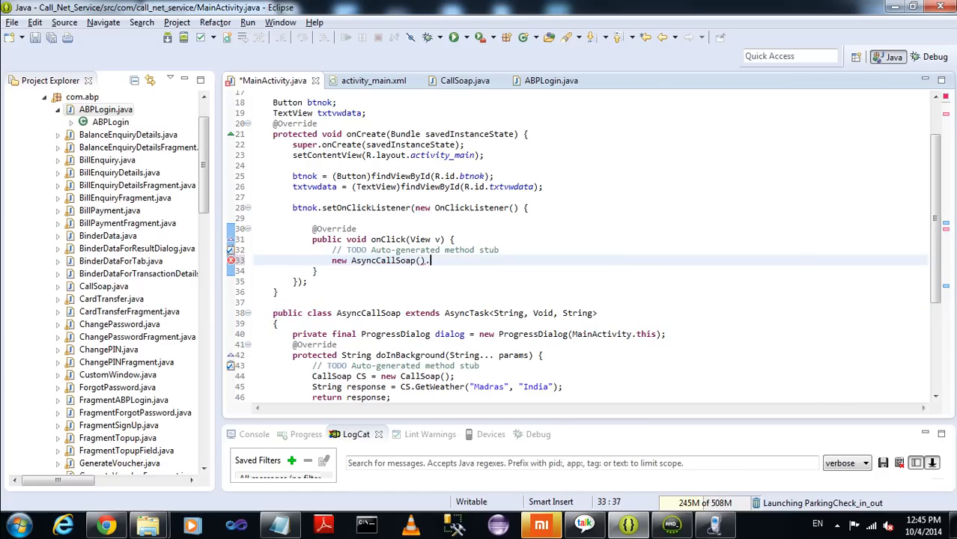
type("execute();")
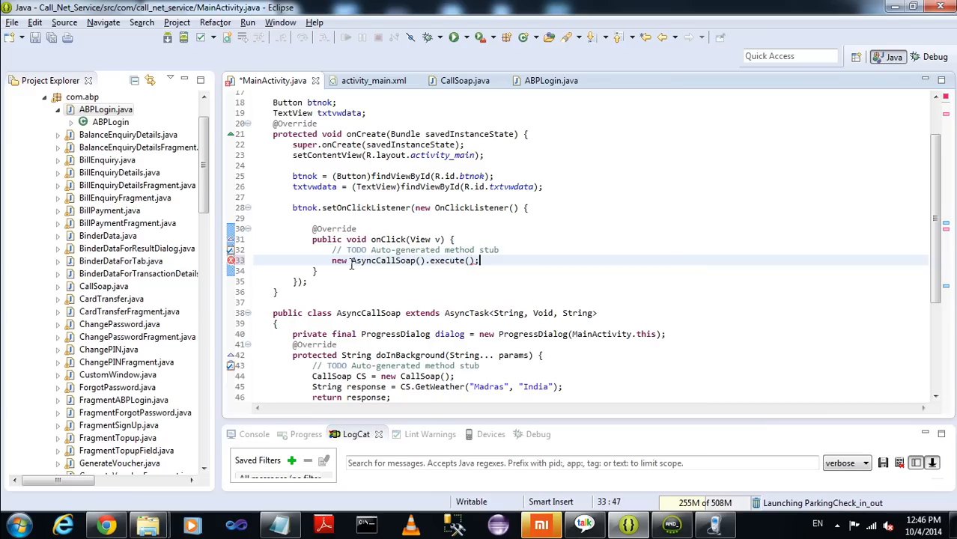
key("ctrl+s")
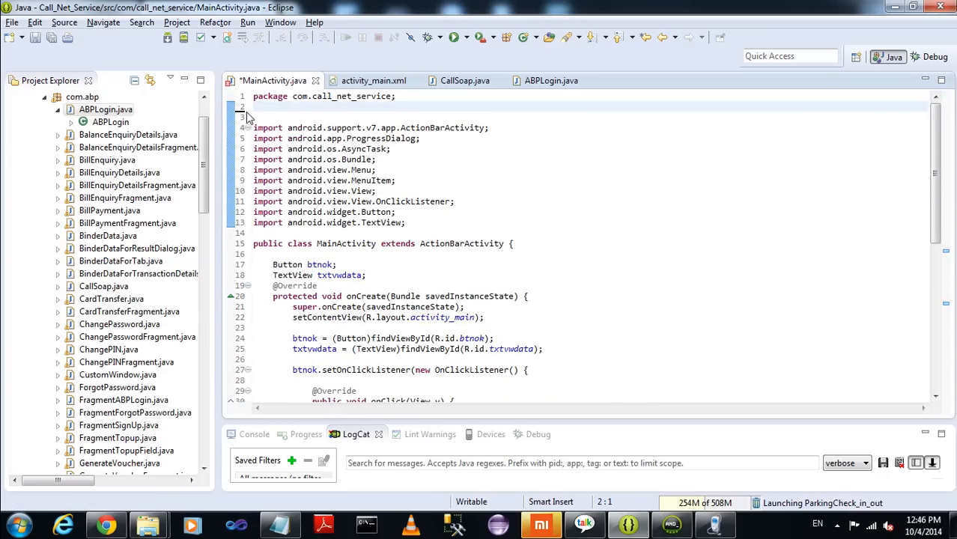
Remove the blank line above the imports and save MainActivity.java.
key("BackSpace")
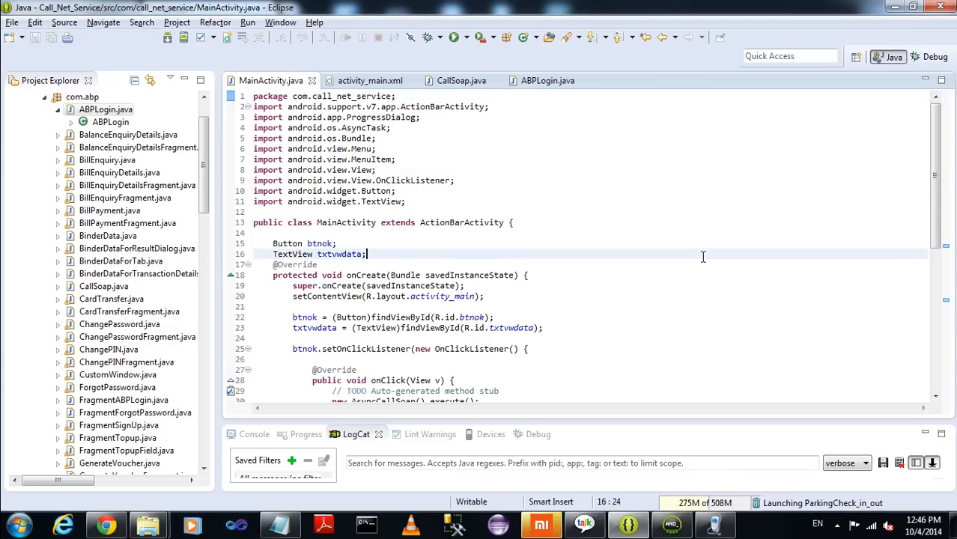
scroll("down", 3)
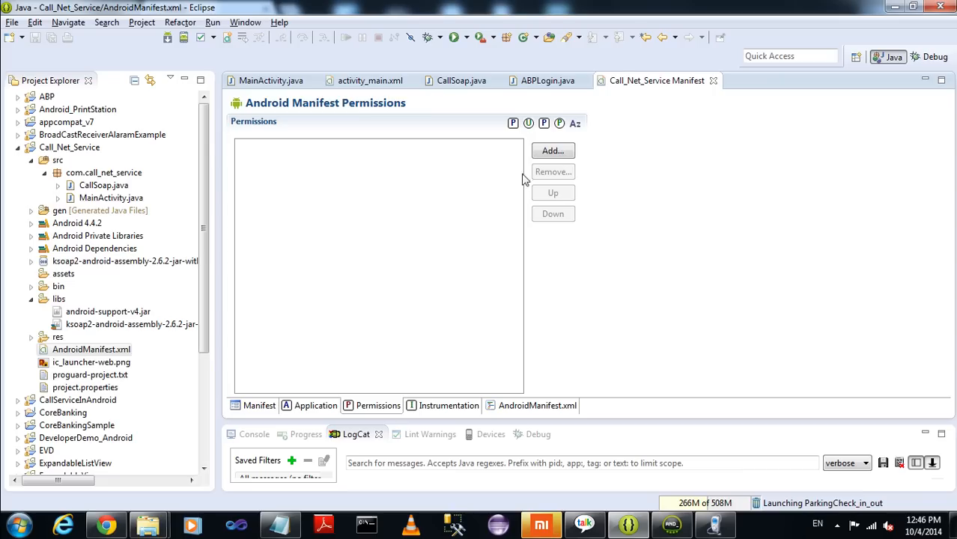
Add a uses-permission entry named android.permission.INTERNET to the manifest.
left_click(552, 149)
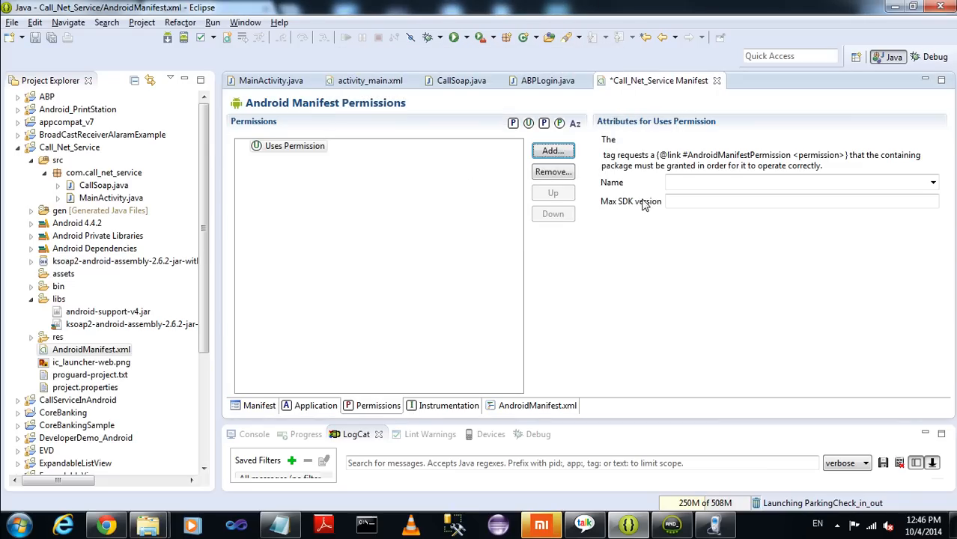
left_click(931, 182)
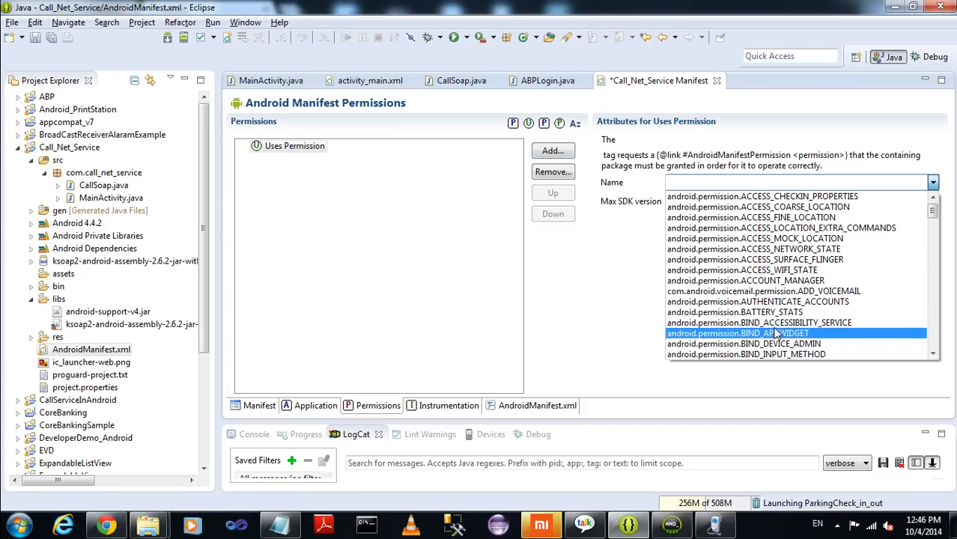
scroll("down", 3)
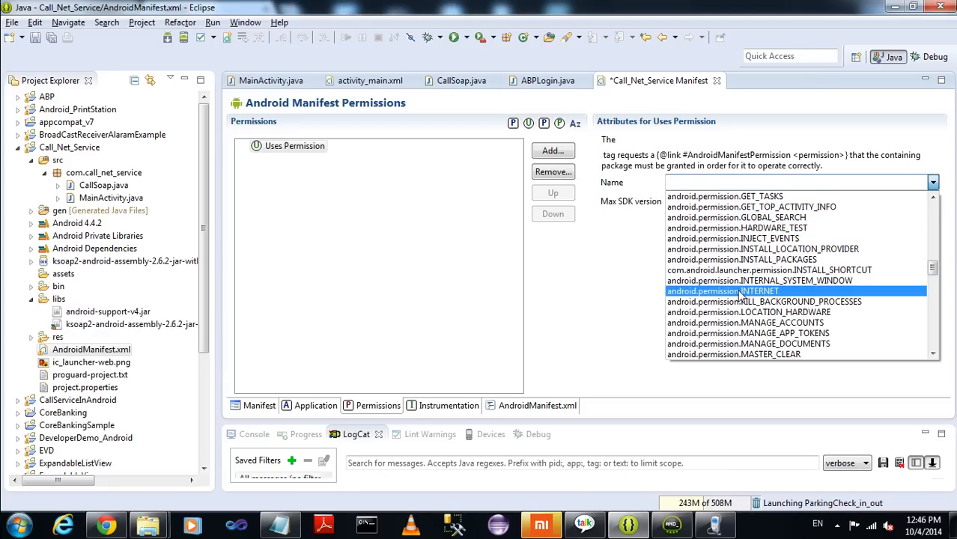
left_click(722, 290)
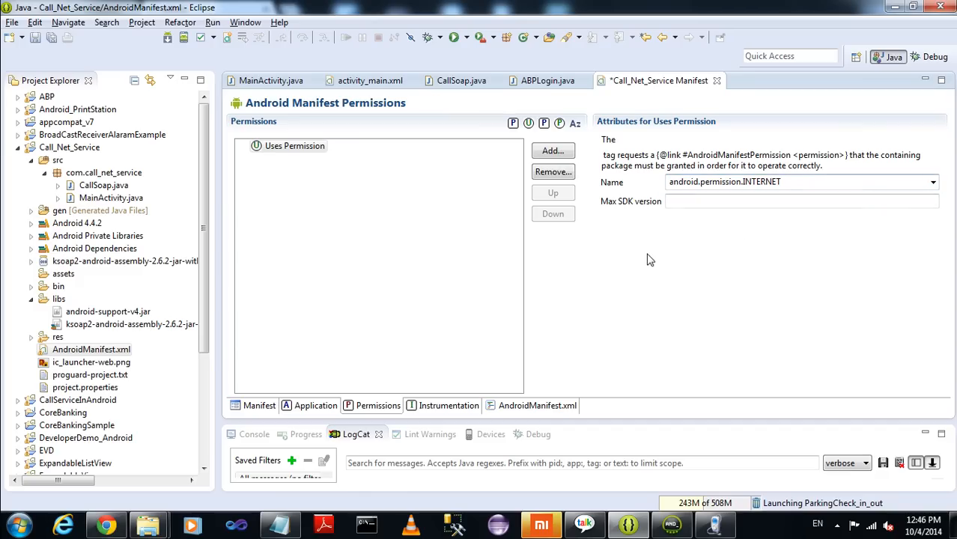
Add a second uses-permission for ACCESS_NETWORK_STATE and view the manifest's XML source.
left_click(552, 150)
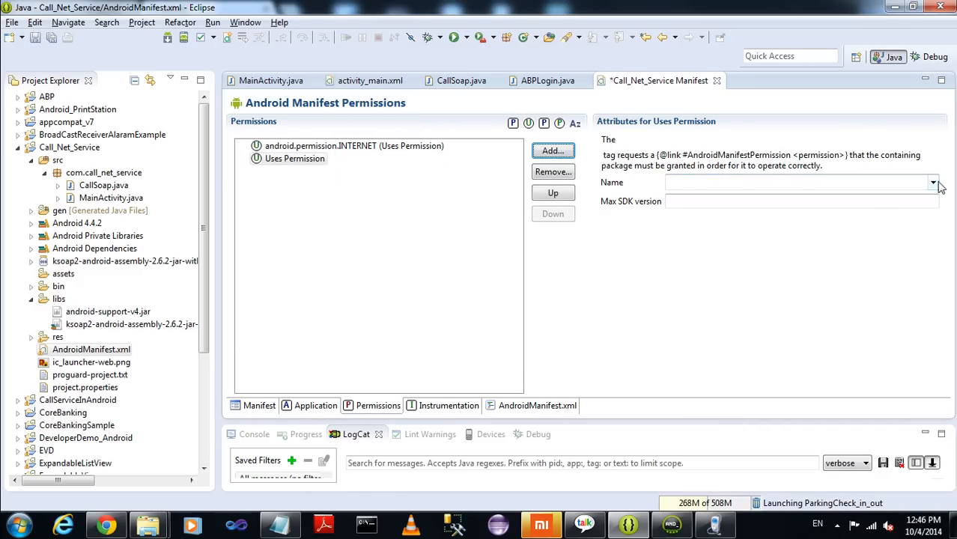
left_click(931, 182)
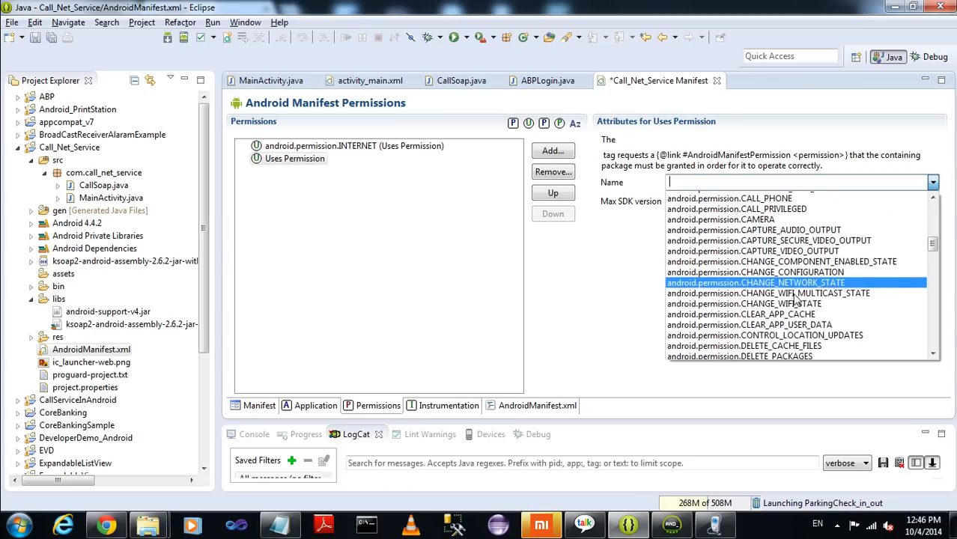
scroll("down", 3)
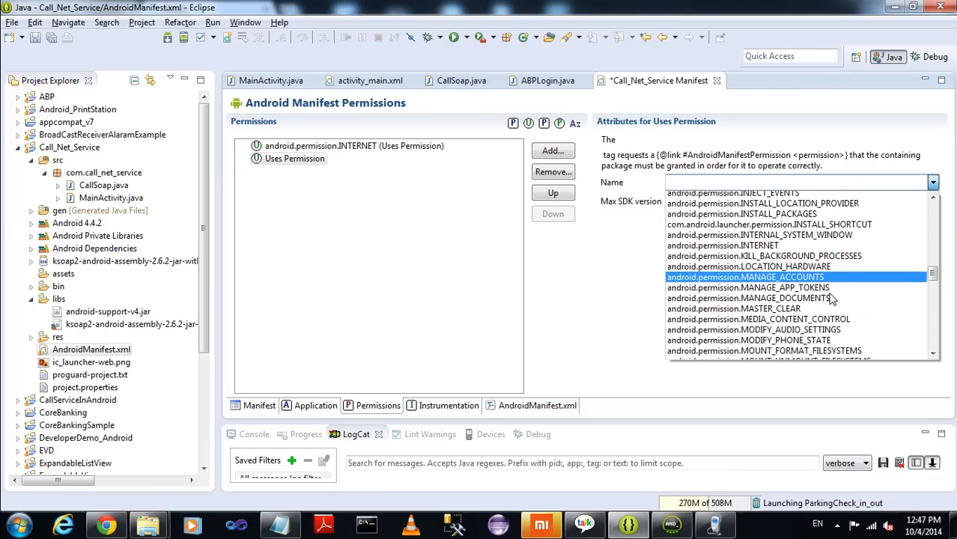
scroll("down", 3)
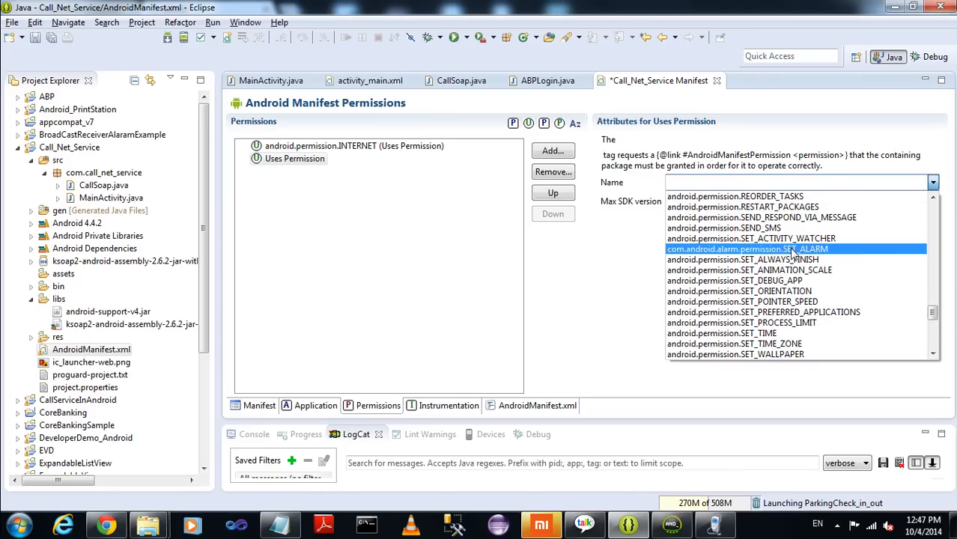
scroll("down", 3)
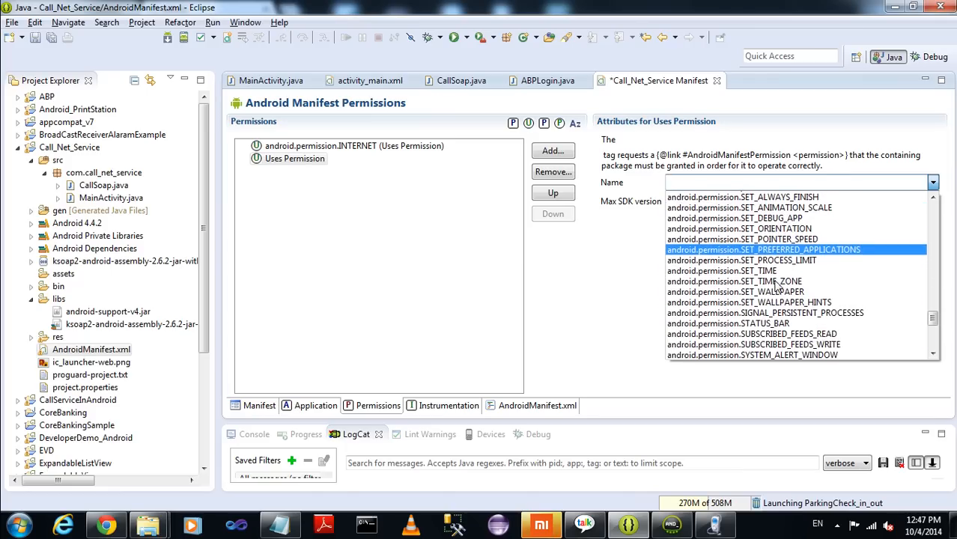
scroll("down", 3)
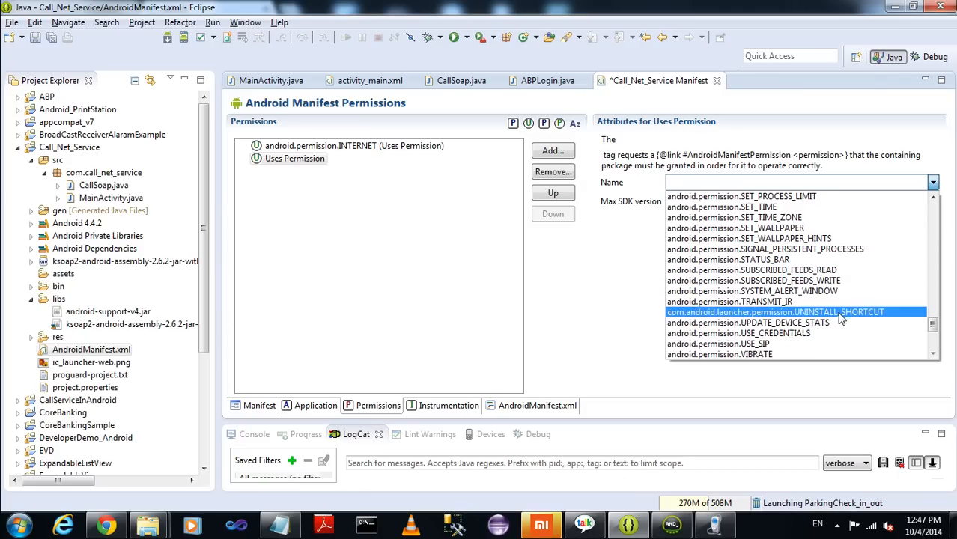
scroll("down", 3)
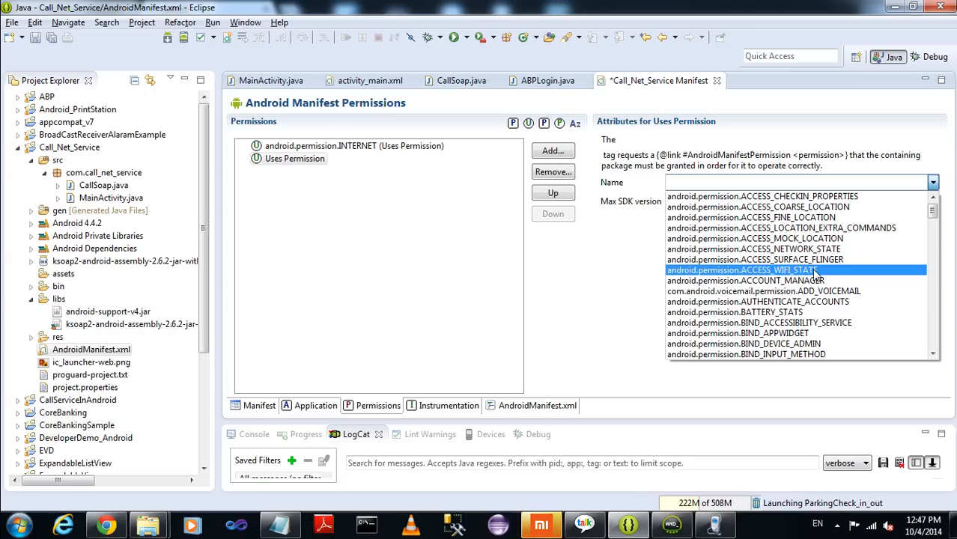
left_click(753, 248)
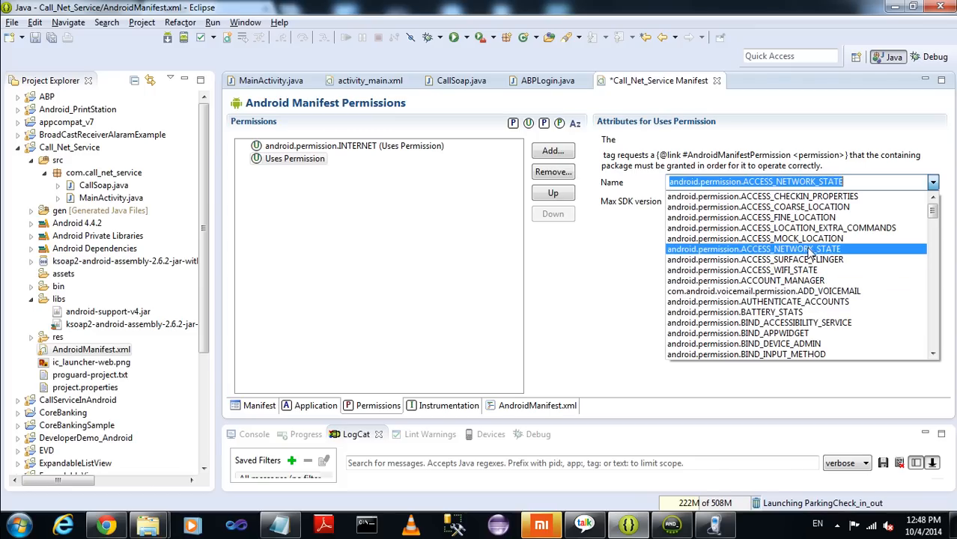
left_click(752, 248)
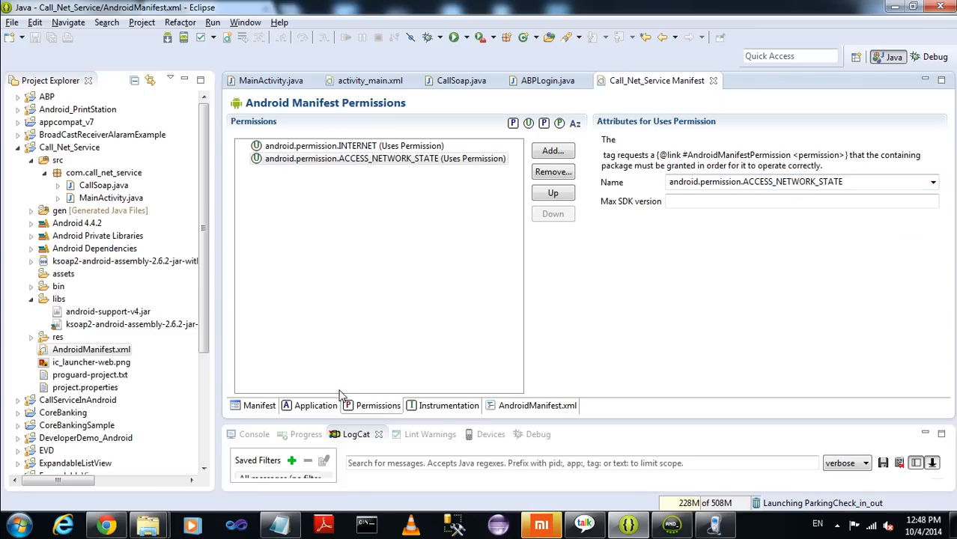
left_click(536, 404)
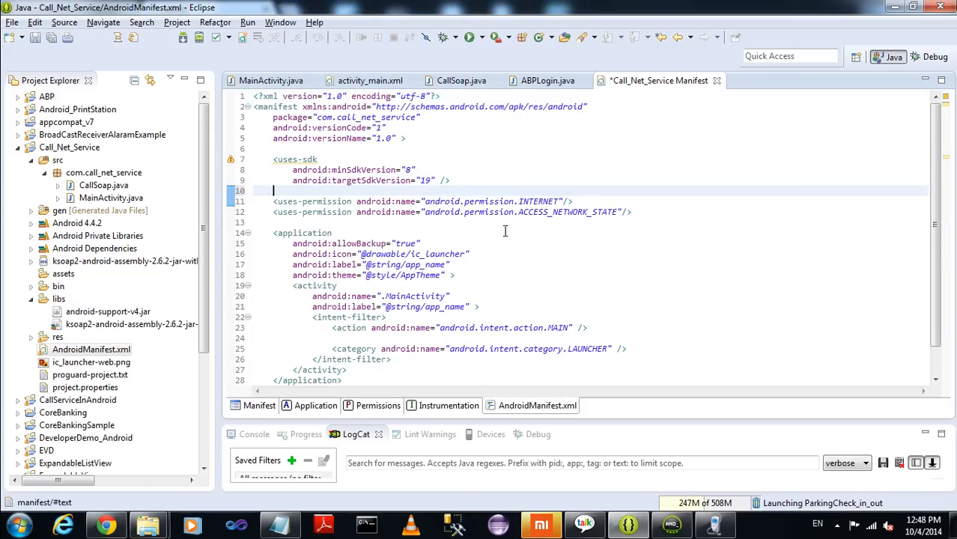
Save the manifest, close ABPLogin.java and show MainActivity.java's AsyncCallSoap GetWeather call for Madras.
key("ctrl+s")
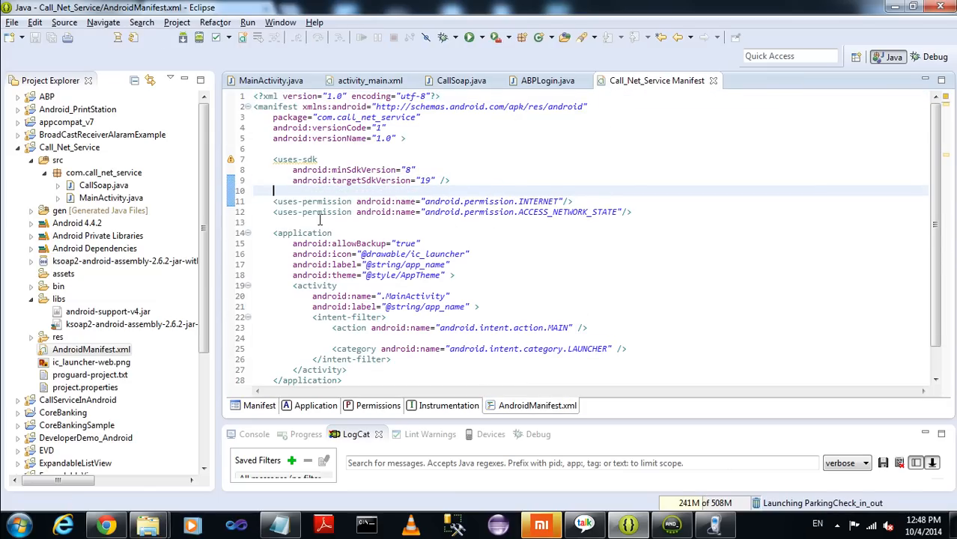
mouse_move(584, 81)
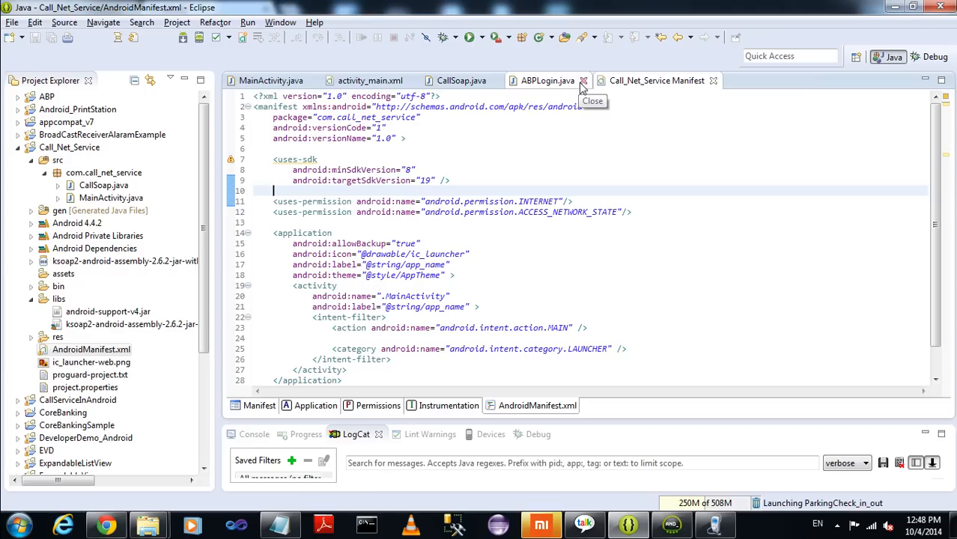
left_click(584, 80)
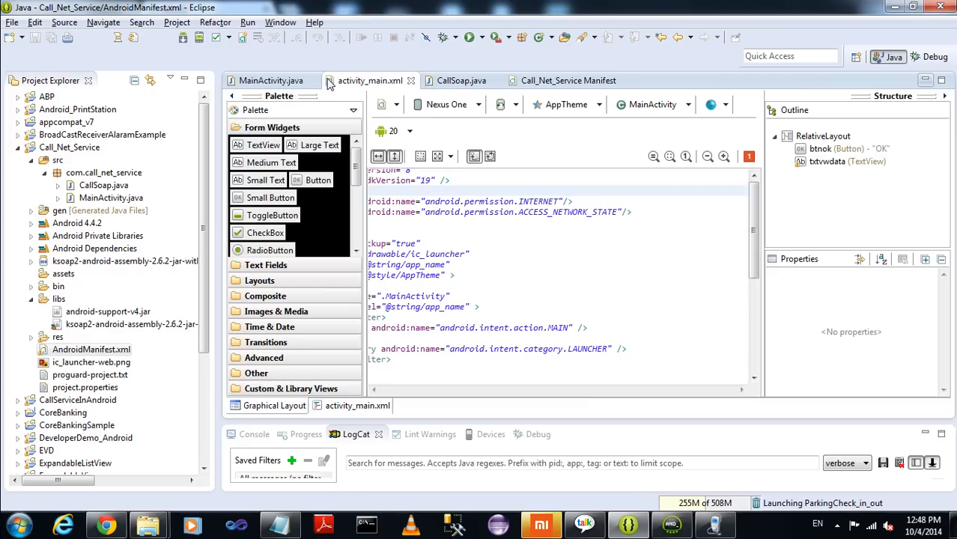
left_click(271, 81)
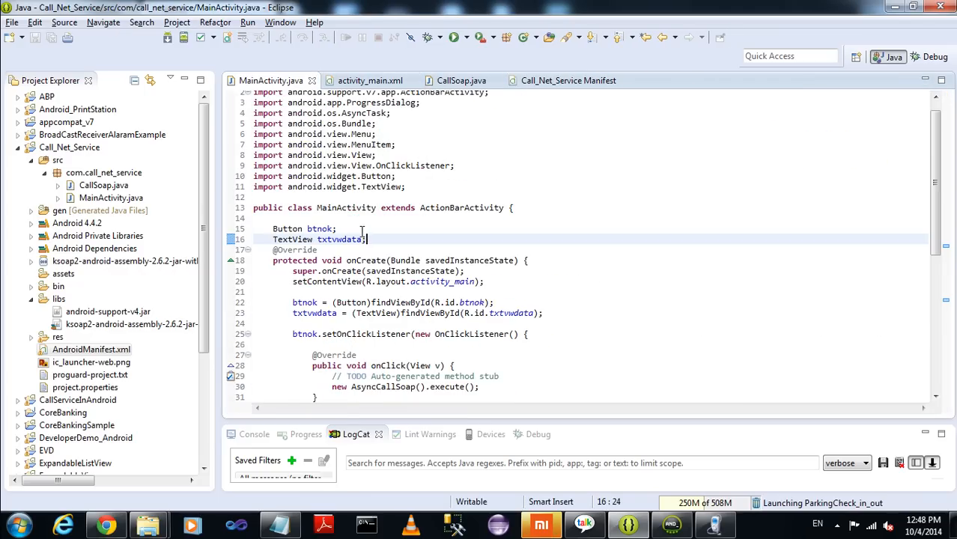
scroll("down", 3)
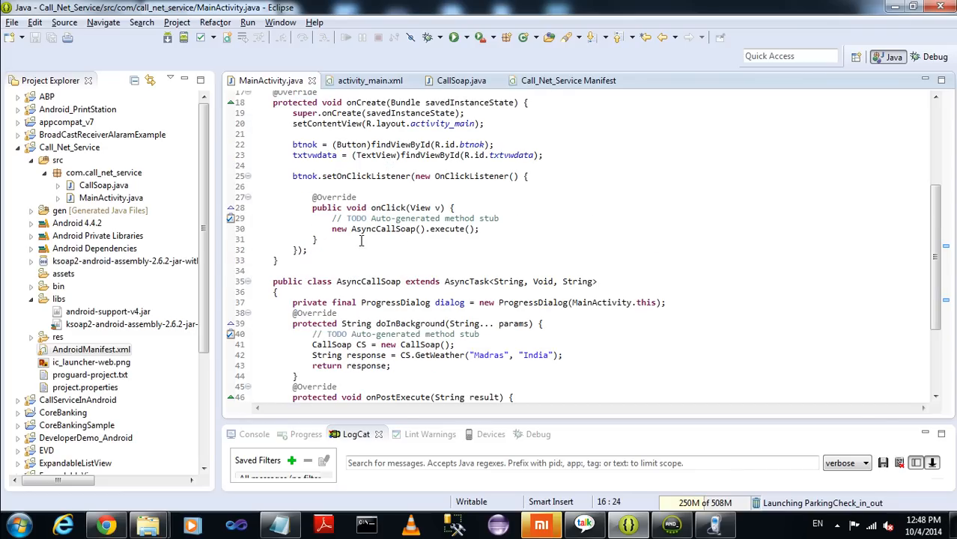
right_click(69, 148)
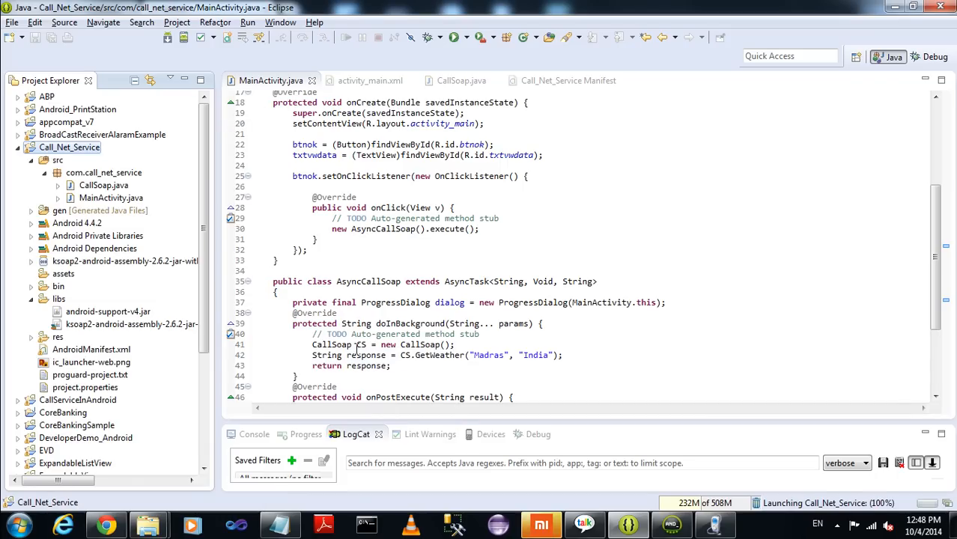
mouse_move(714, 431)
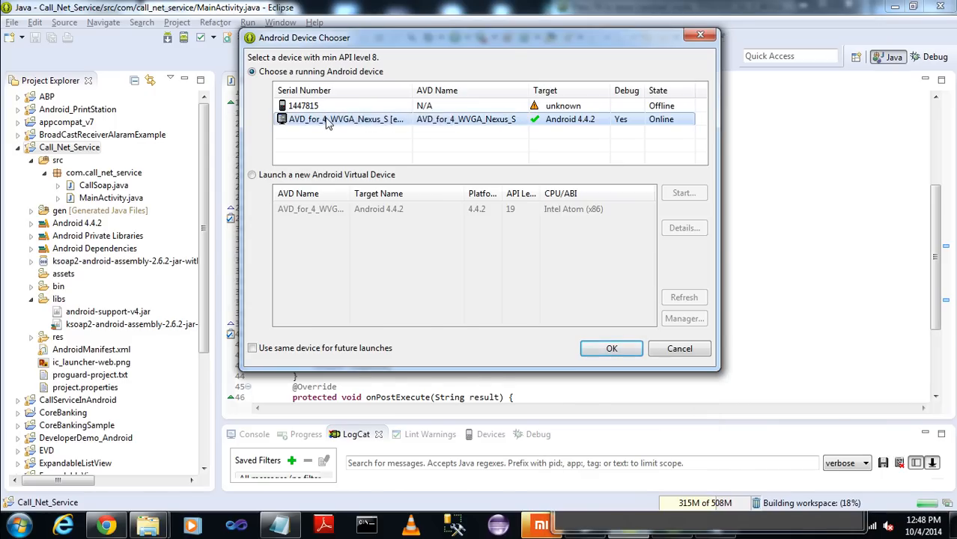
Run Call_Net_Service as an Android application on the AVD_for_4_WVGA_Nexus_S emulator.
left_click(610, 347)
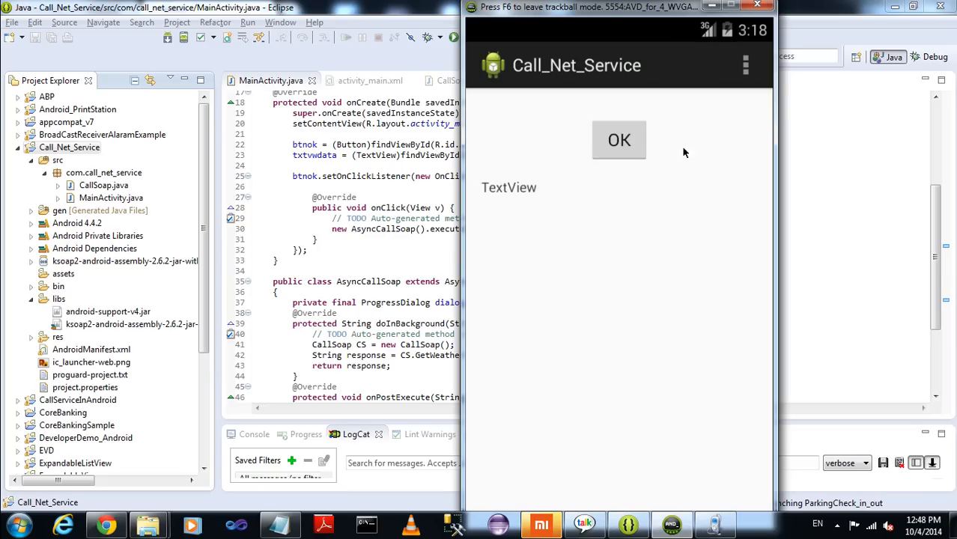
mouse_move(628, 155)
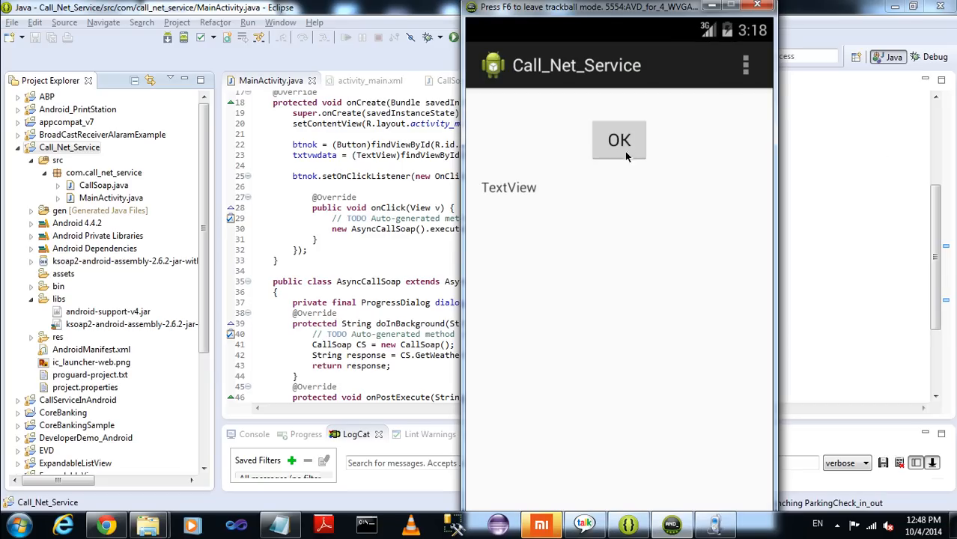
mouse_move(641, 218)
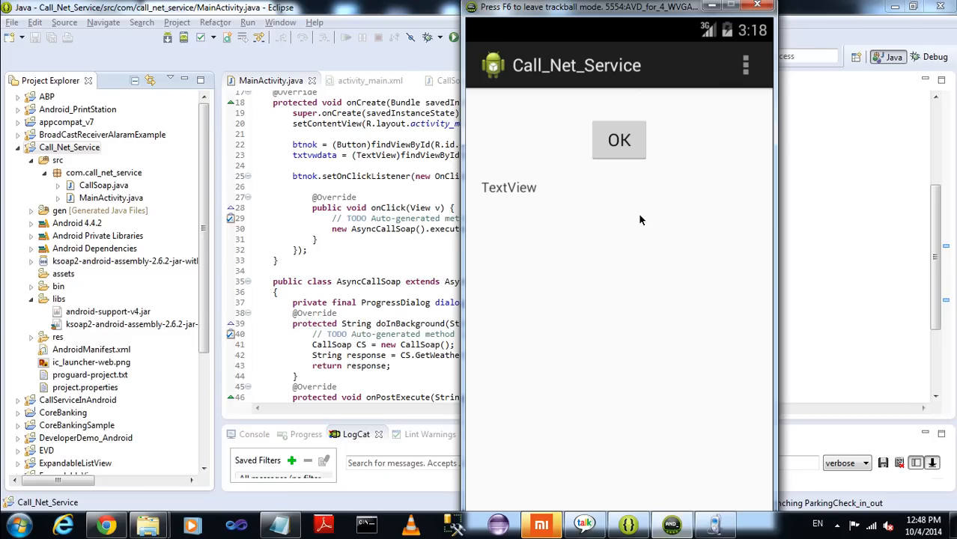
mouse_move(657, 211)
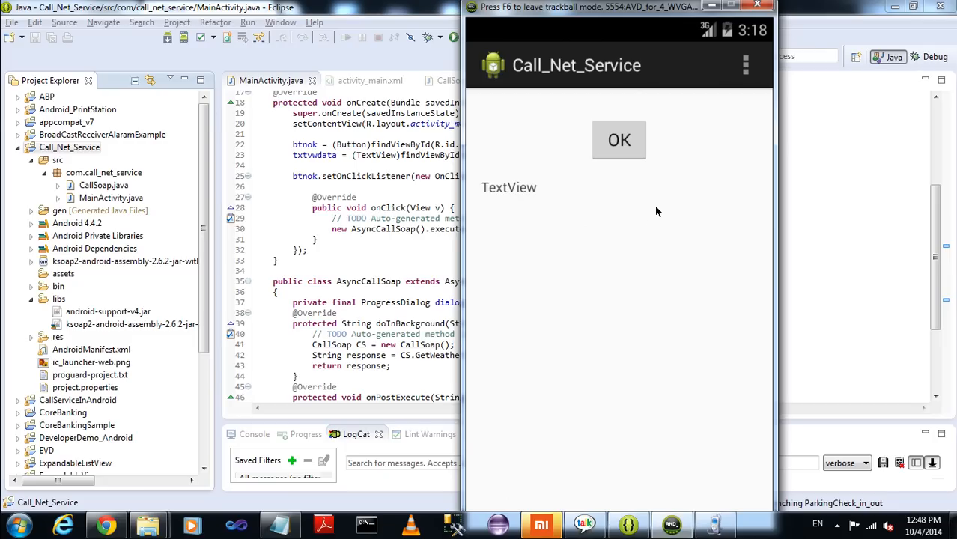
mouse_move(648, 209)
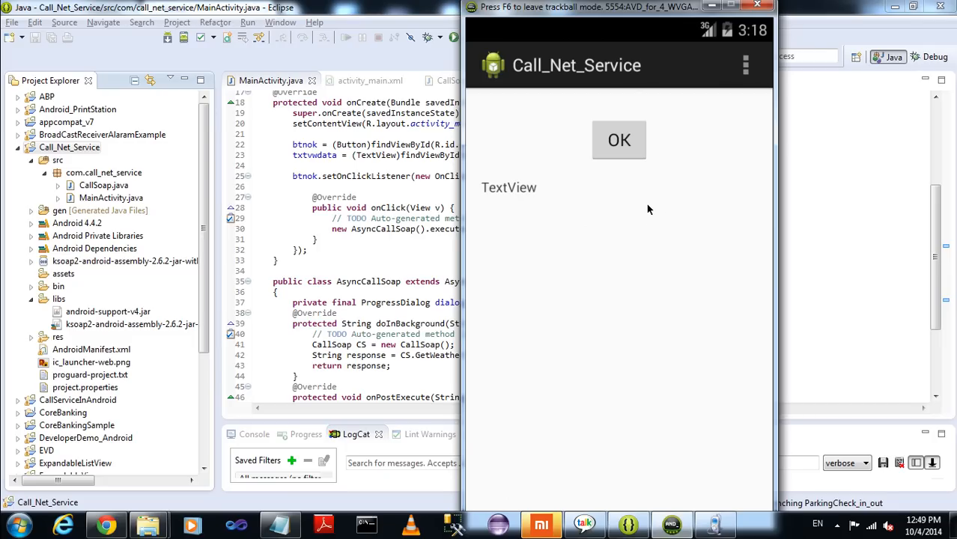
Tap OK so the TextView shows the GetWeather SOAP XML response for Madras, India.
left_click(618, 141)
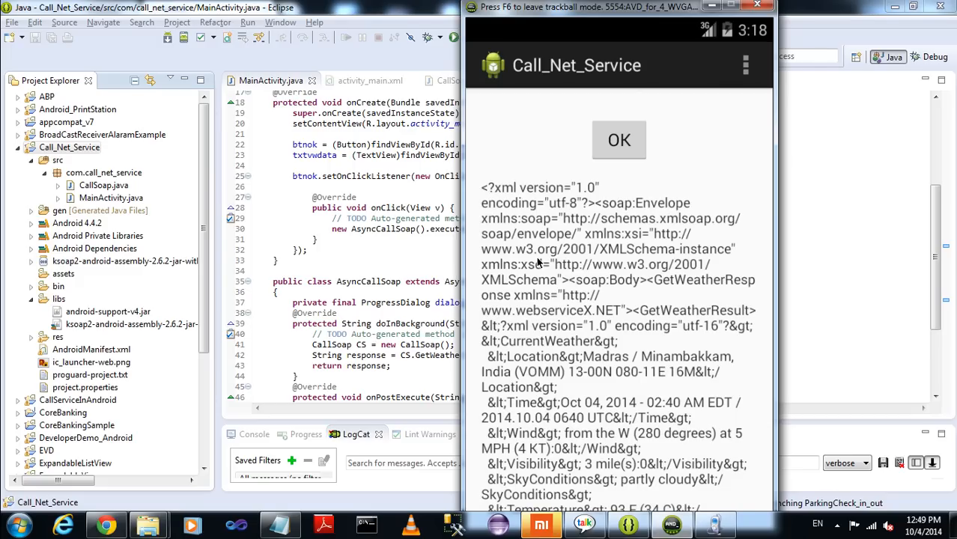
mouse_move(530, 377)
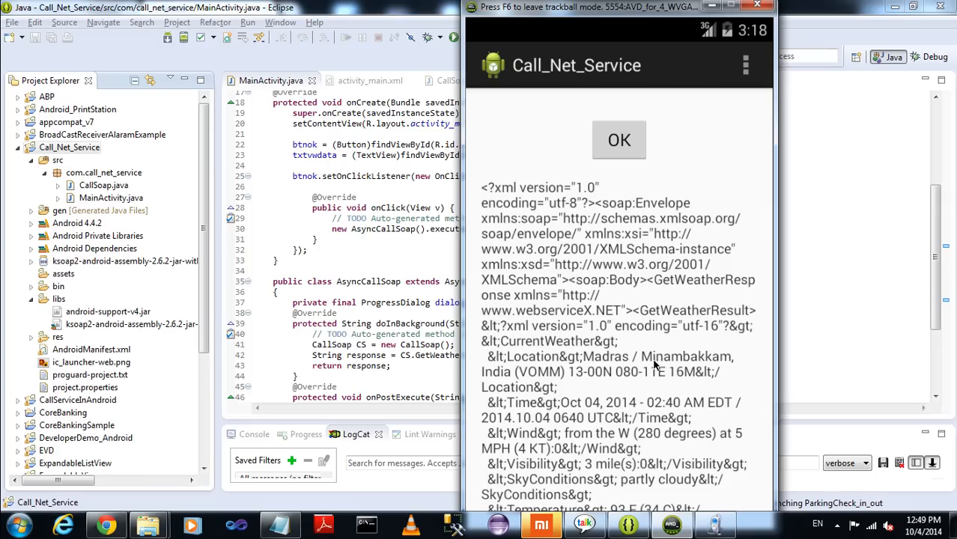
mouse_move(652, 368)
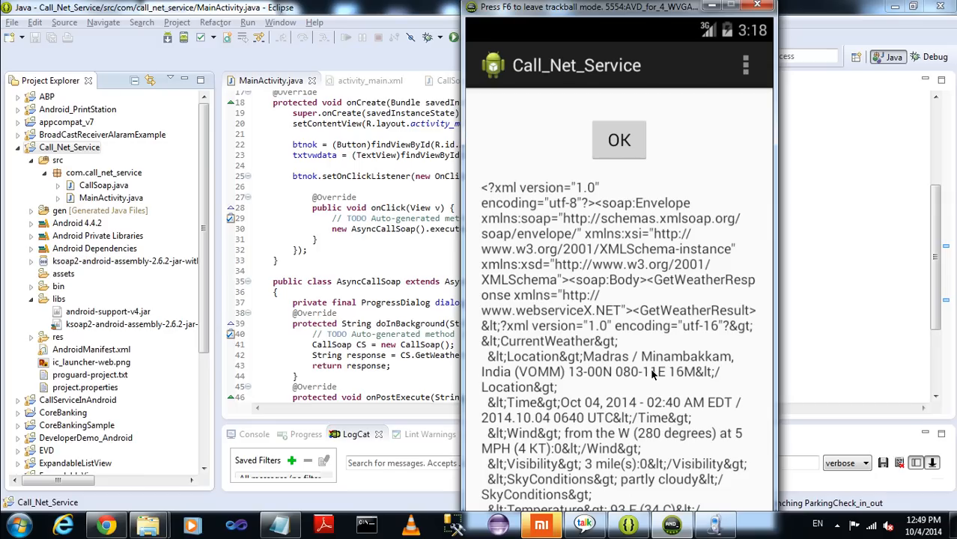
mouse_move(485, 434)
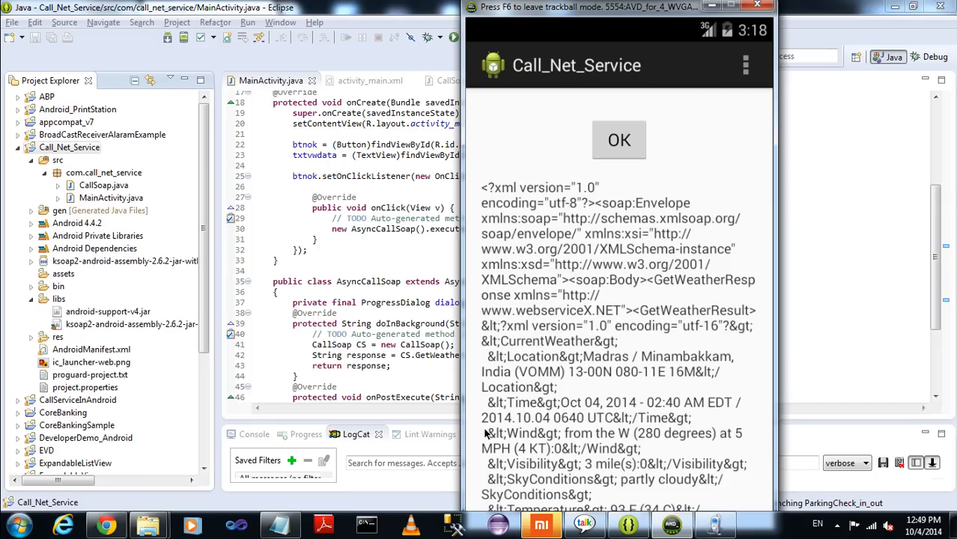
mouse_move(632, 437)
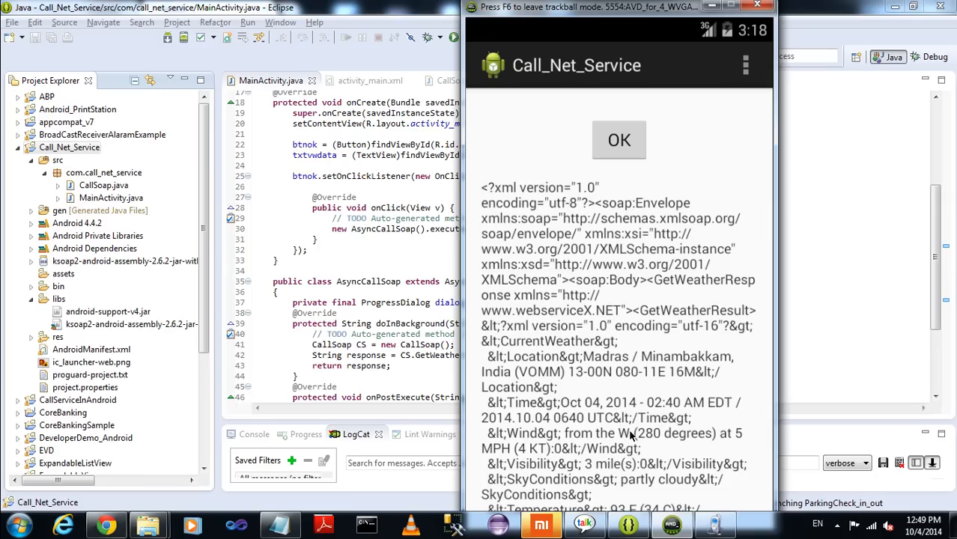
mouse_move(497, 262)
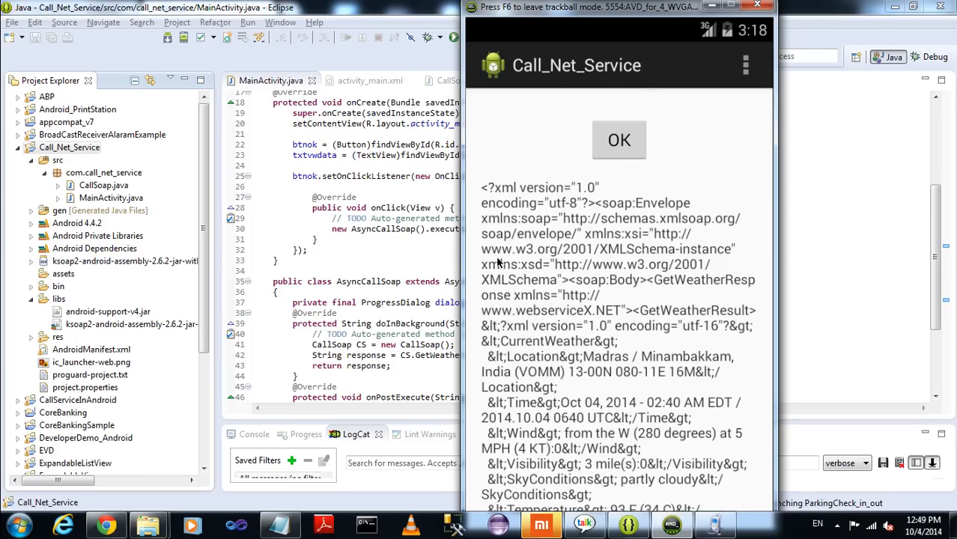